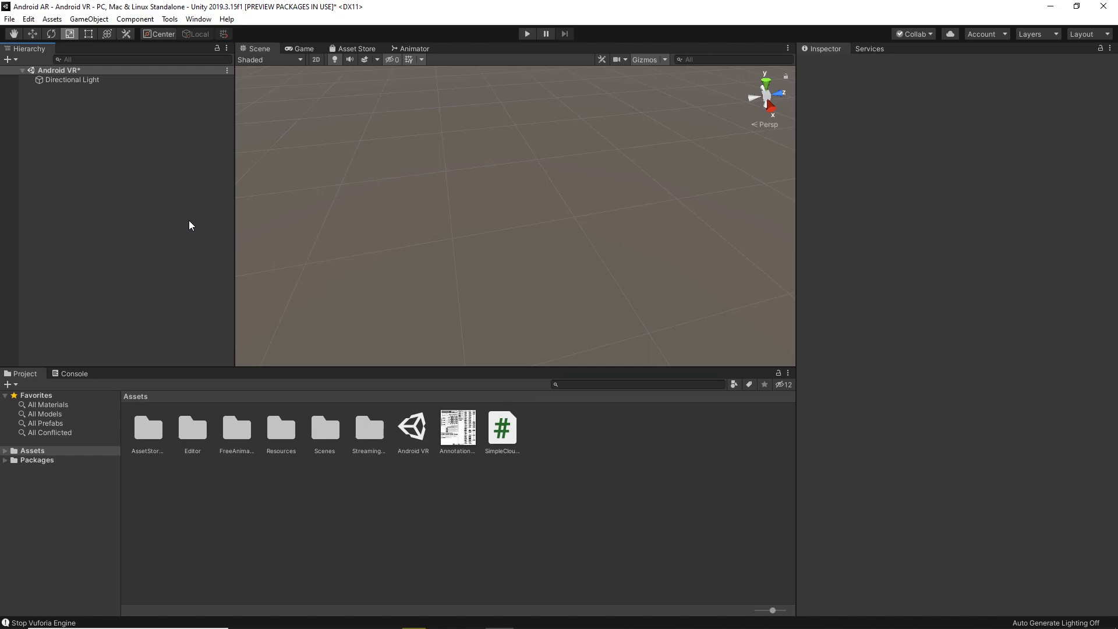
mouse_move(144, 36)
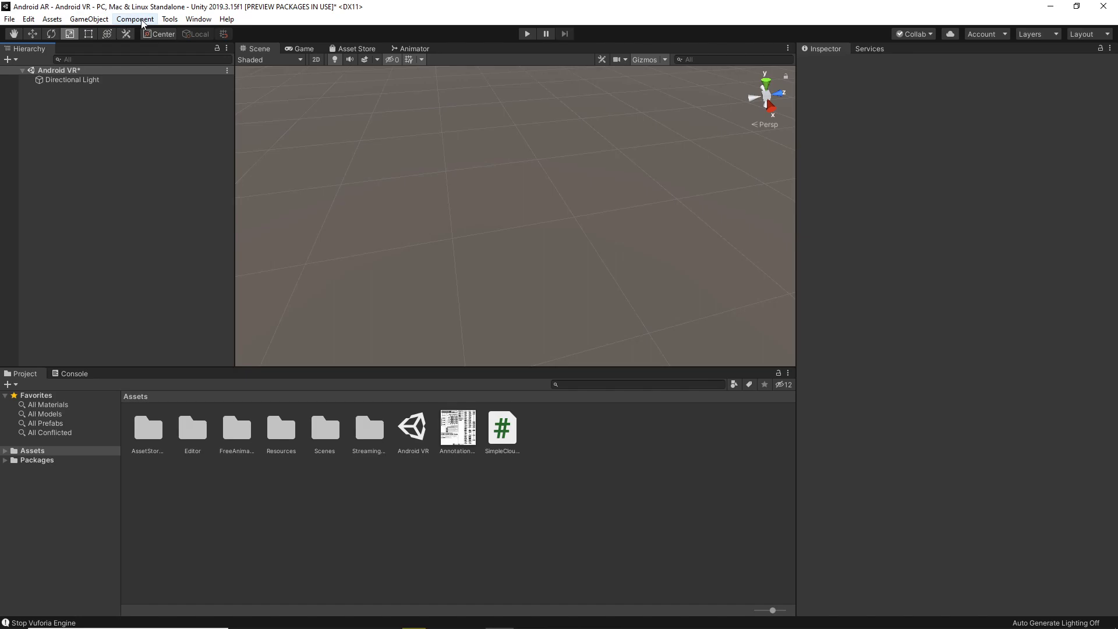
Check the Package Manager, then show the Vuforia Engine configuration from the Window menu
click(198, 19)
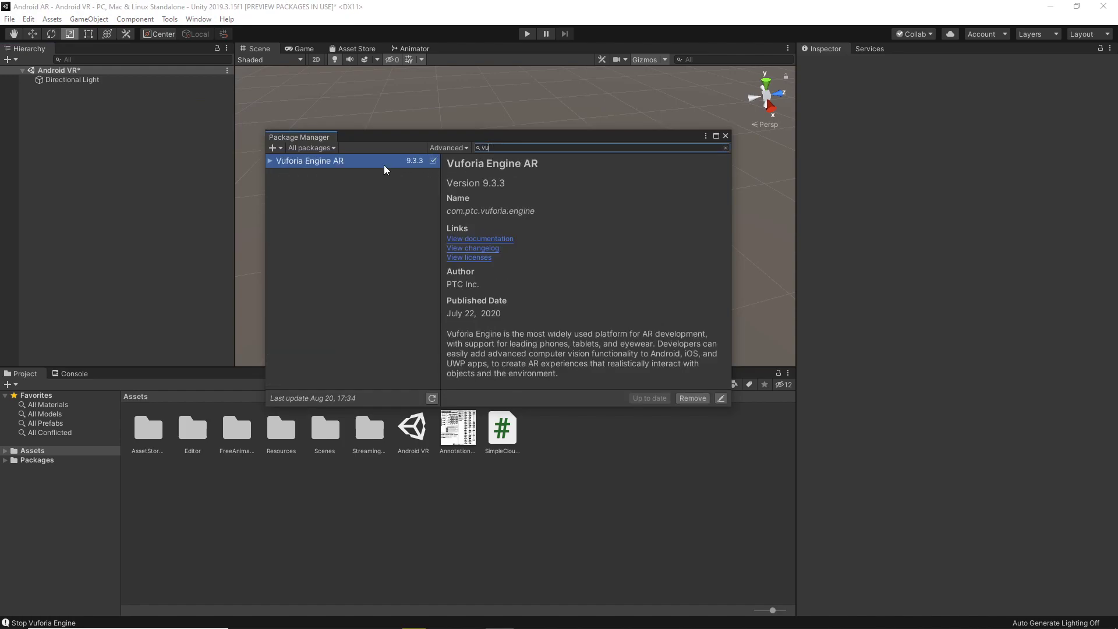
mouse_move(638, 407)
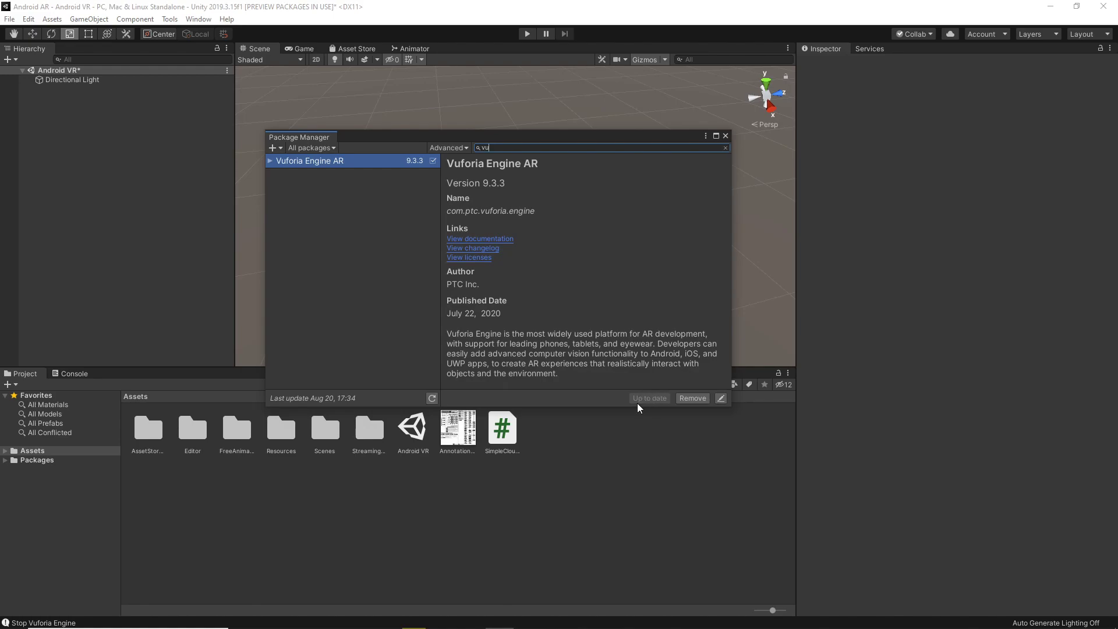
mouse_move(652, 399)
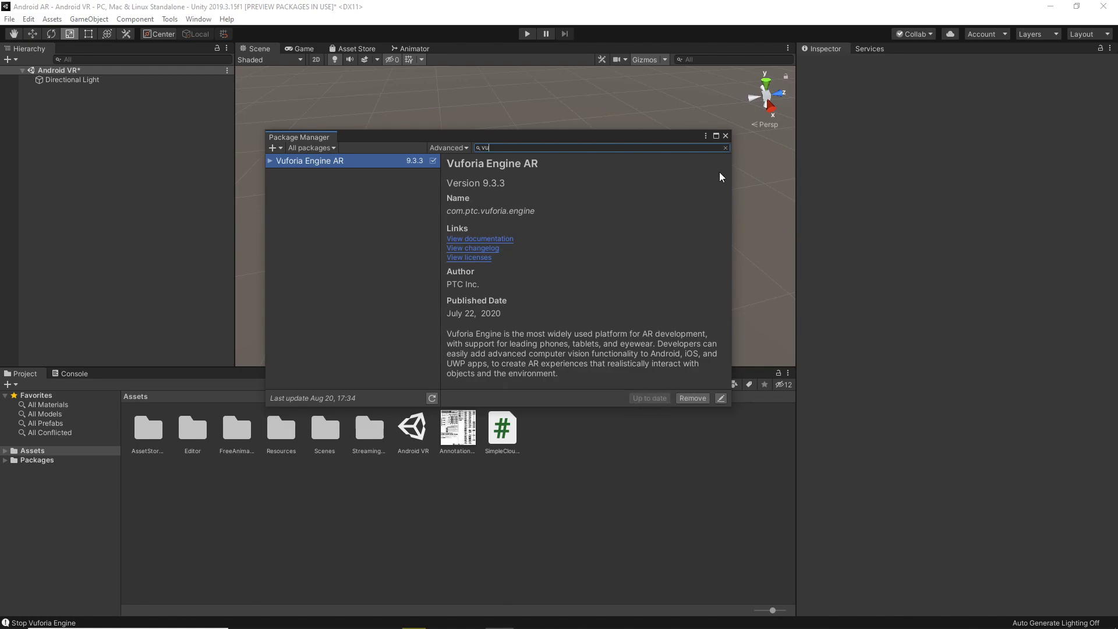
click(725, 135)
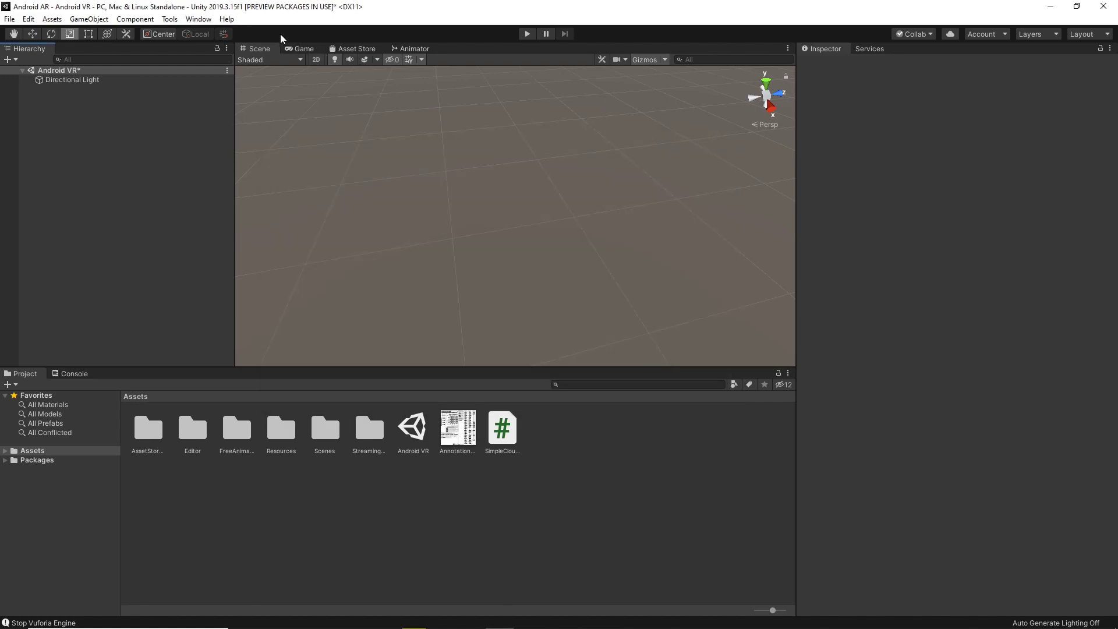
click(197, 19)
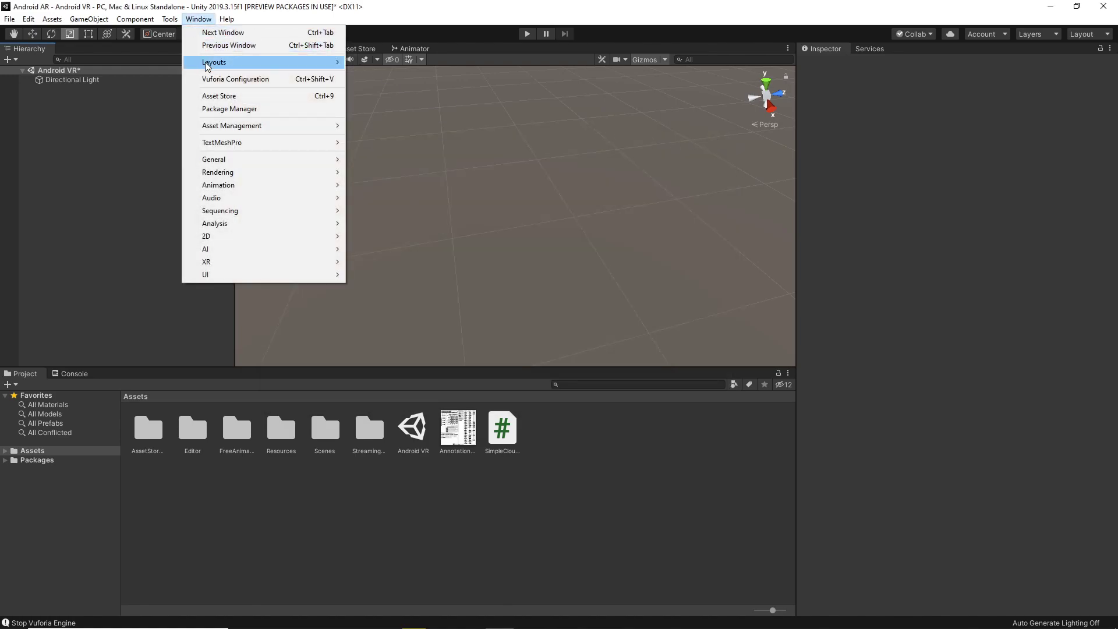
mouse_move(229, 86)
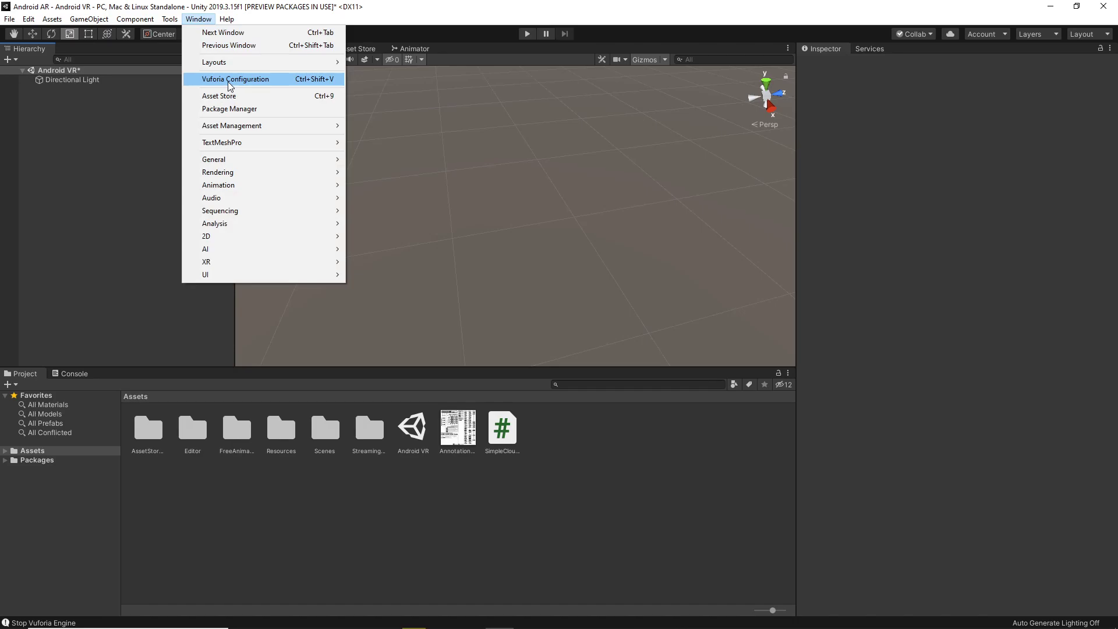
click(235, 79)
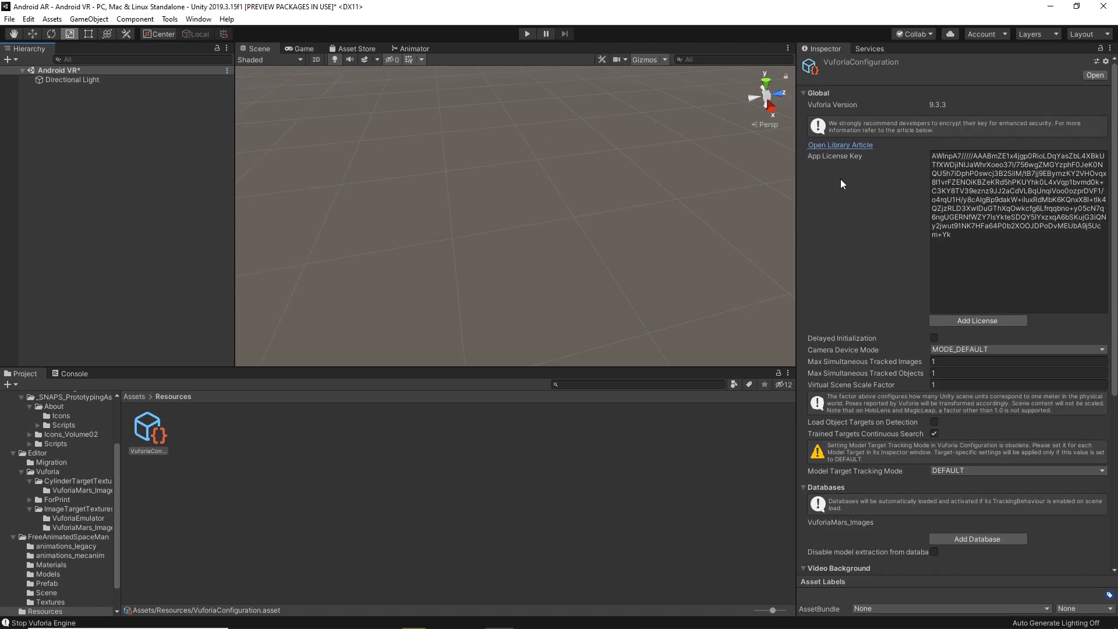
mouse_move(870, 319)
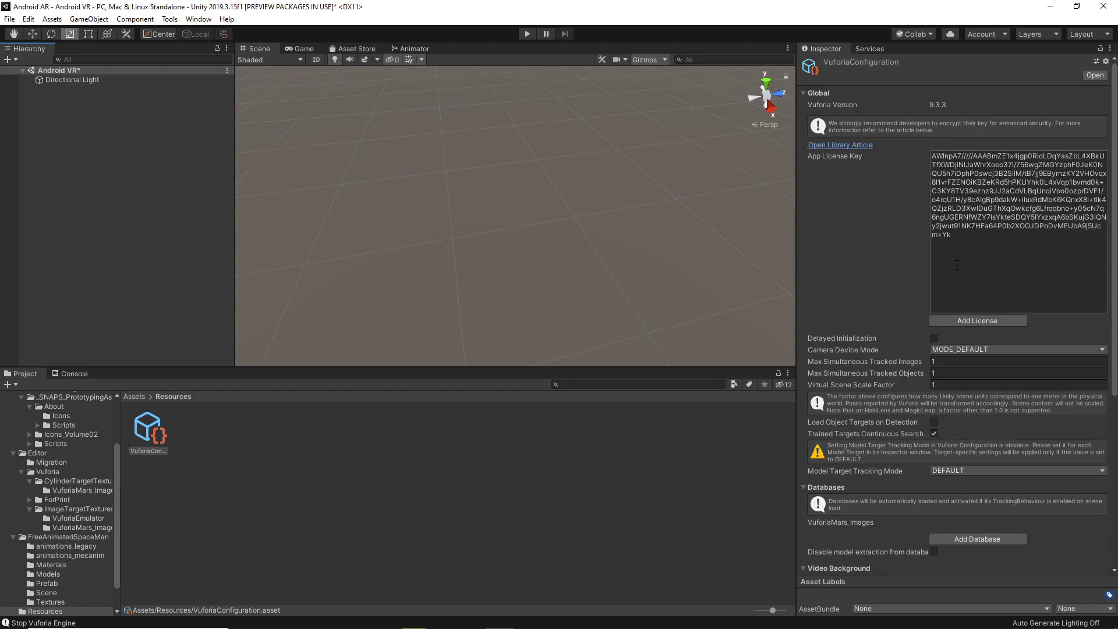
mouse_move(869, 86)
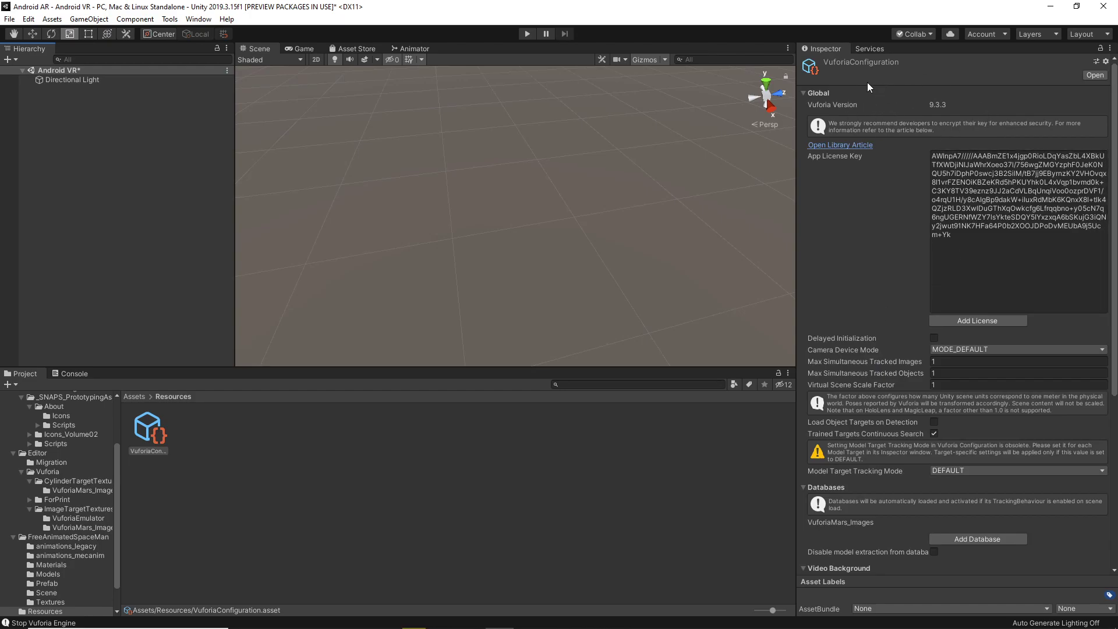
Check Help > Vuforia Engine, return to the configuration and select the whole App License Key
click(221, 19)
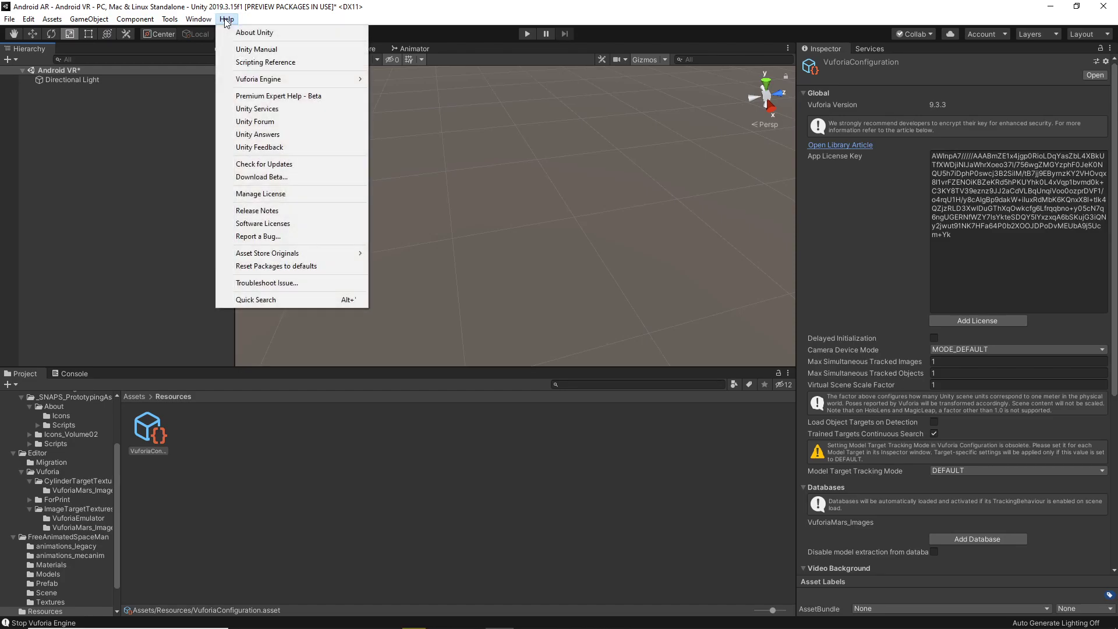
mouse_move(259, 79)
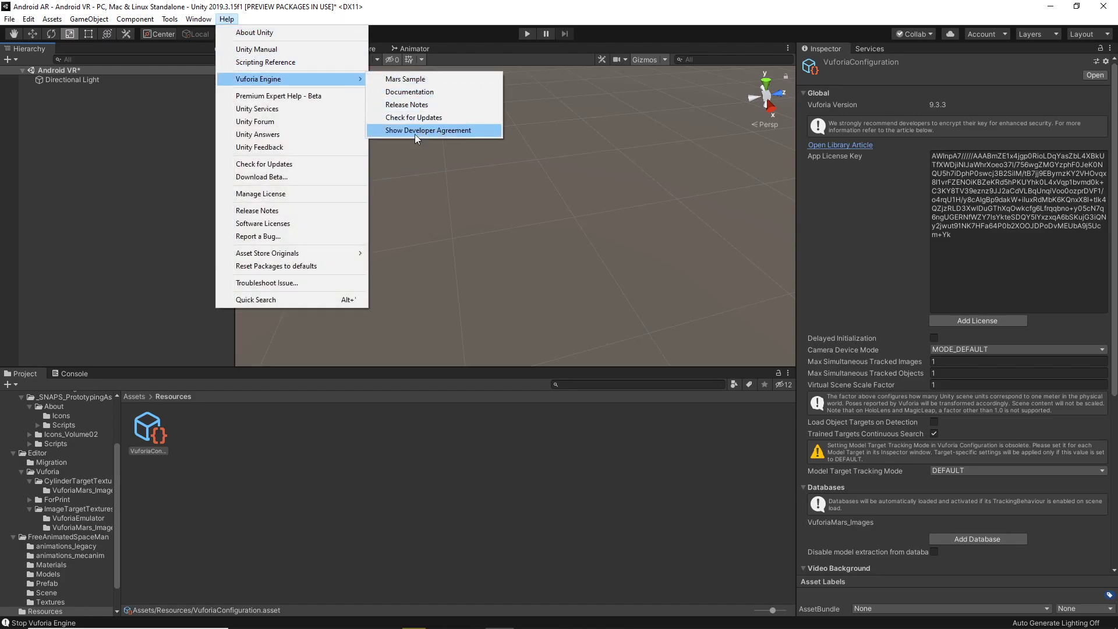
mouse_move(445, 279)
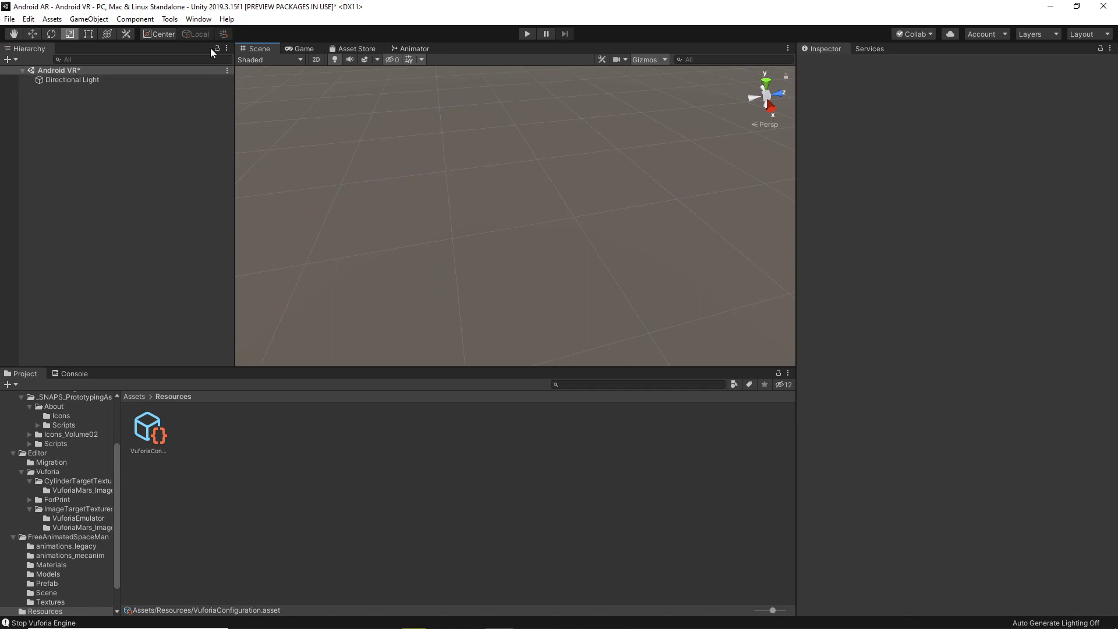
click(200, 18)
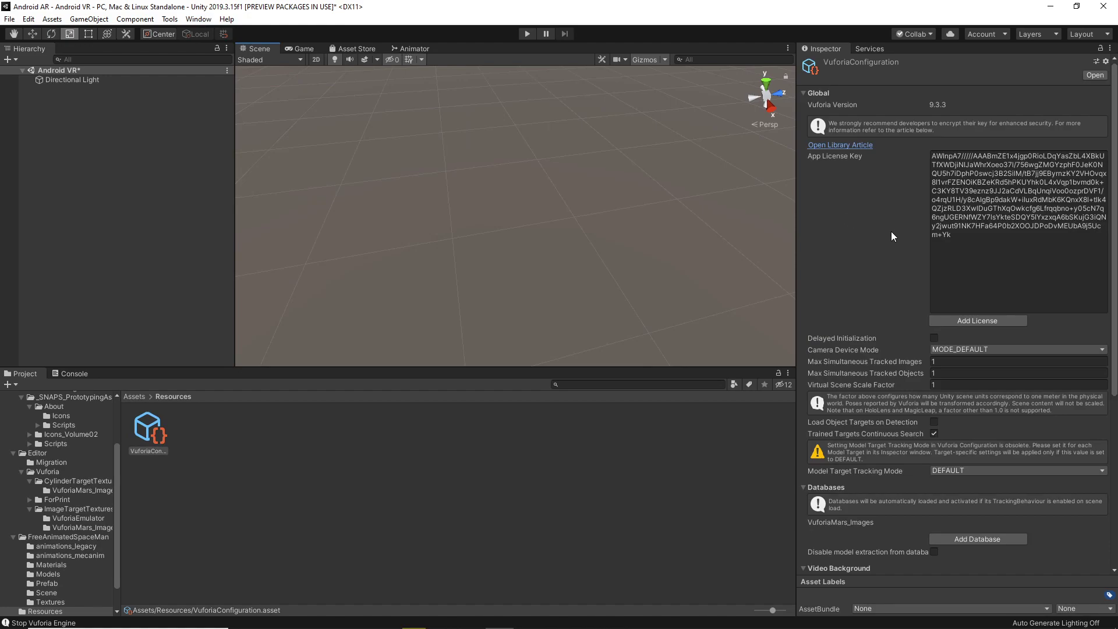
triple_click(1017, 204)
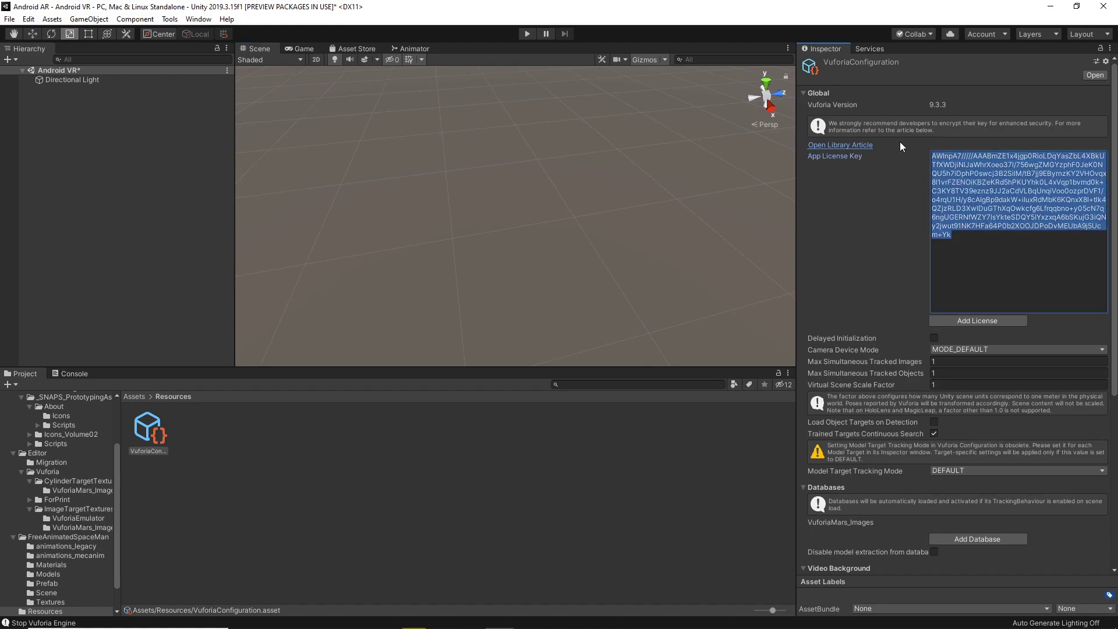
mouse_move(925, 280)
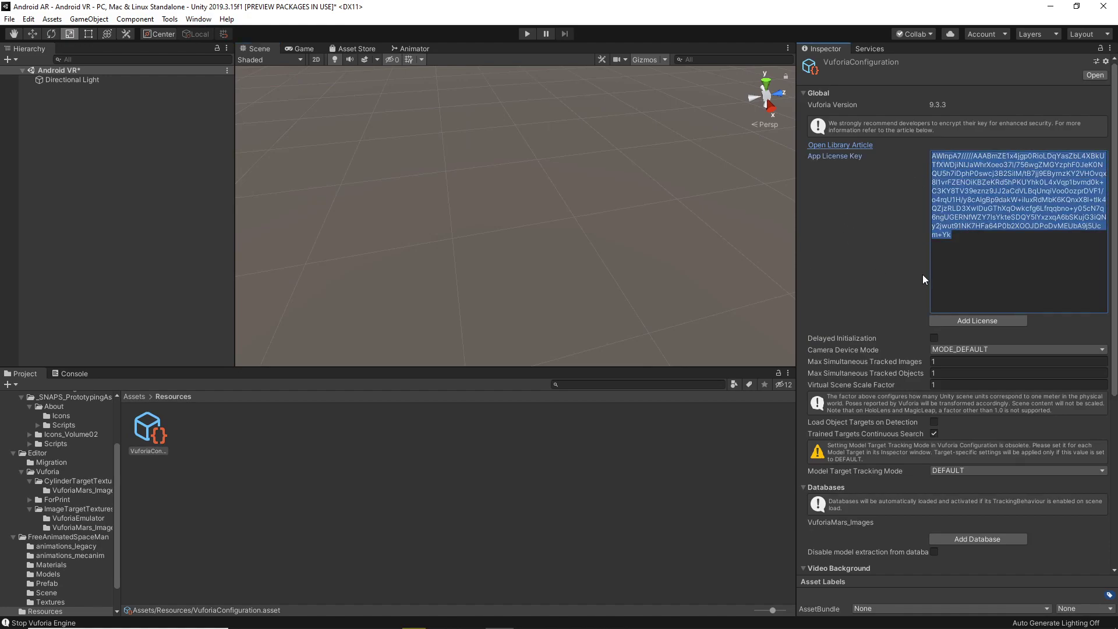
click(950, 235)
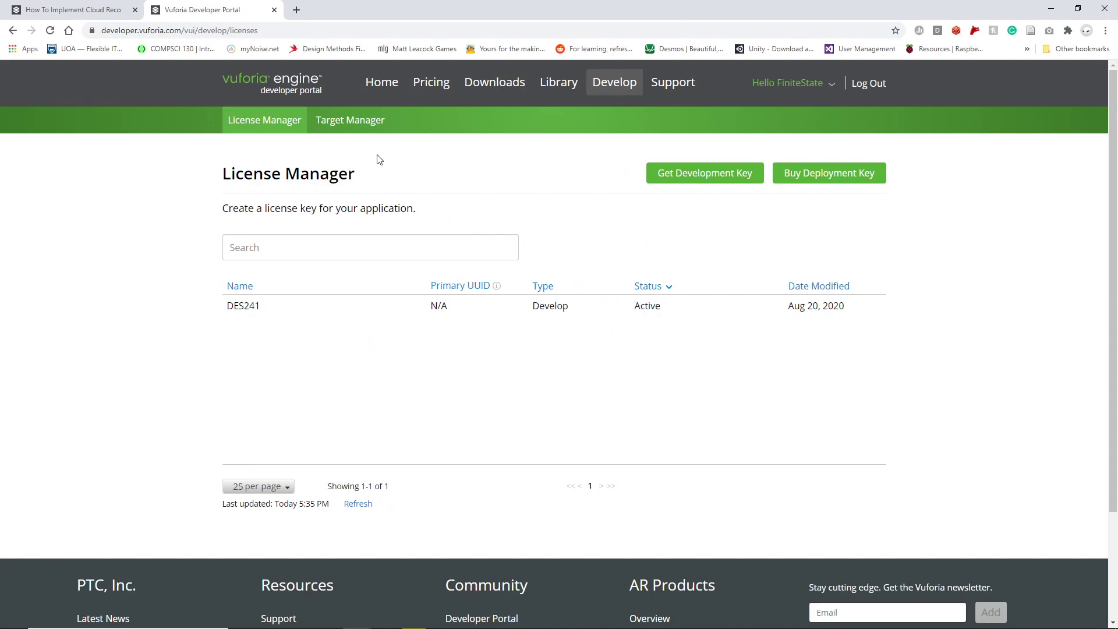
mouse_move(254, 157)
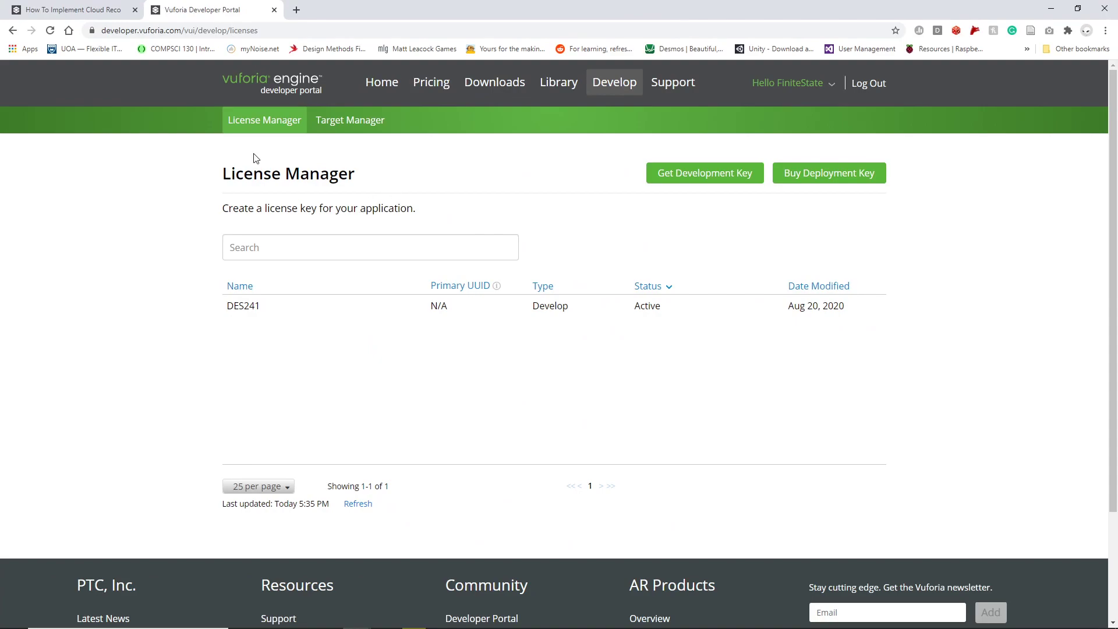
mouse_move(820, 178)
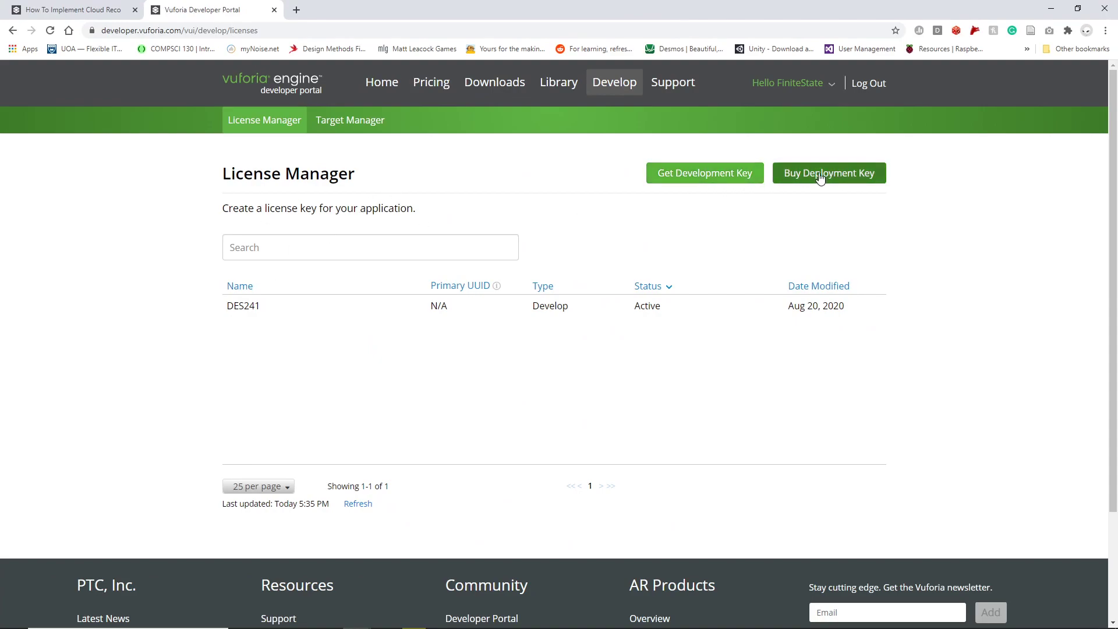
mouse_move(349, 305)
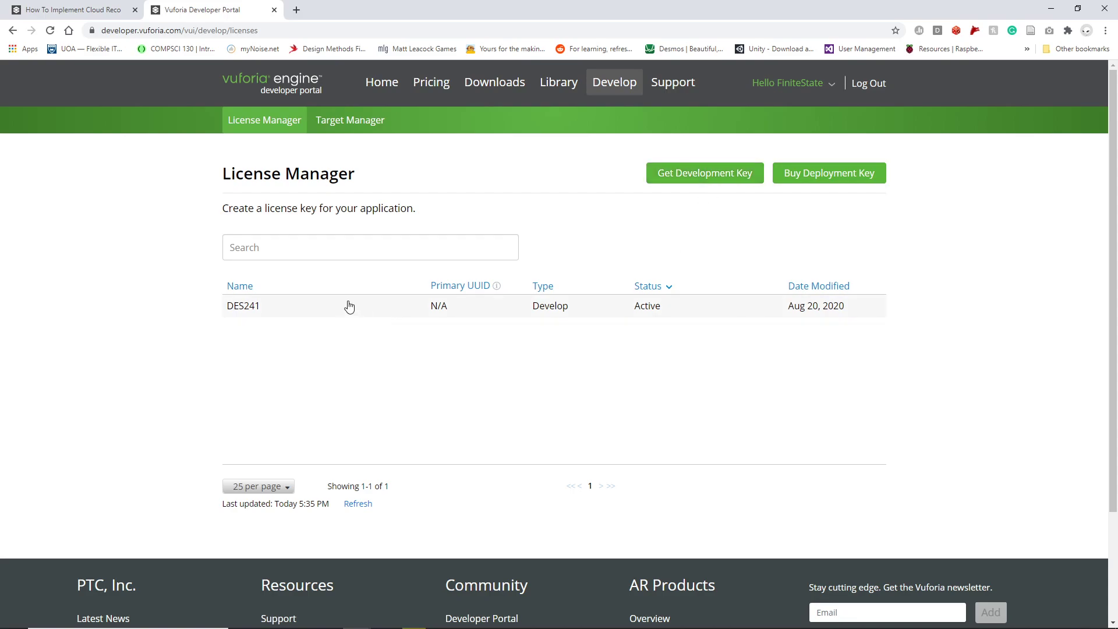
mouse_move(327, 309)
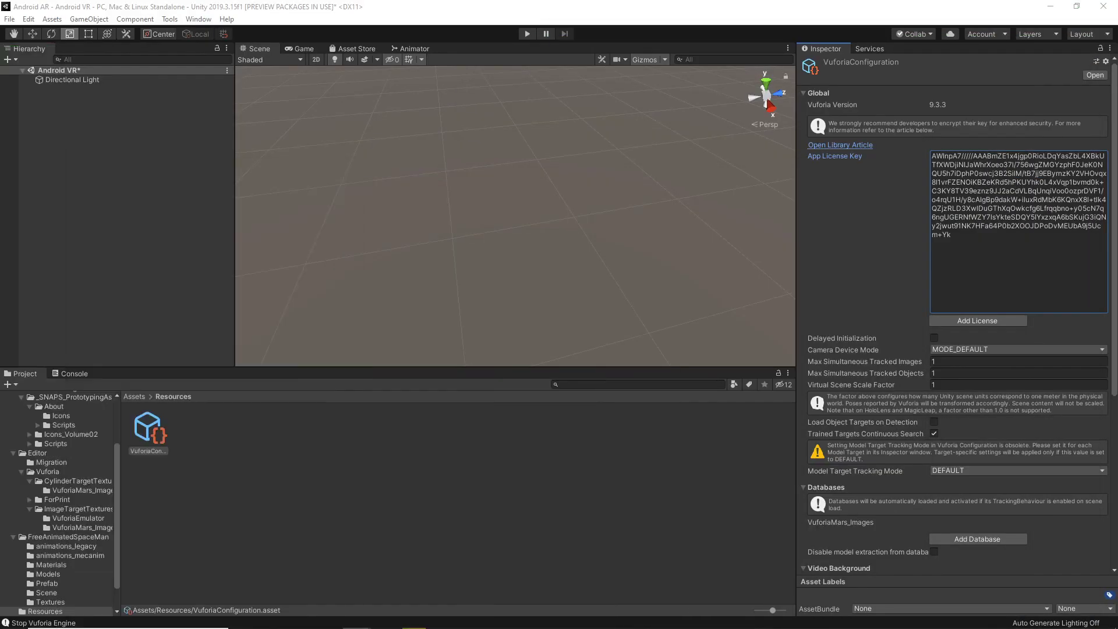
Scroll the License Manager down to the active DES241 development license entry
scroll(down, 3)
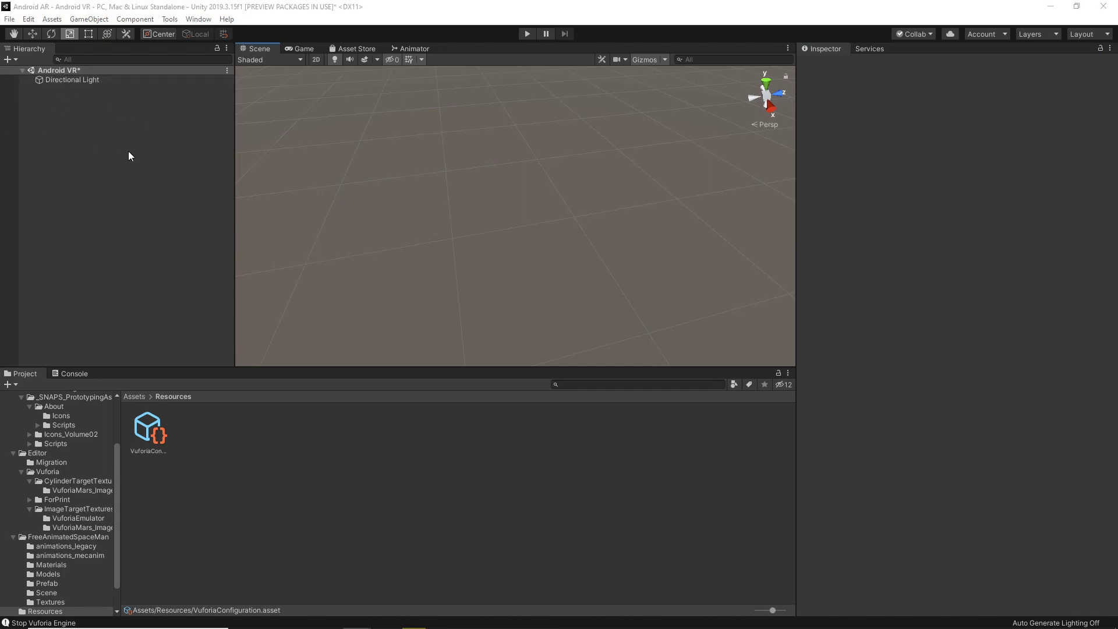
Add an ARCamera, a Cloud Recognition object and a Cloud Image Target from the Vuforia Engine menu
right_click(130, 155)
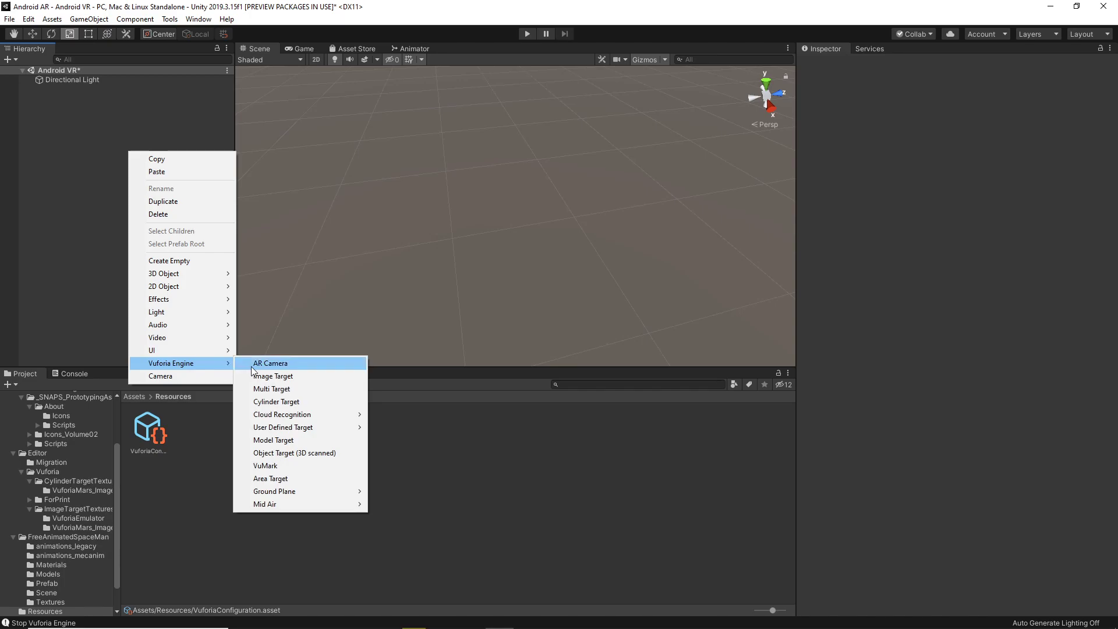
click(270, 363)
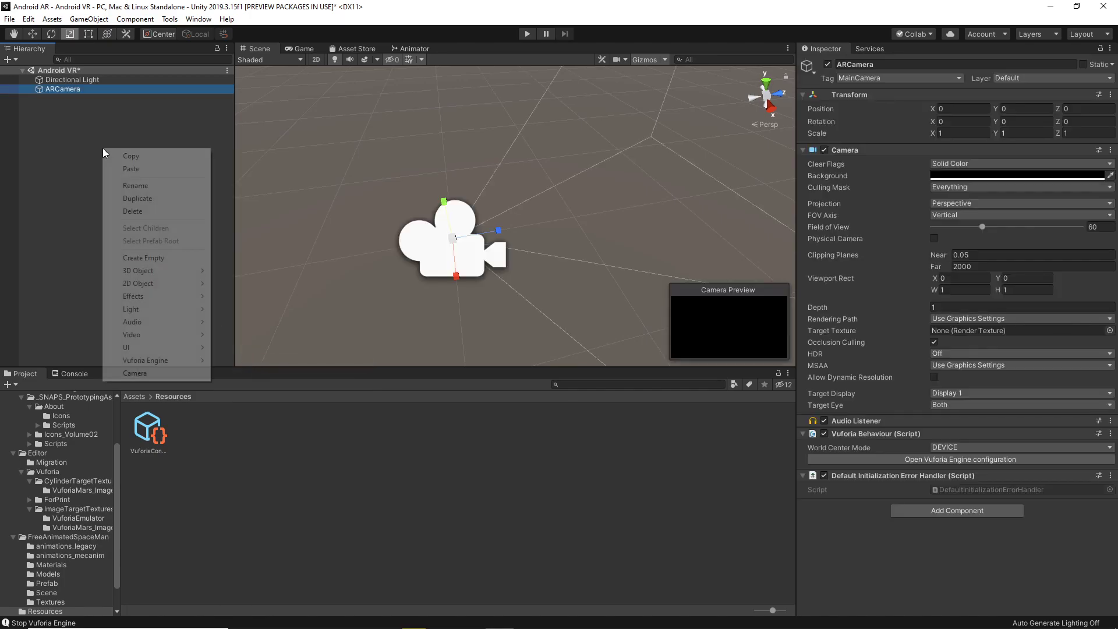
mouse_move(140, 309)
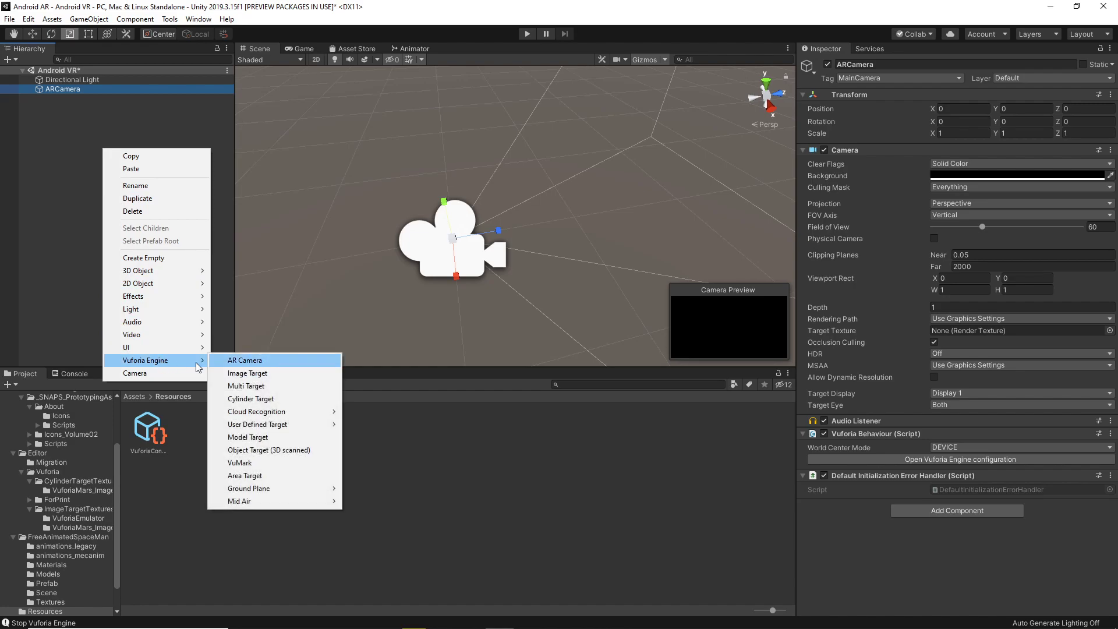
mouse_move(254, 365)
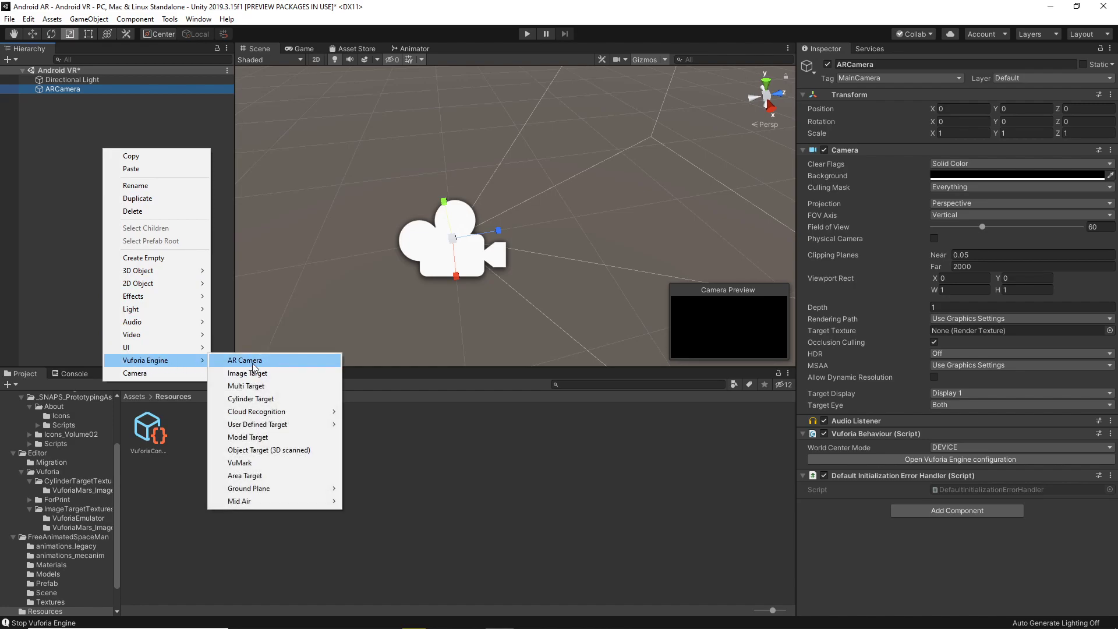
mouse_move(256, 385)
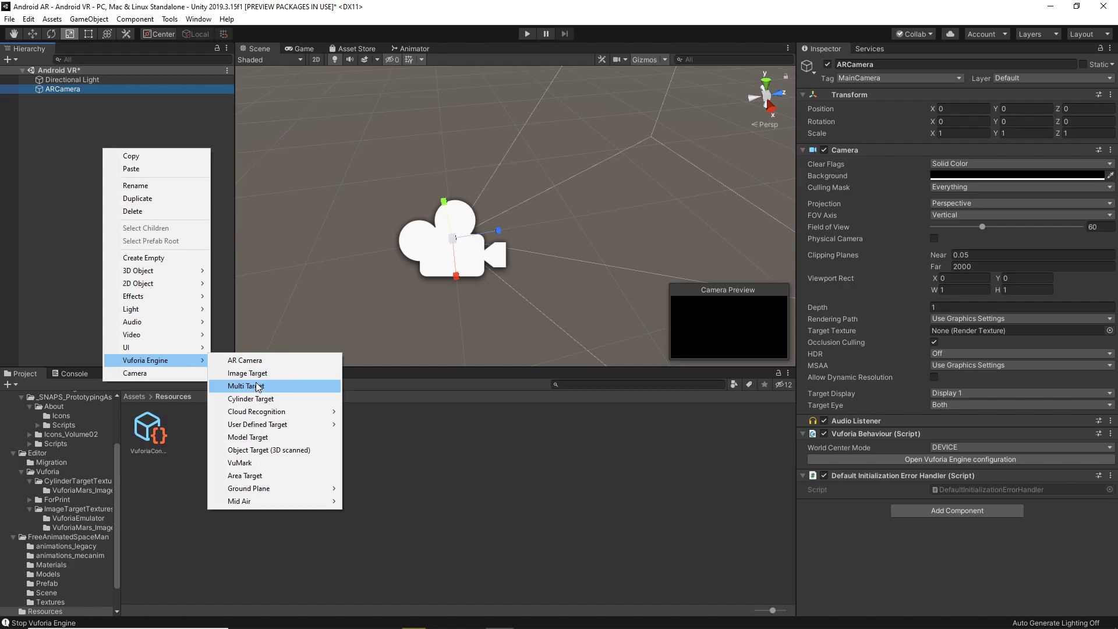
mouse_move(253, 412)
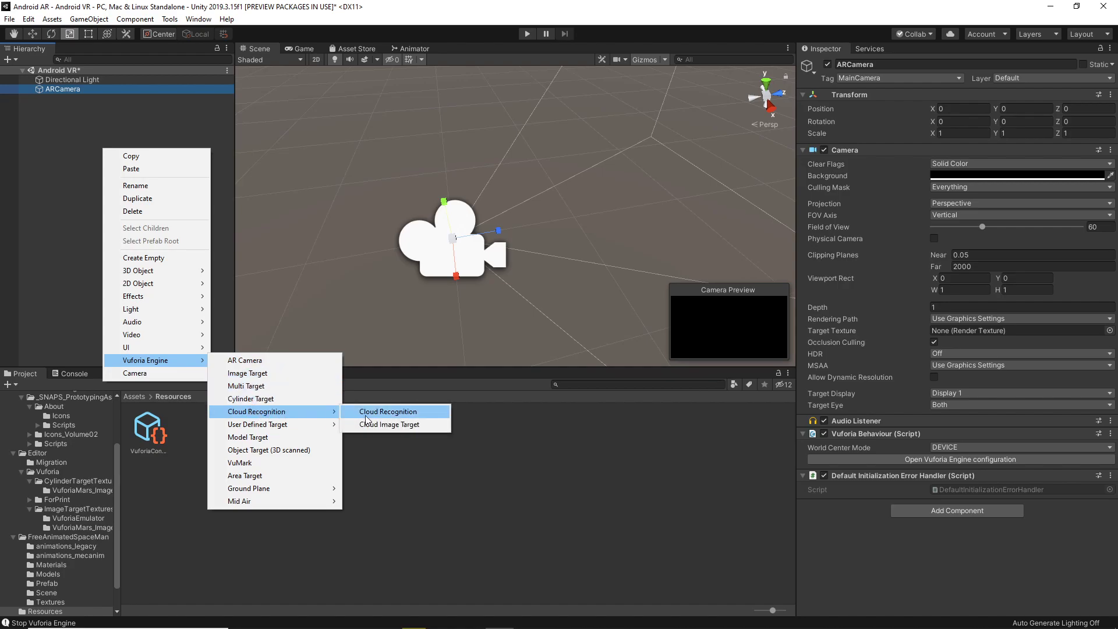
click(388, 411)
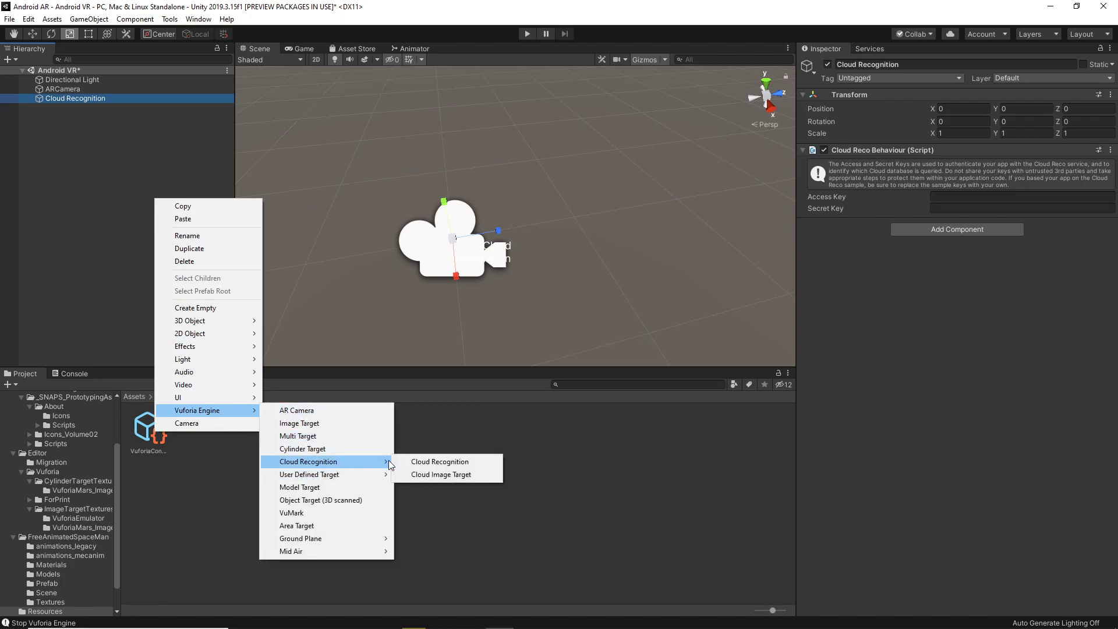
click(440, 475)
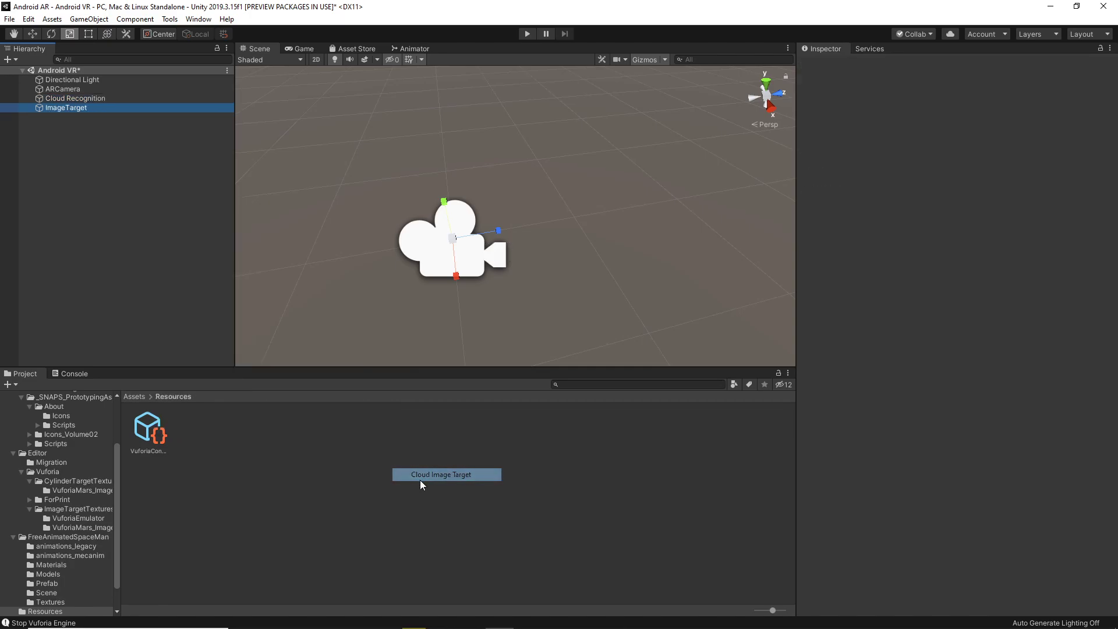
Nest ImageTarget under ARCamera and select Cloud Recognition to reach its Access and Secret Key fields
click(66, 107)
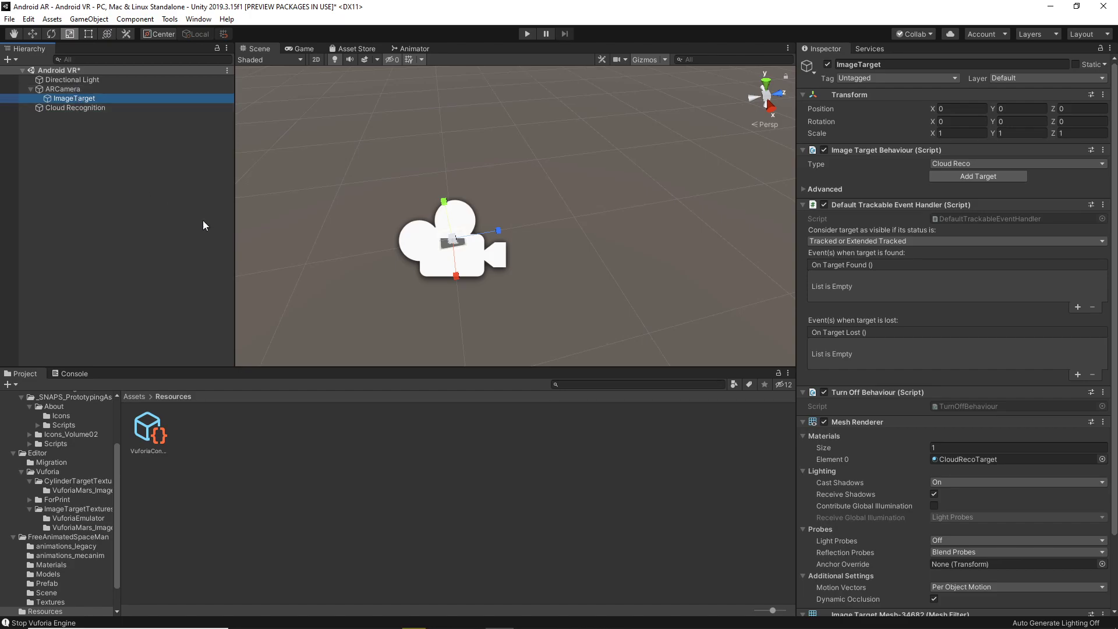
mouse_move(435, 290)
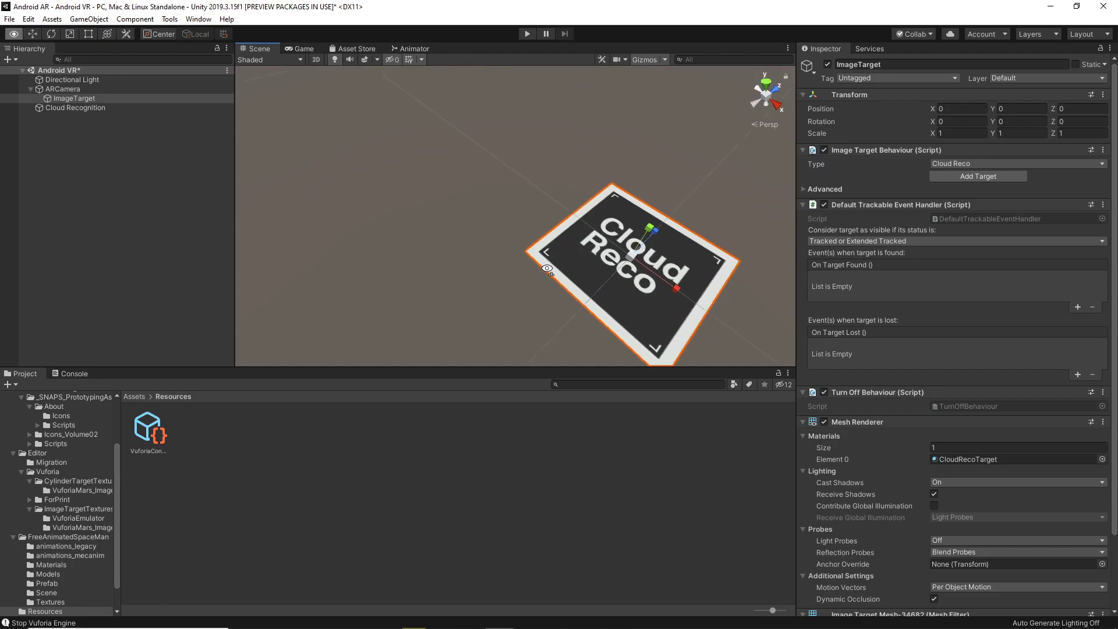
click(75, 107)
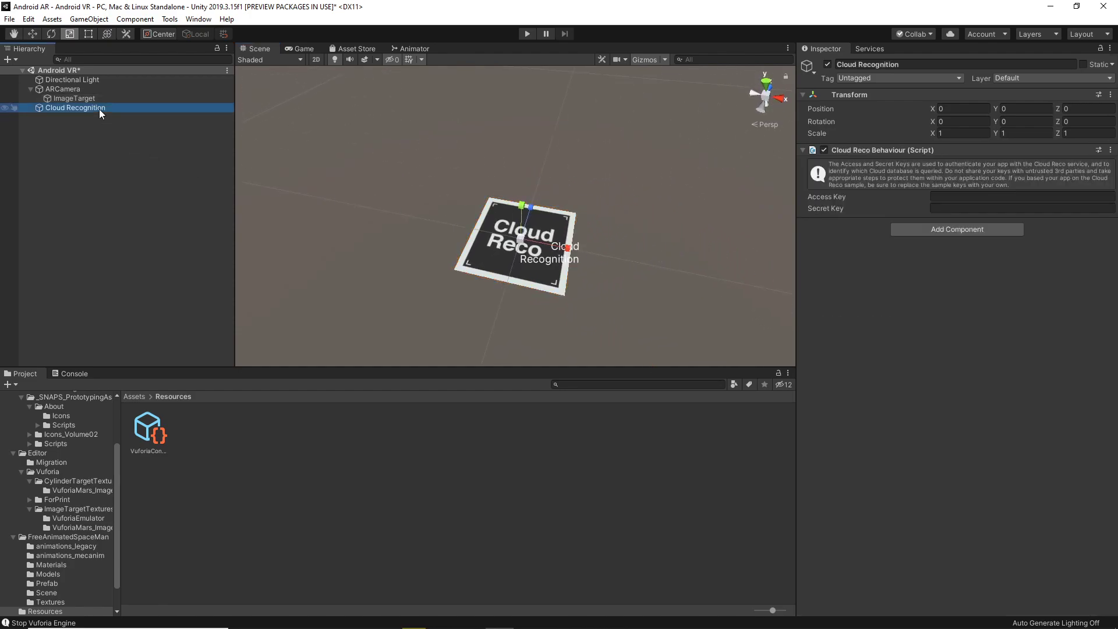
mouse_move(75, 114)
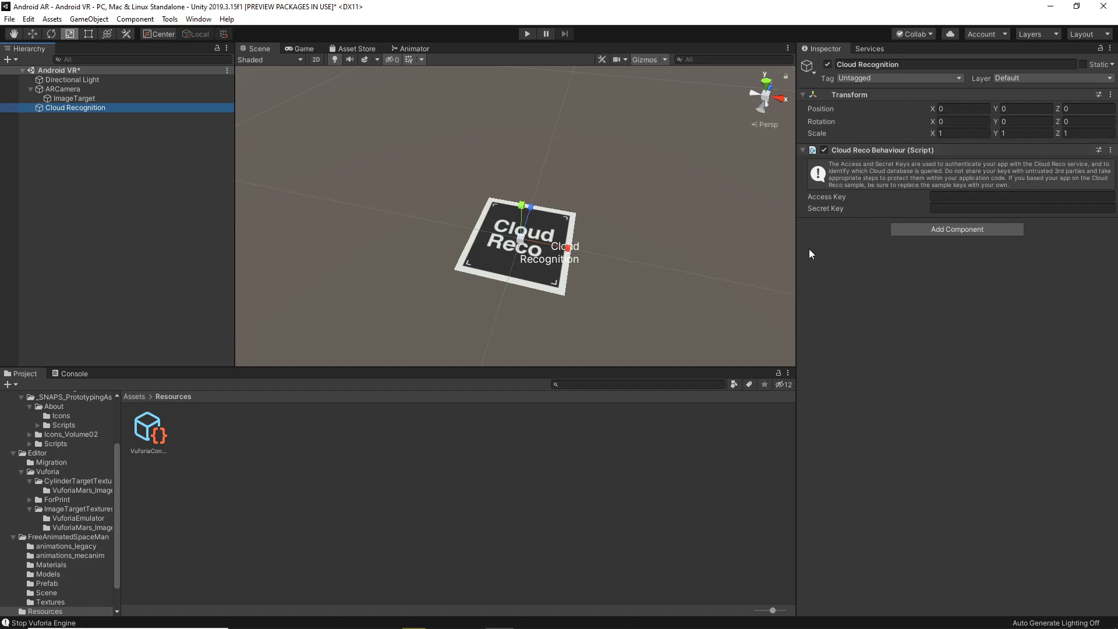
click(1022, 195)
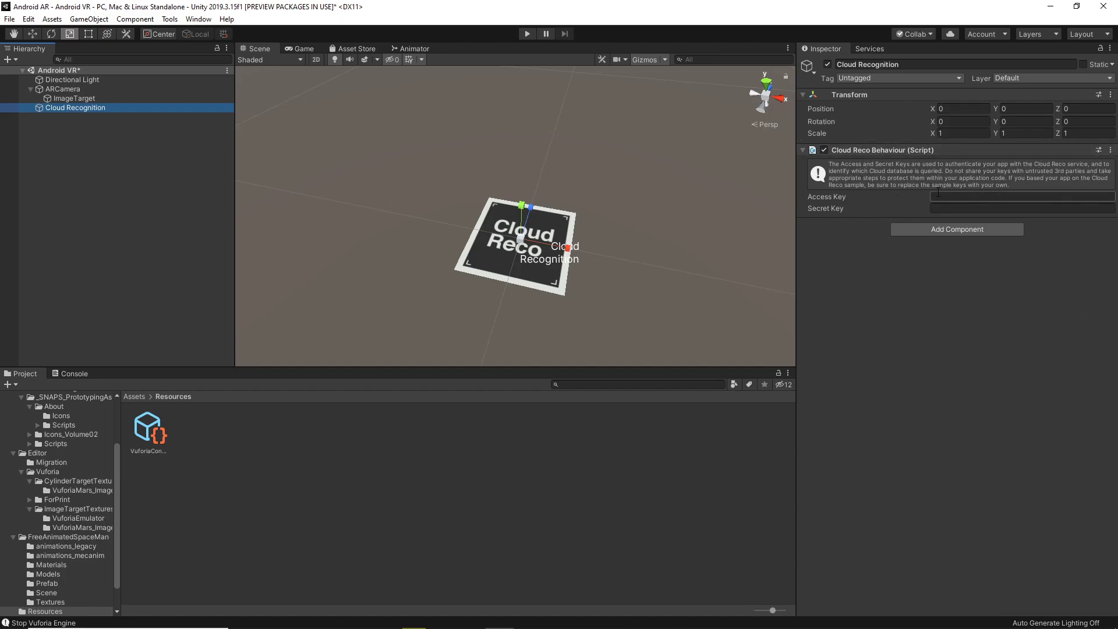
click(1022, 207)
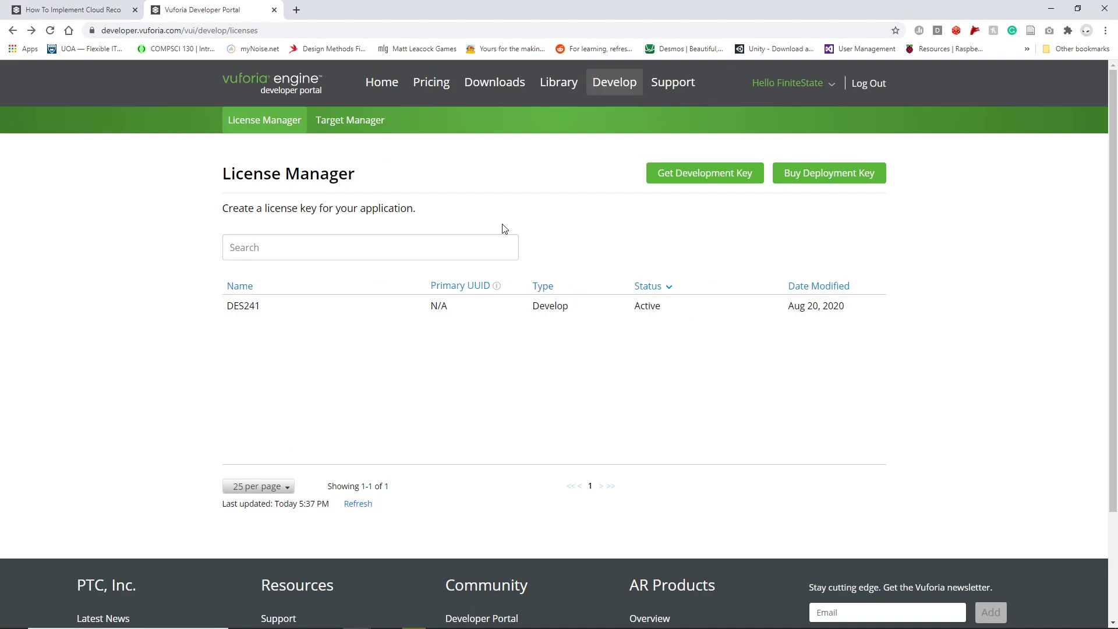
mouse_move(505, 225)
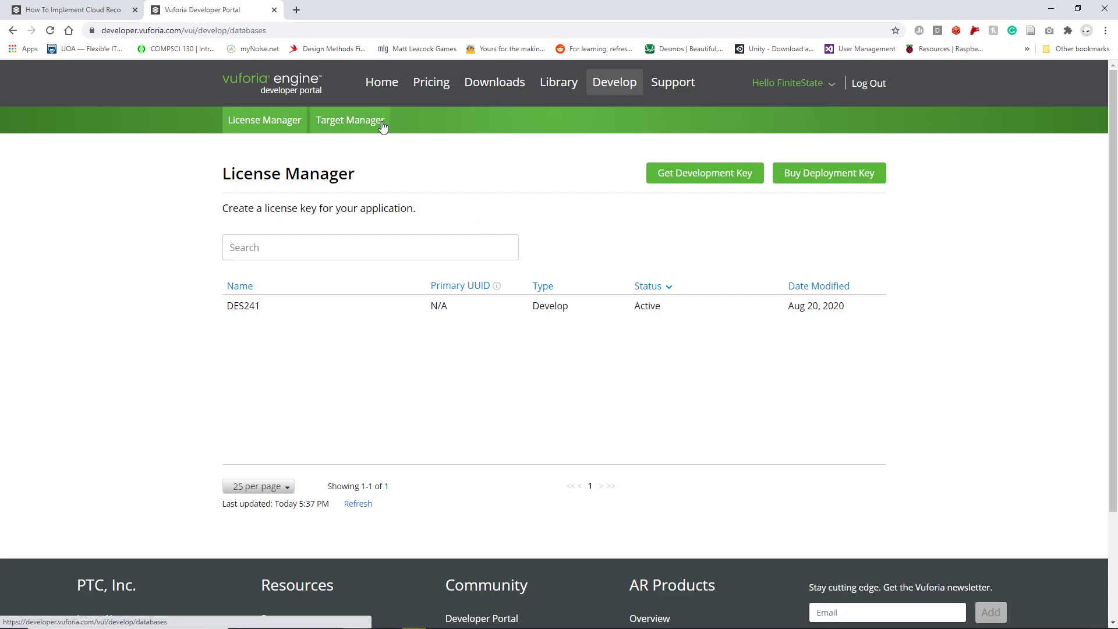
In Target Manager, enter the DES241 cloud database and show its Database Access Keys
click(349, 120)
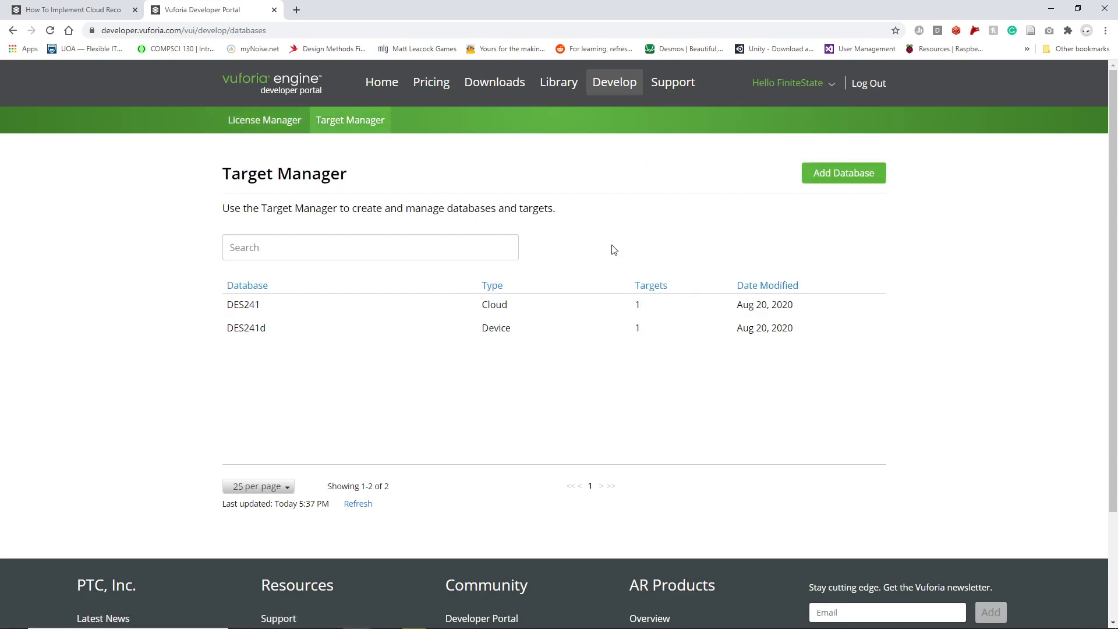
click(264, 120)
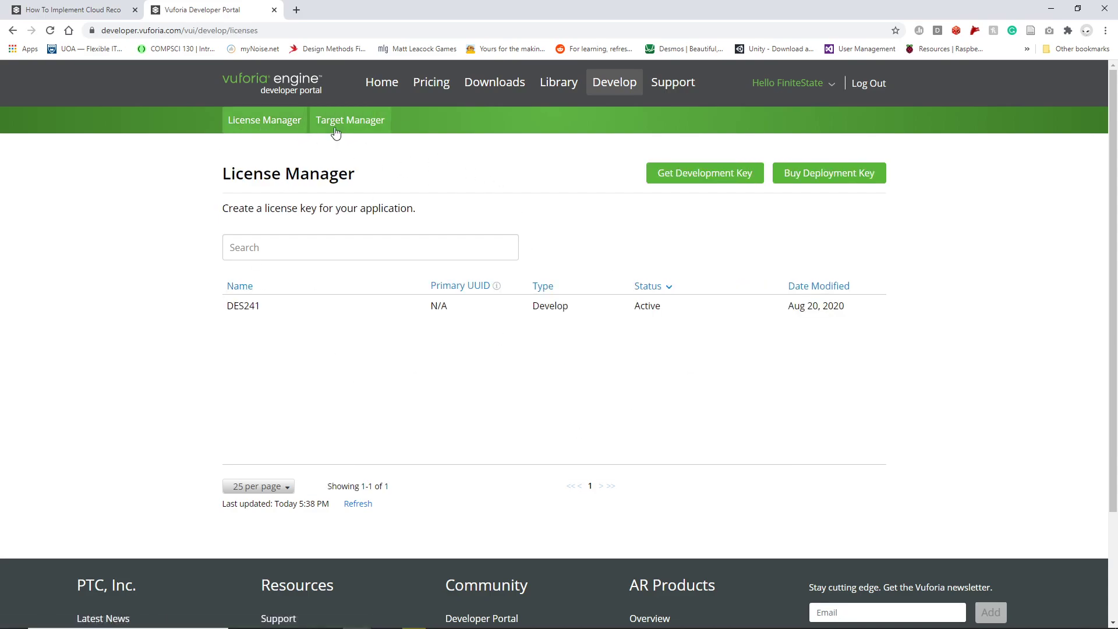
click(350, 120)
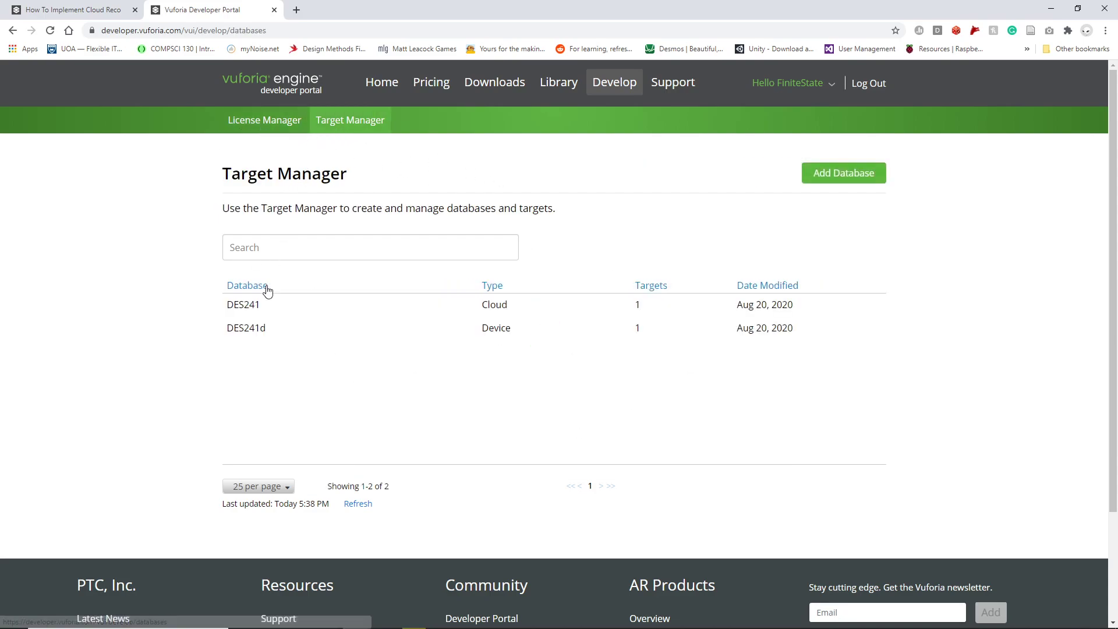
mouse_move(831, 174)
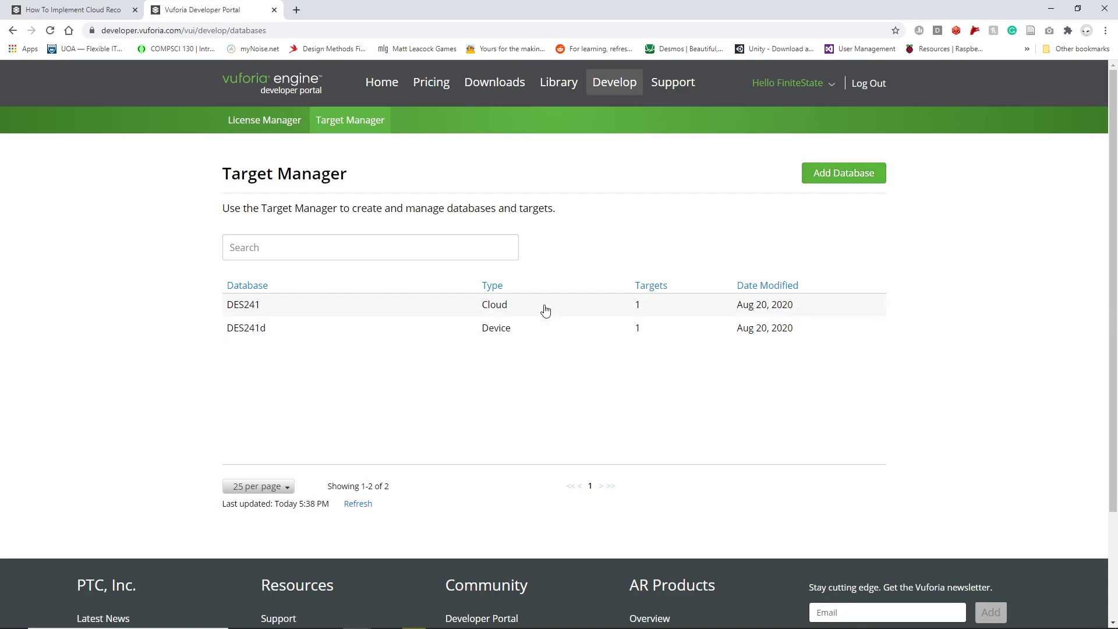
click(243, 305)
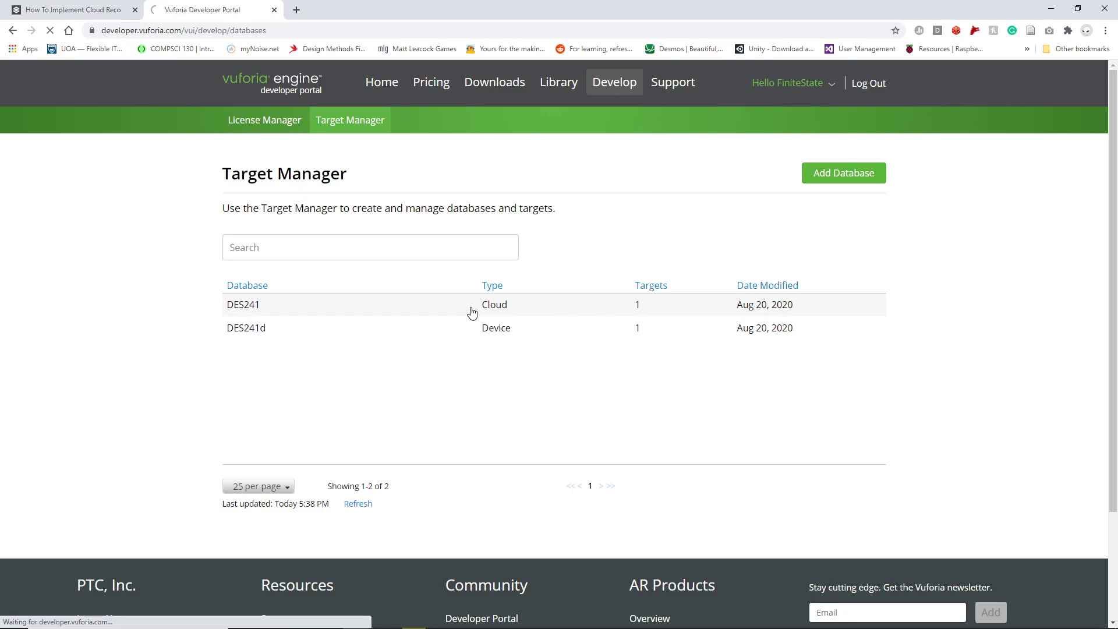
click(243, 305)
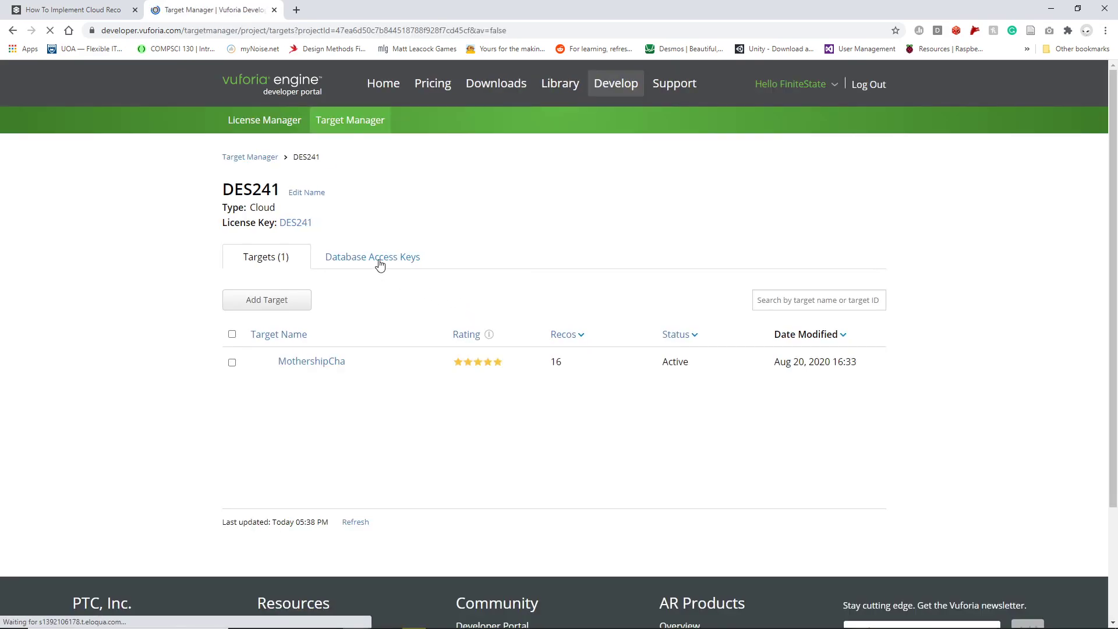
click(373, 256)
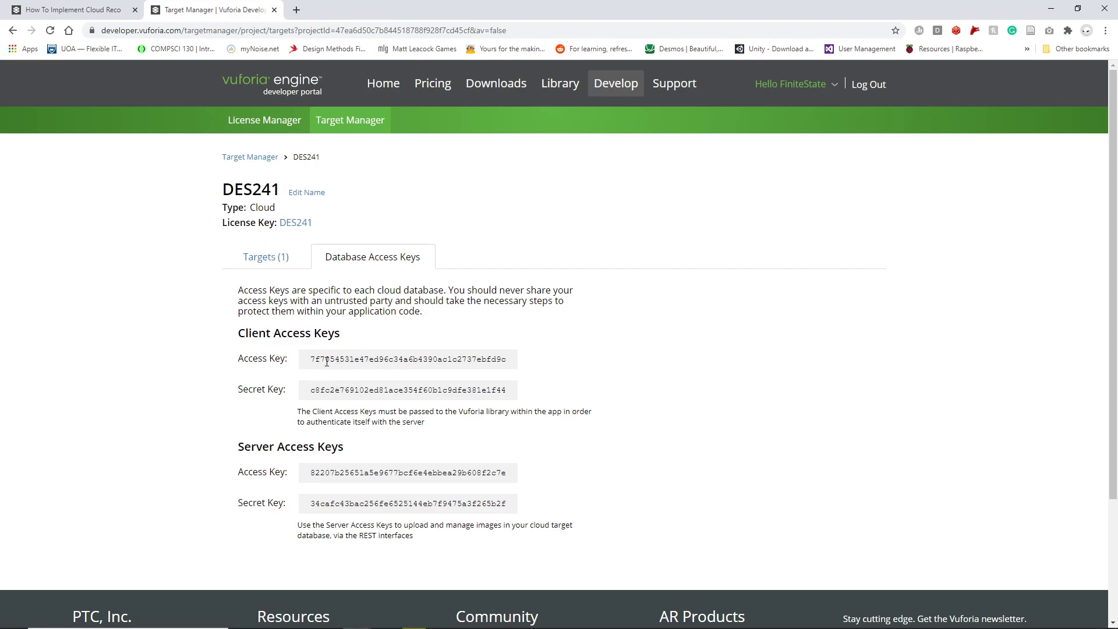
mouse_move(281, 341)
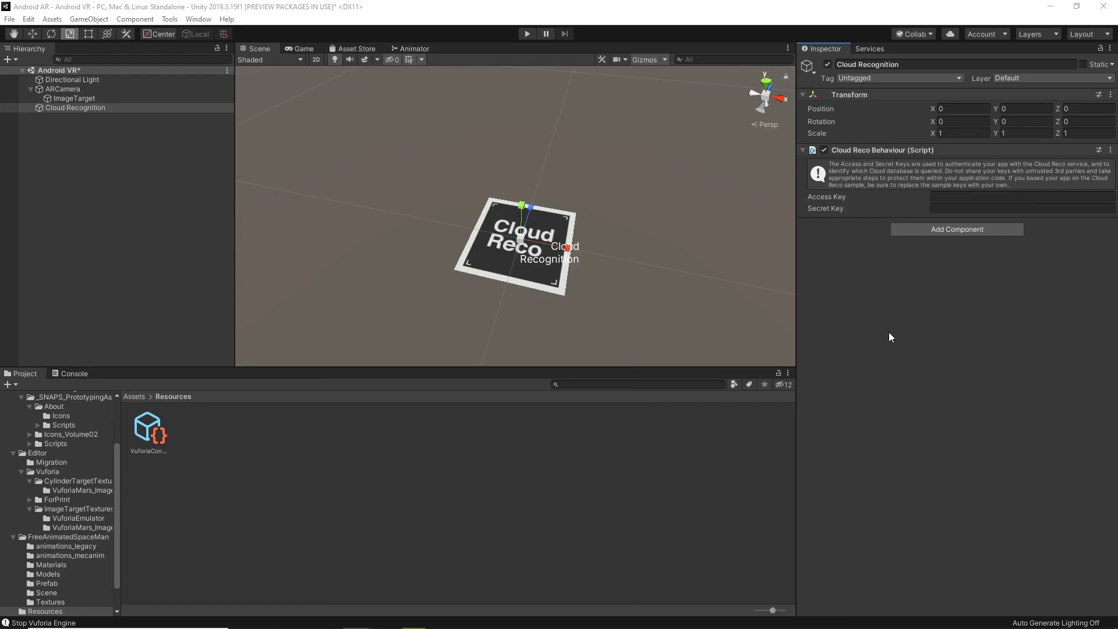
click(1022, 197)
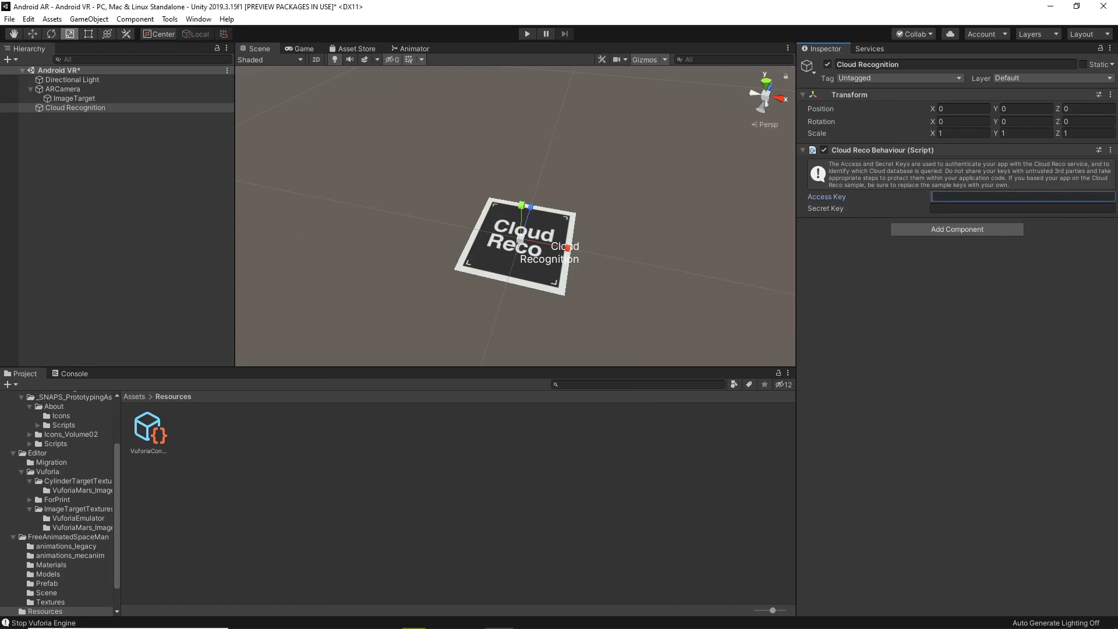
click(1022, 207)
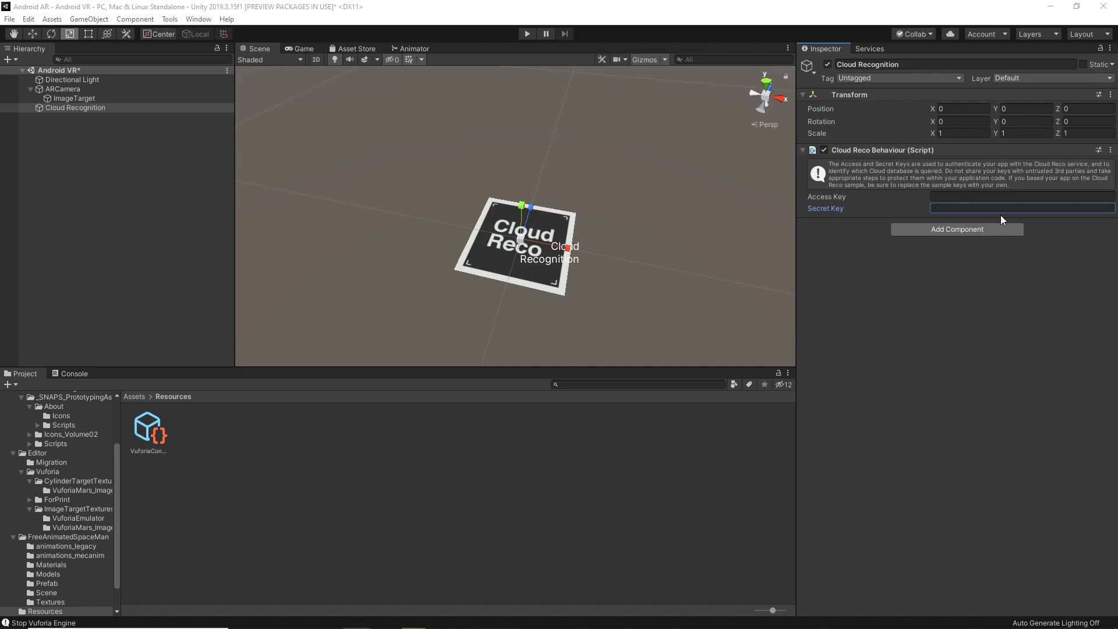
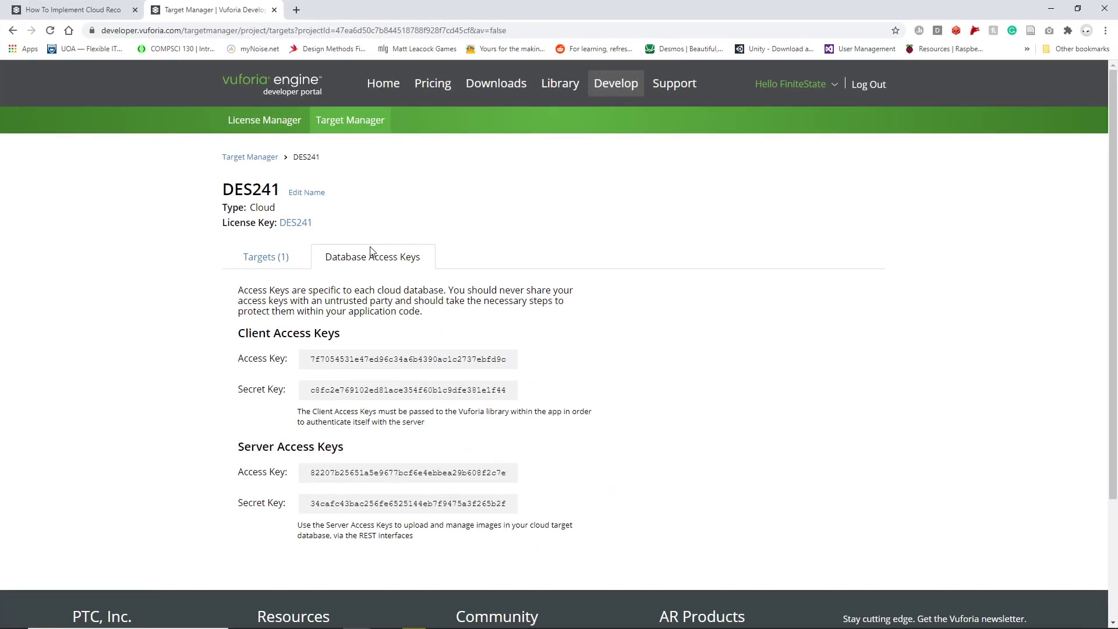
click(265, 256)
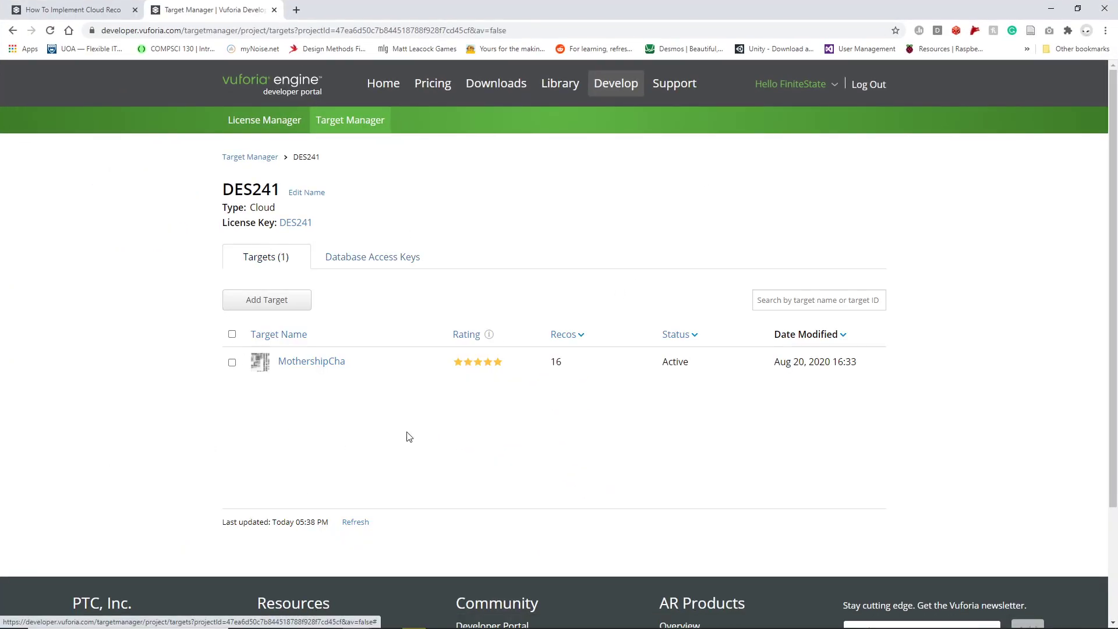
mouse_move(389, 343)
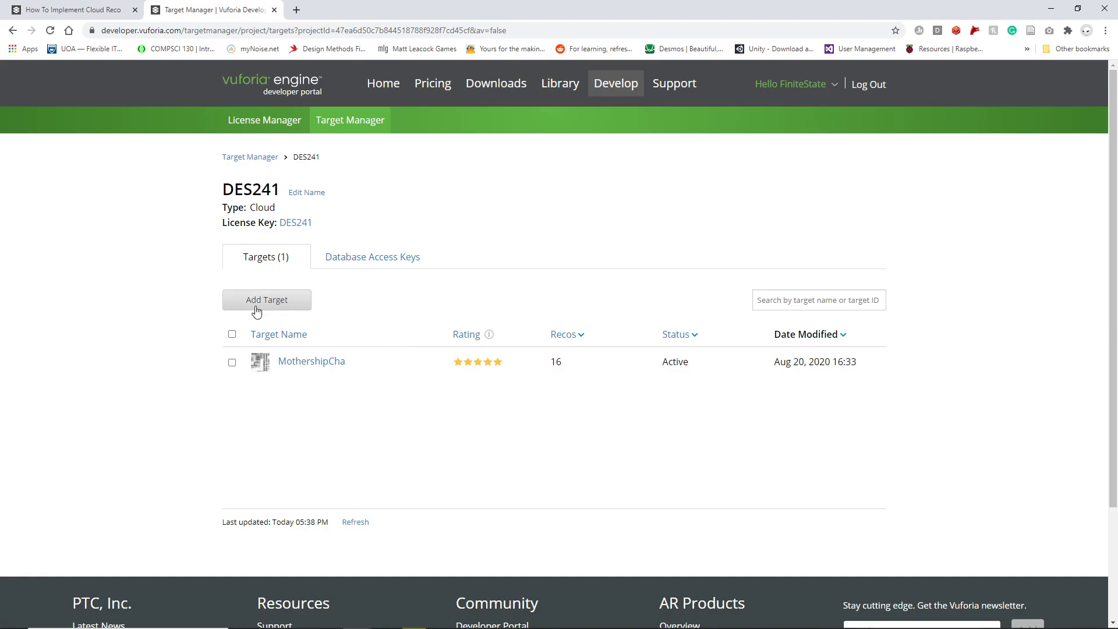
click(265, 299)
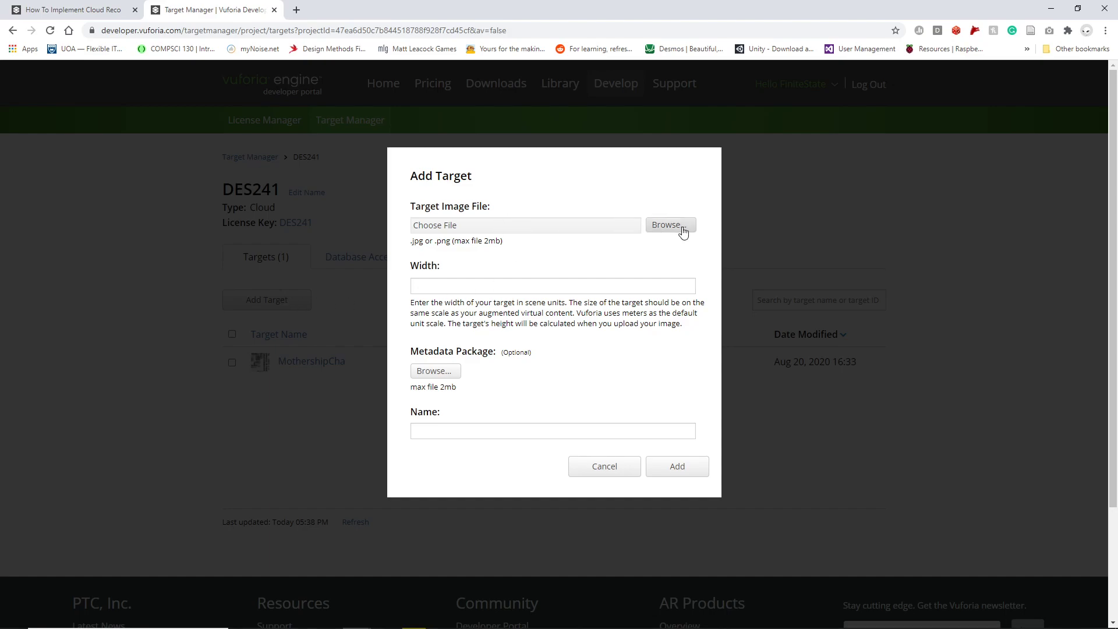
mouse_move(609, 281)
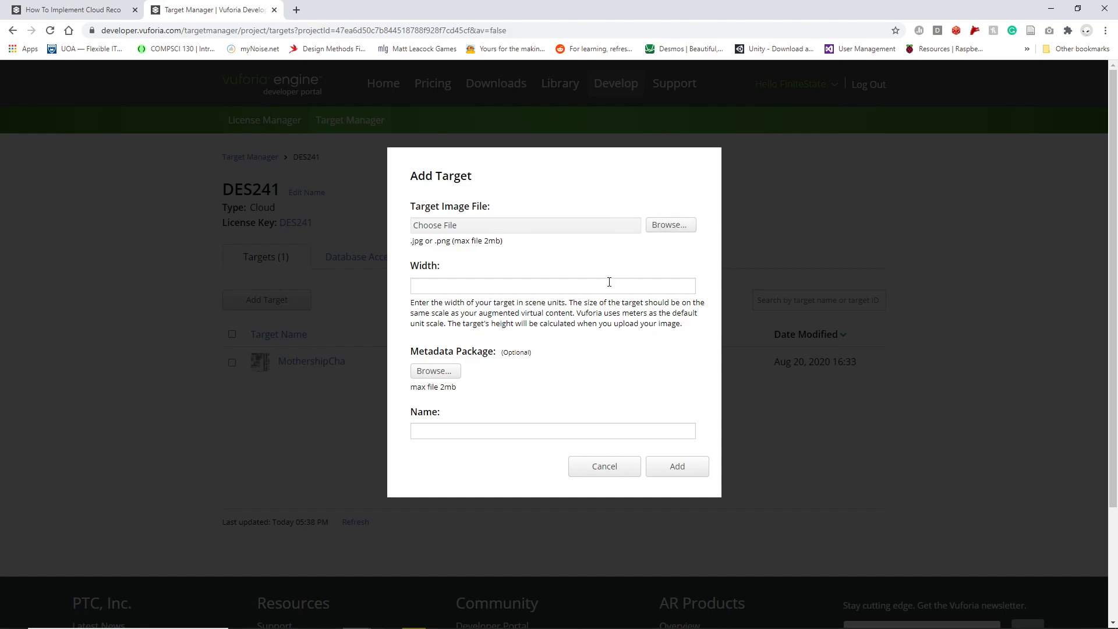
click(552, 285)
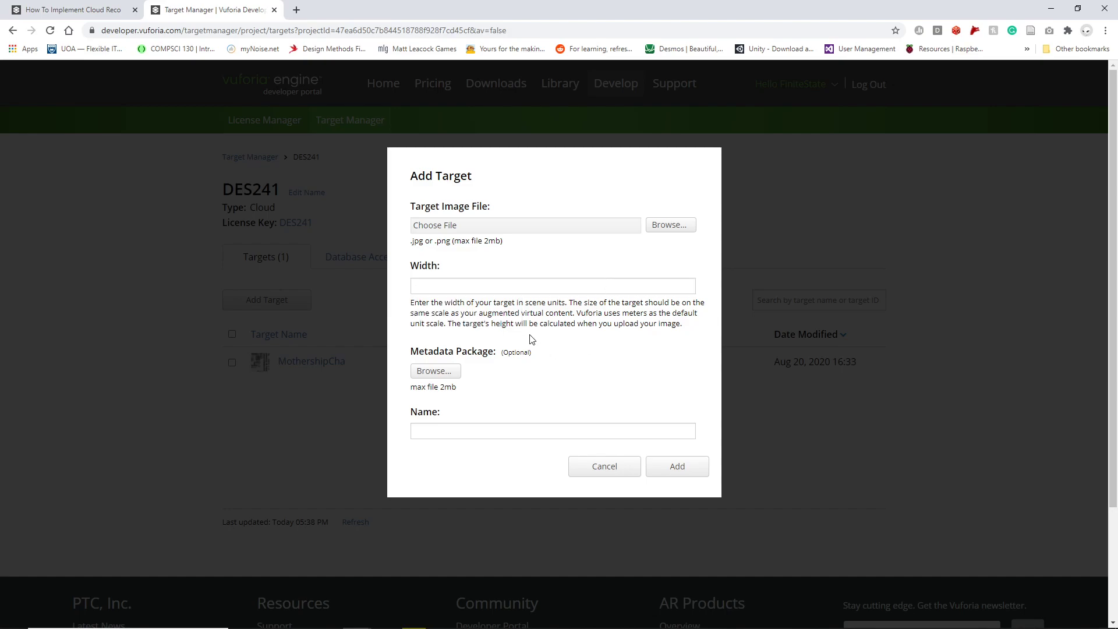
mouse_move(526, 326)
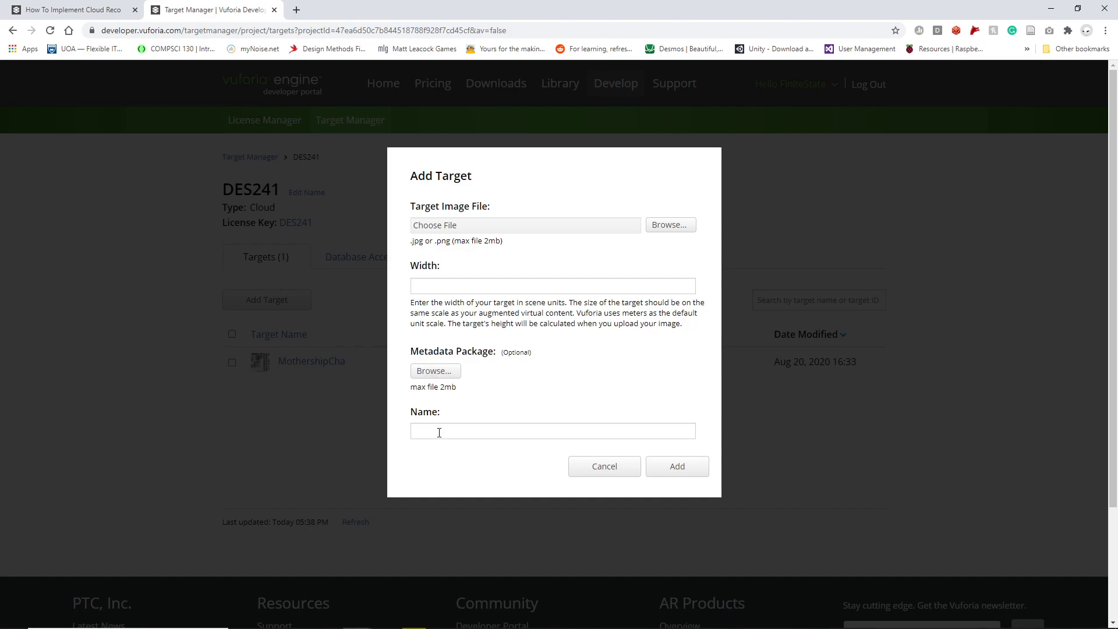
click(605, 466)
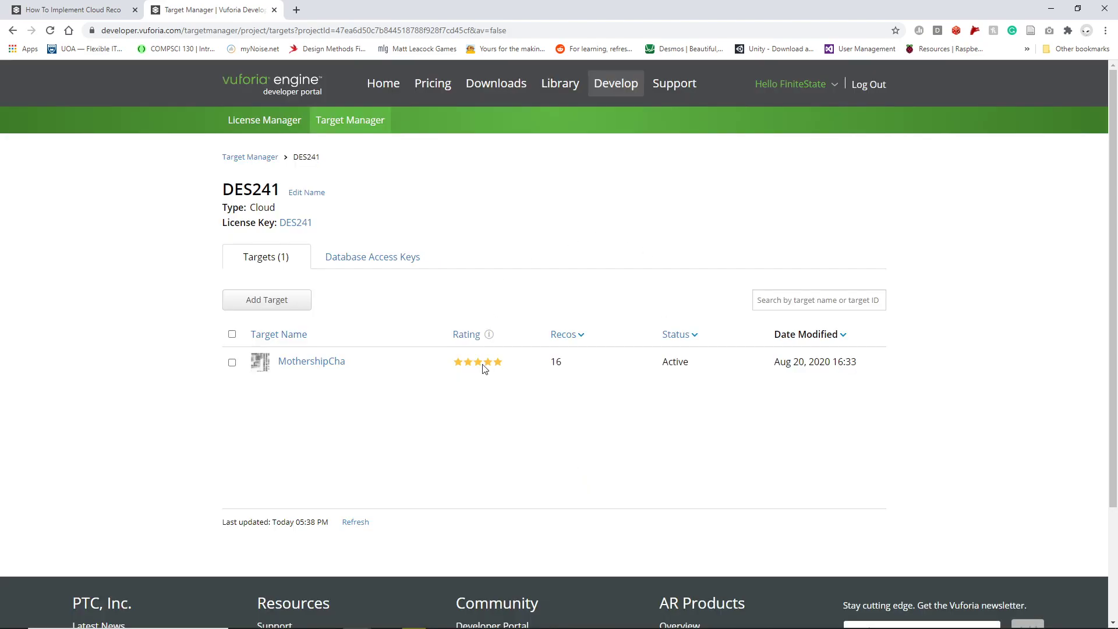
mouse_move(693, 347)
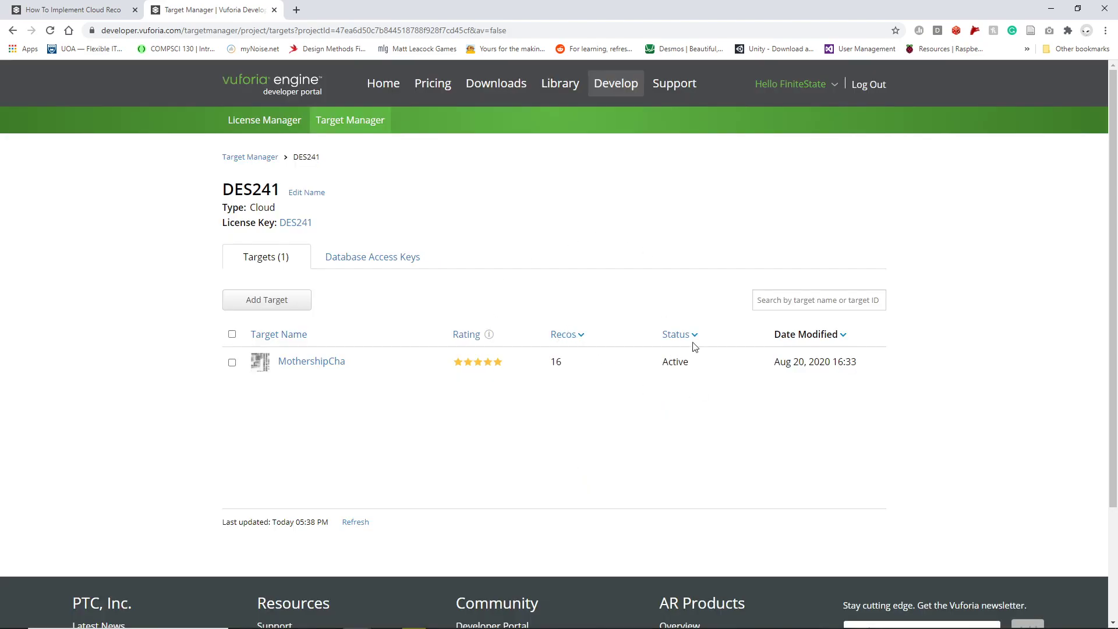
mouse_move(715, 367)
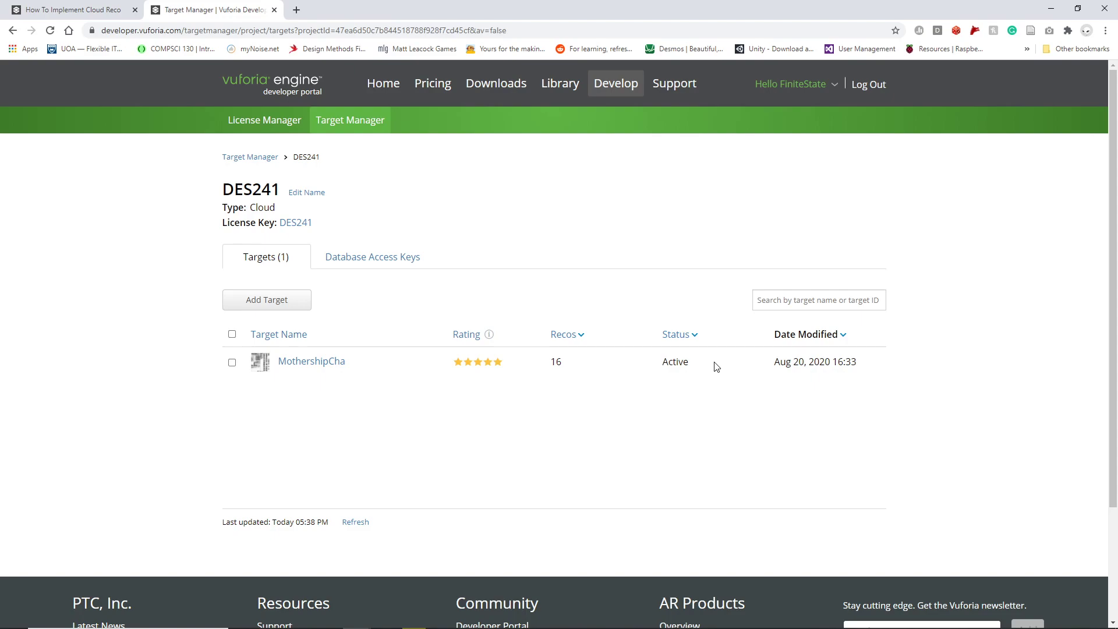
mouse_move(833, 358)
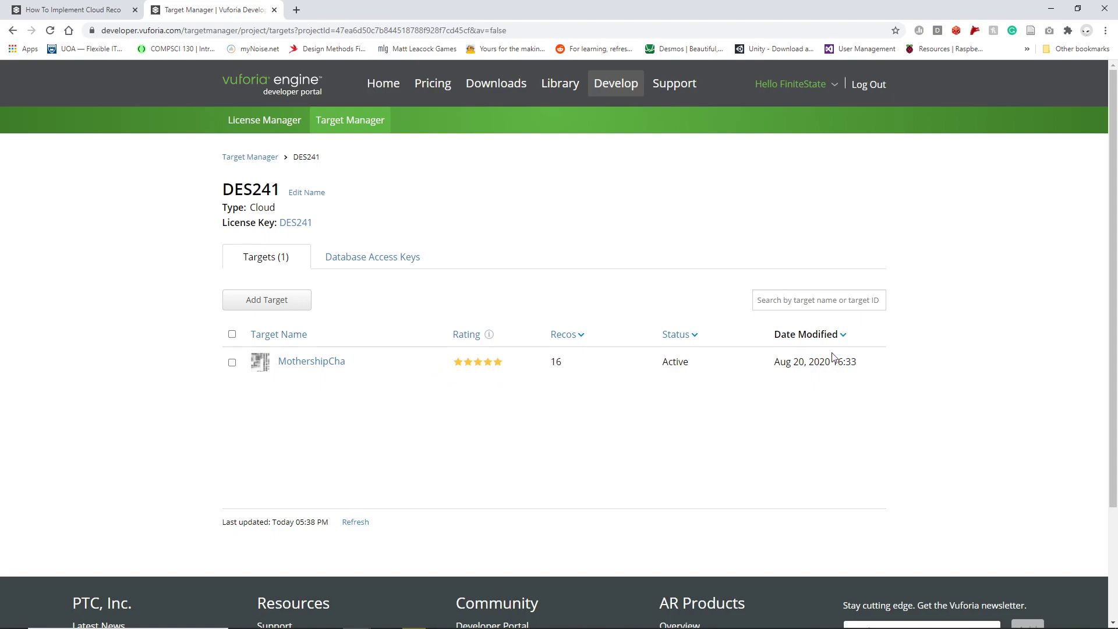
mouse_move(459, 367)
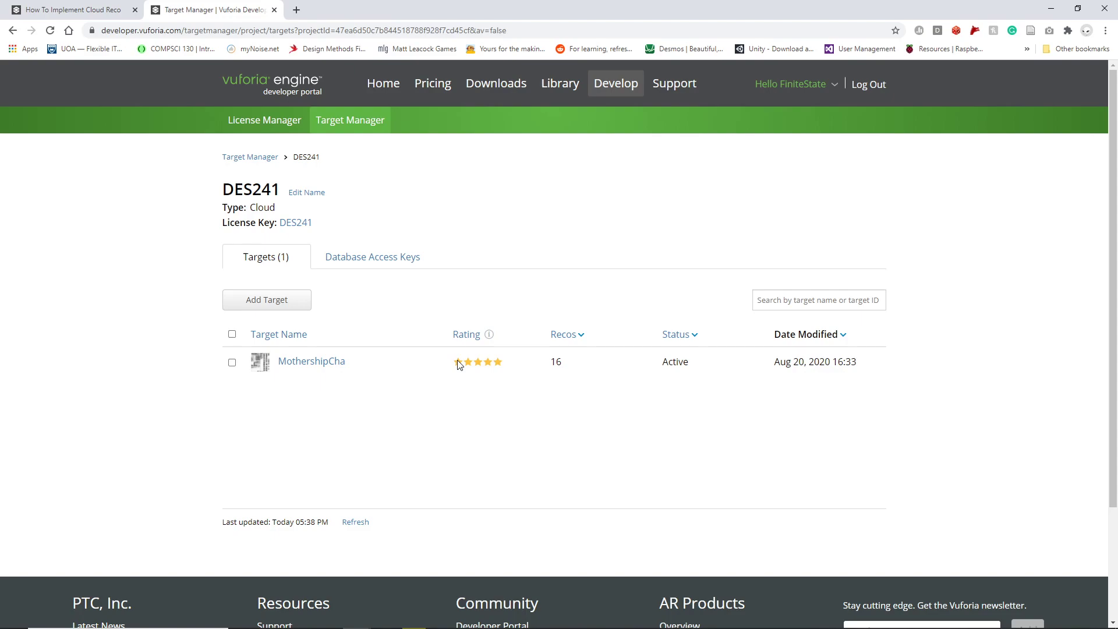
mouse_move(335, 361)
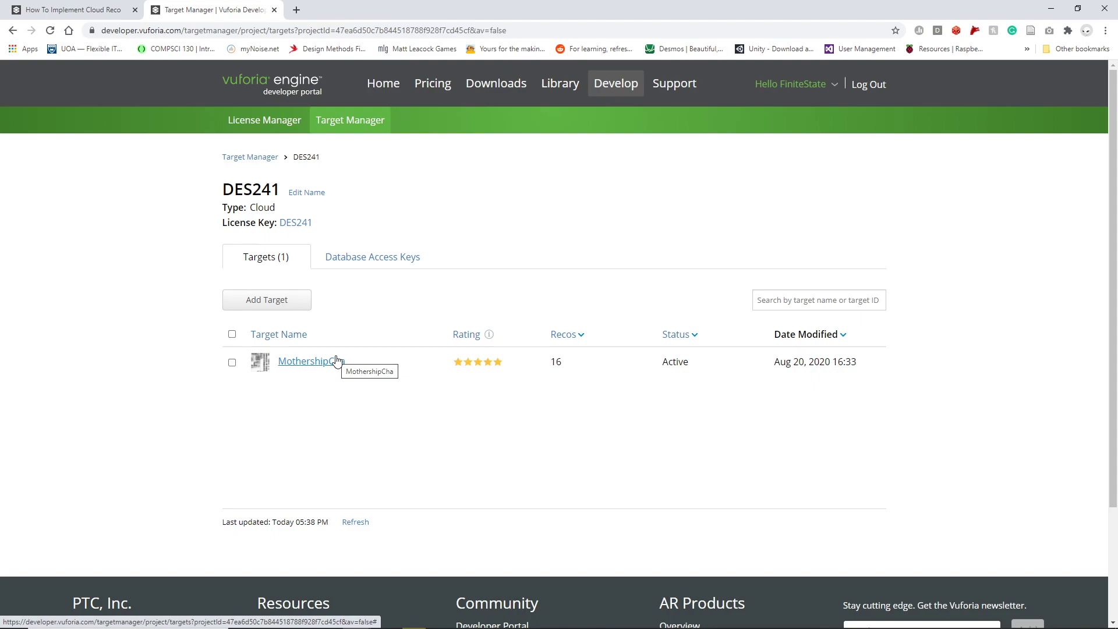
mouse_move(252, 410)
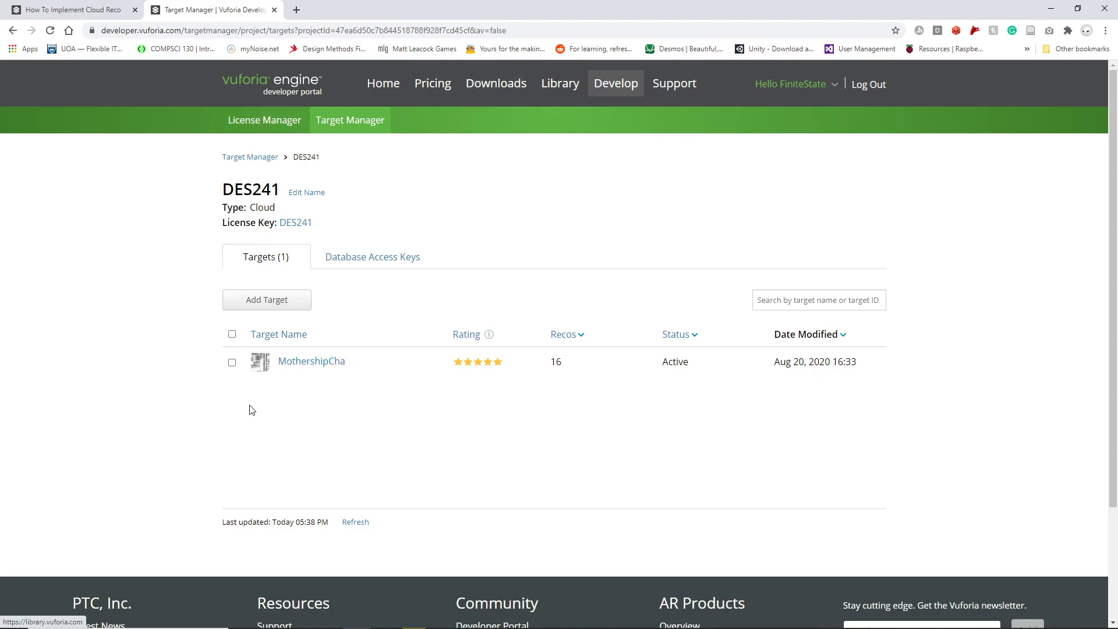
mouse_move(306, 372)
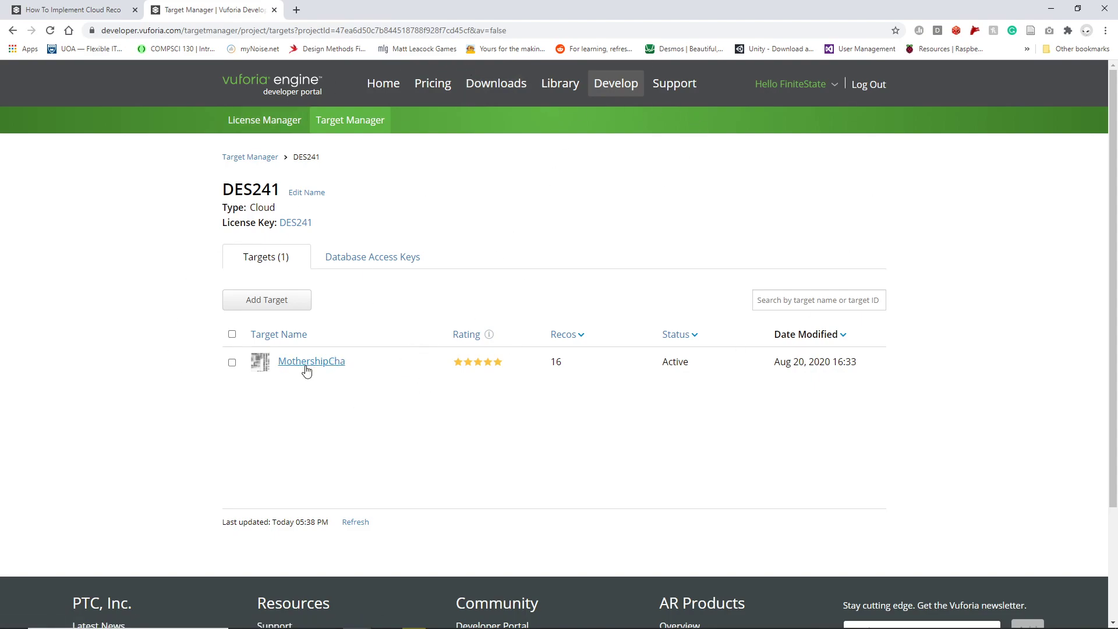
Go into the MothershipCha target's details page from the DES241 targets list
click(311, 361)
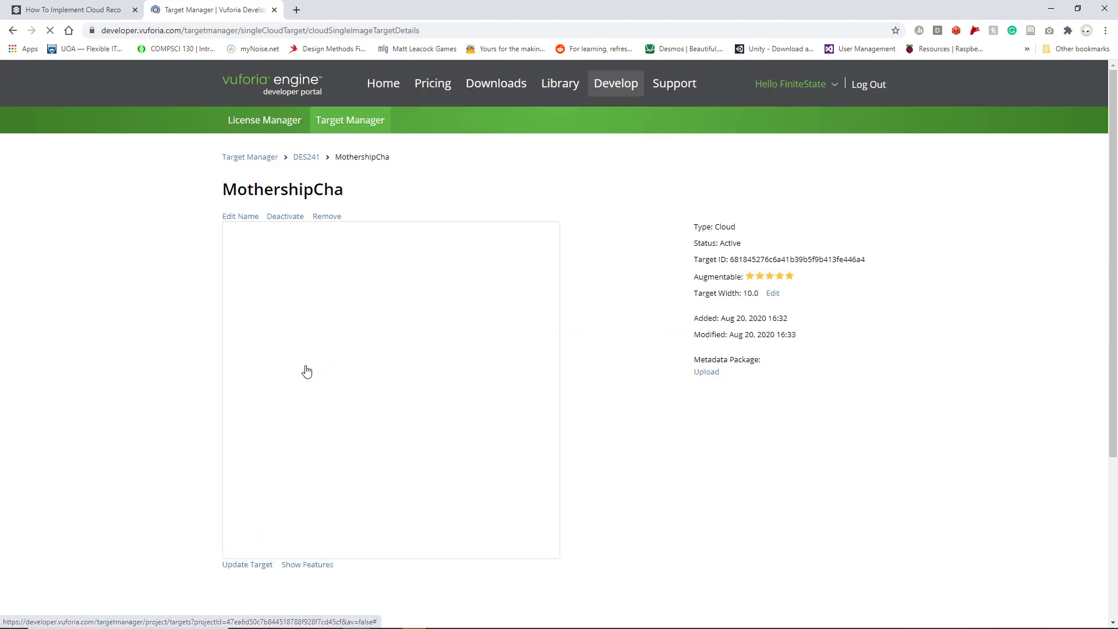
Toggle the feature-point overlay on the MothershipCha image a few times, then return to Target Manager
click(308, 564)
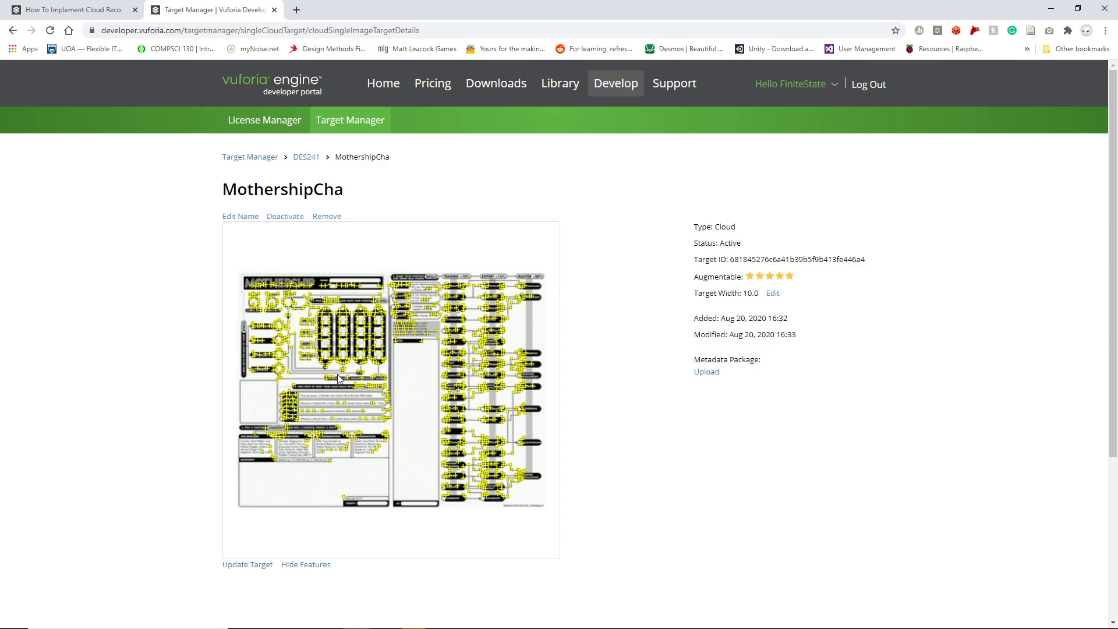
mouse_move(272, 344)
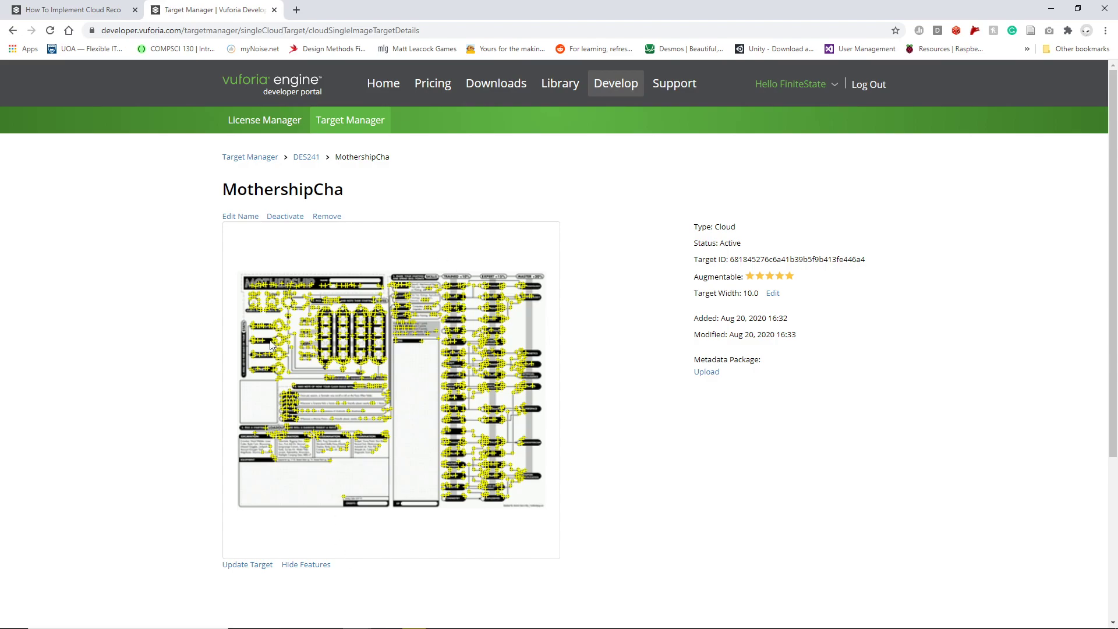
click(305, 563)
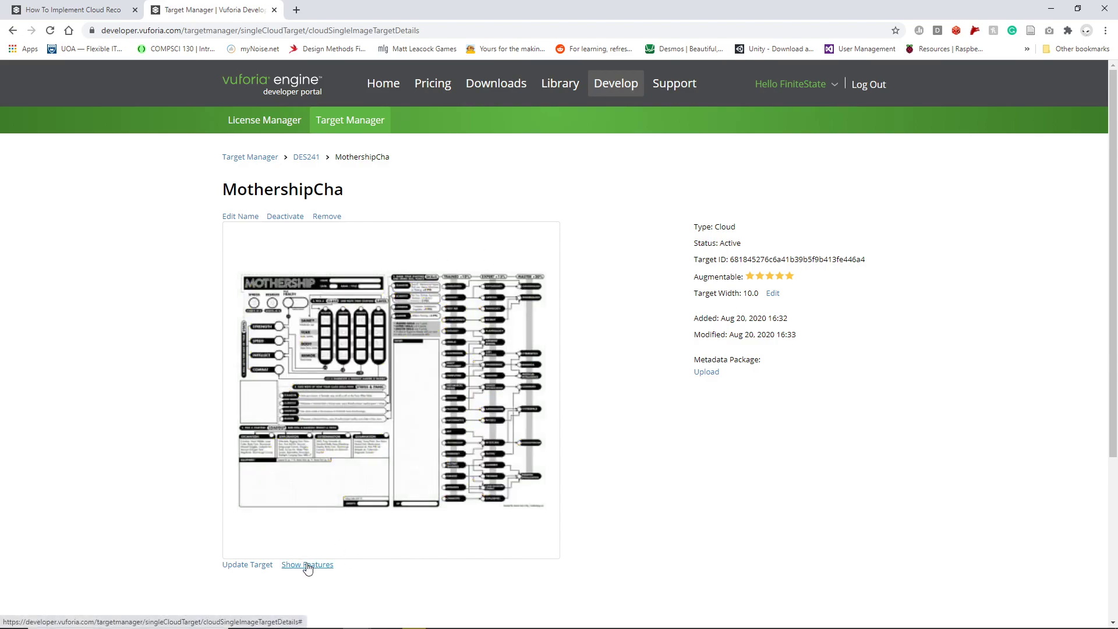
click(307, 563)
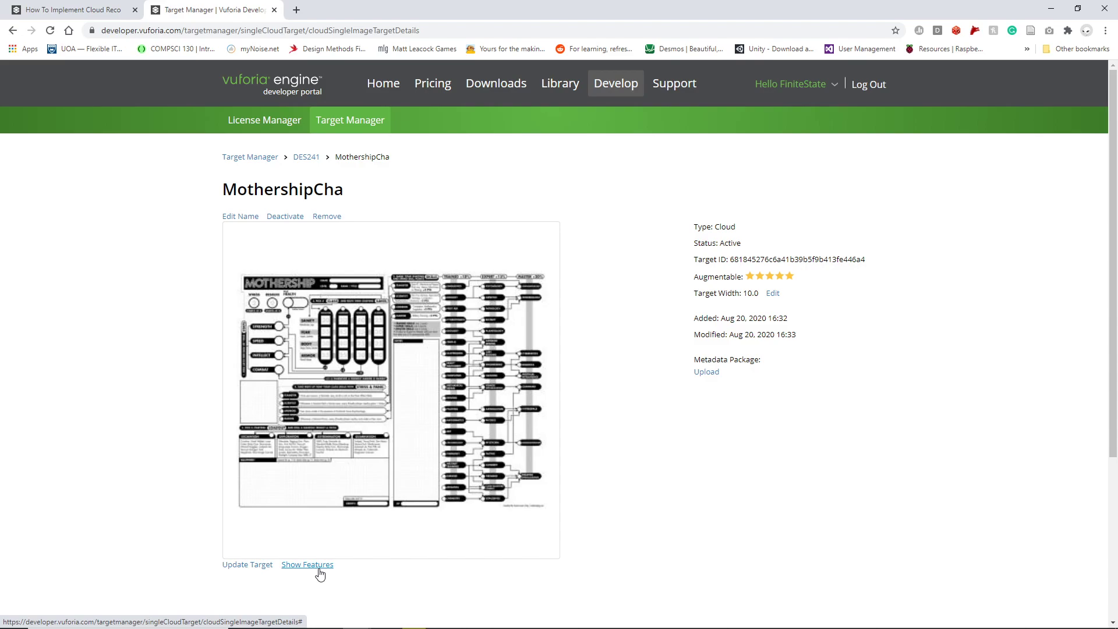
click(308, 563)
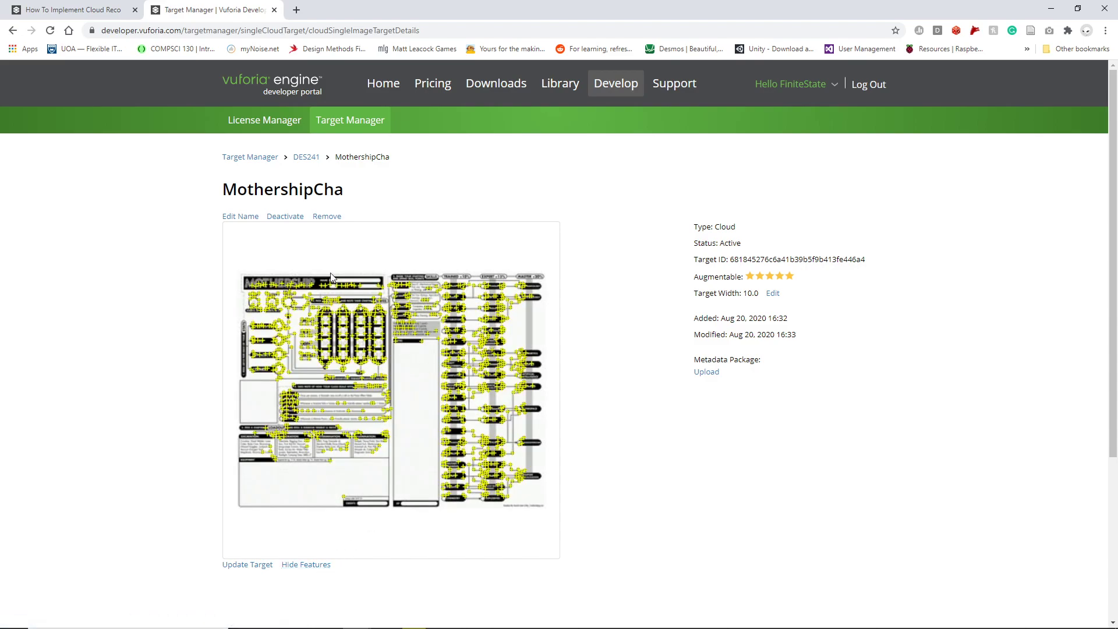
mouse_move(461, 468)
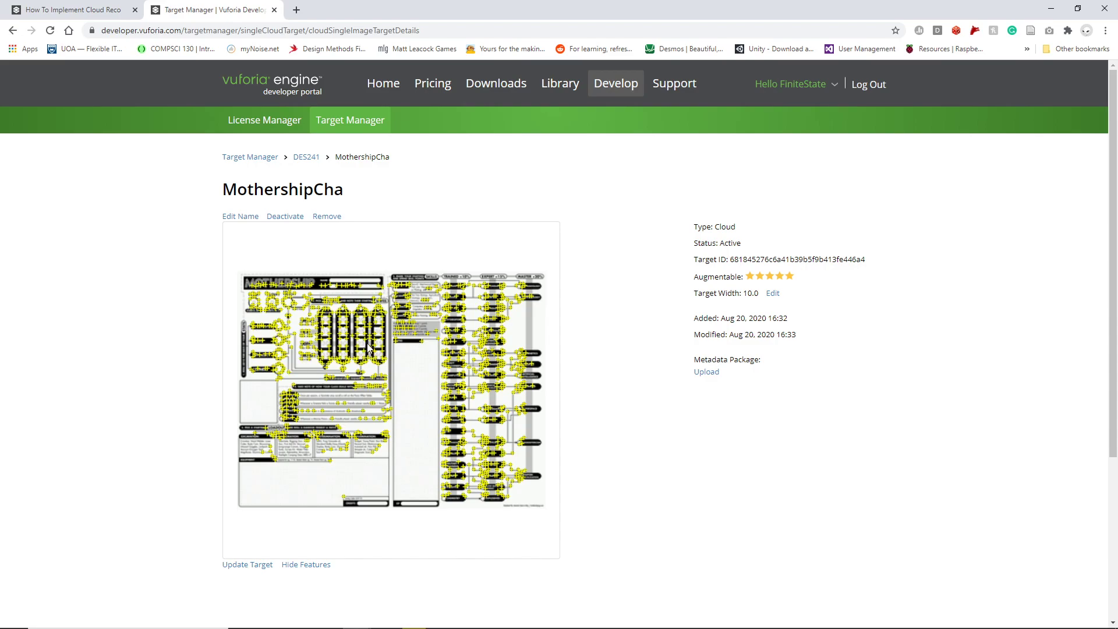
mouse_move(487, 297)
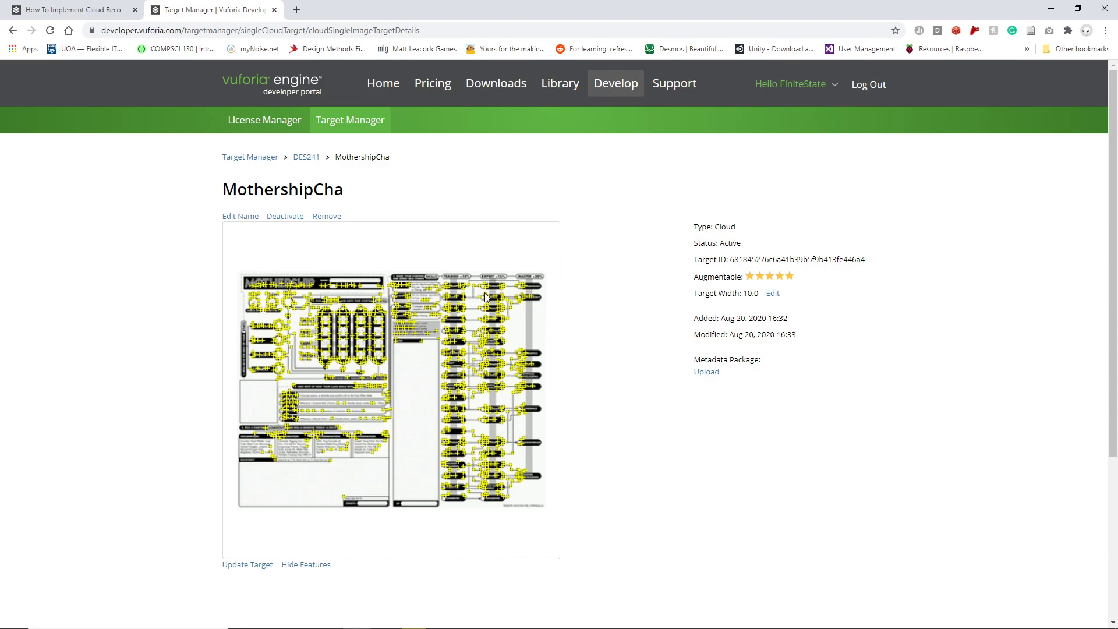
mouse_move(318, 483)
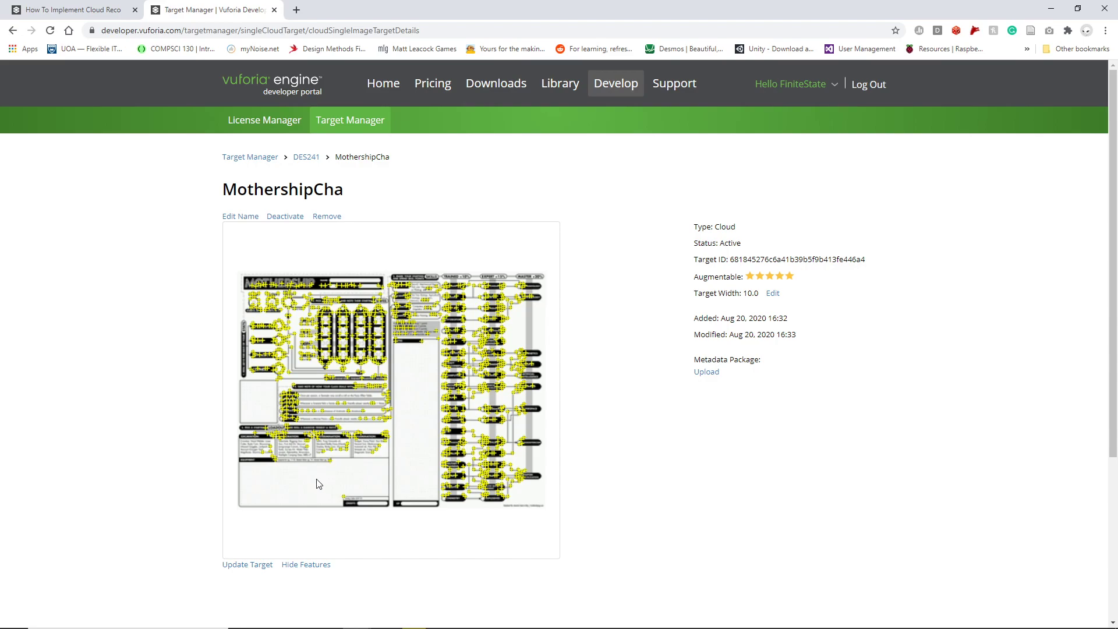
mouse_move(496, 459)
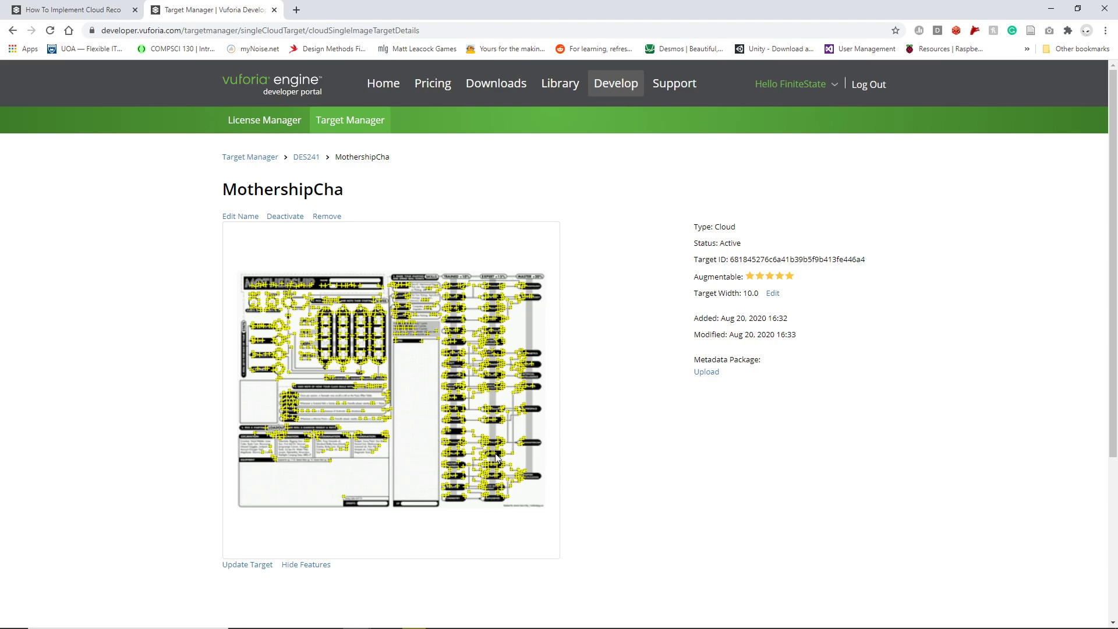
click(305, 564)
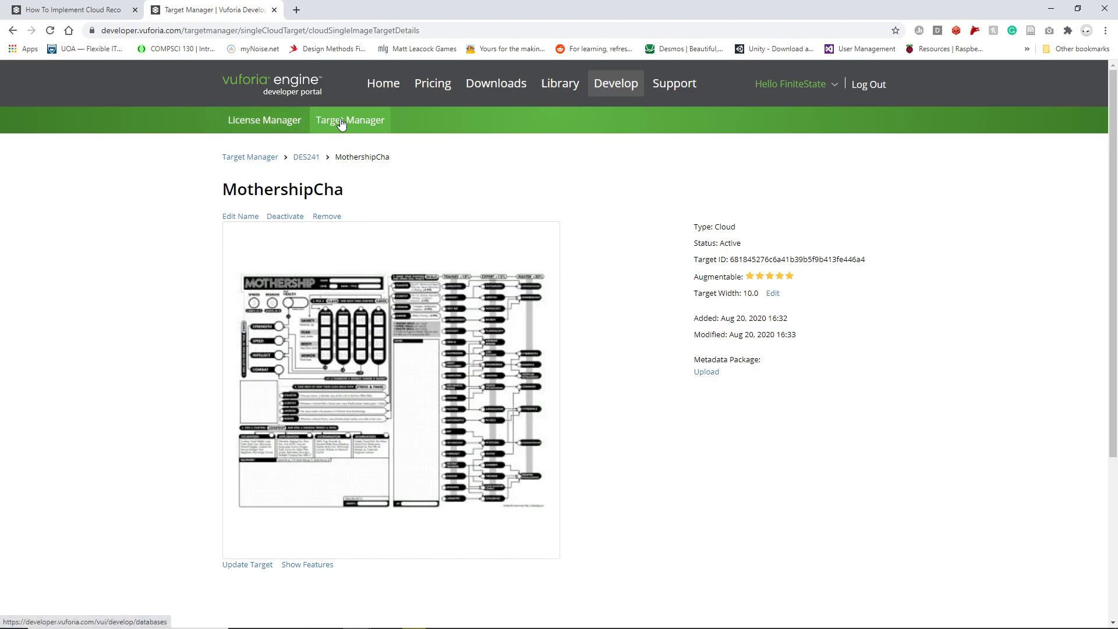
click(349, 119)
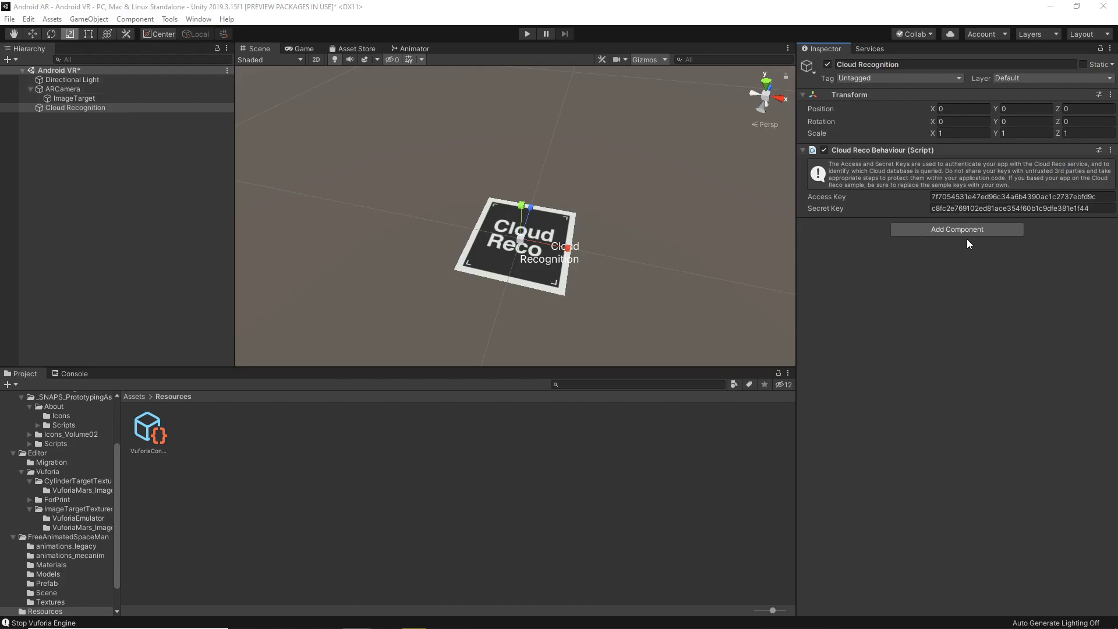
mouse_move(130, 402)
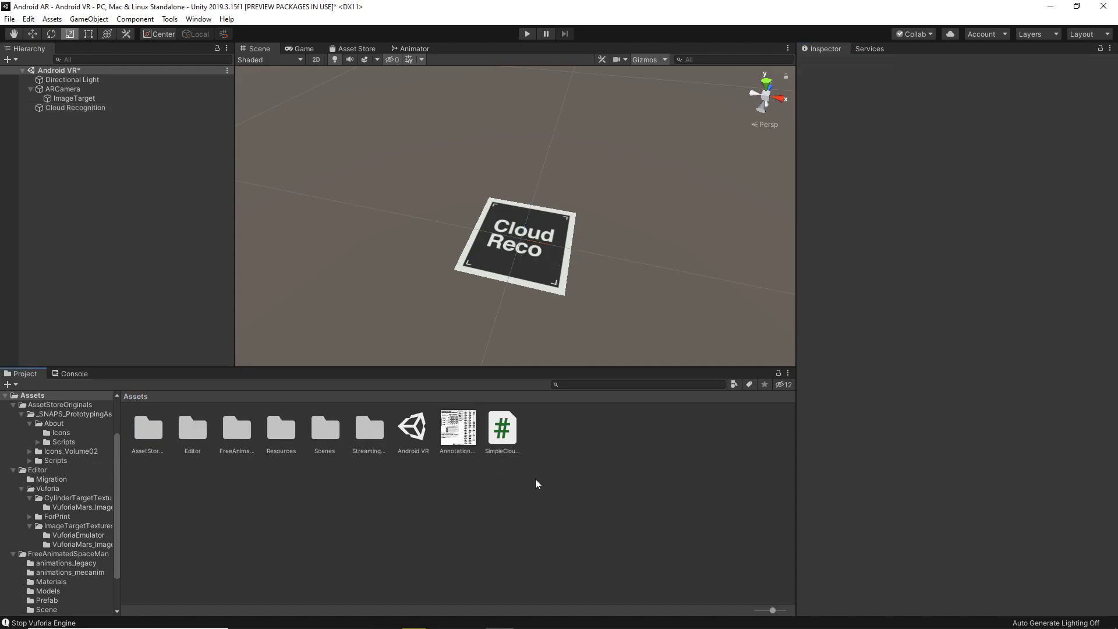
mouse_move(537, 464)
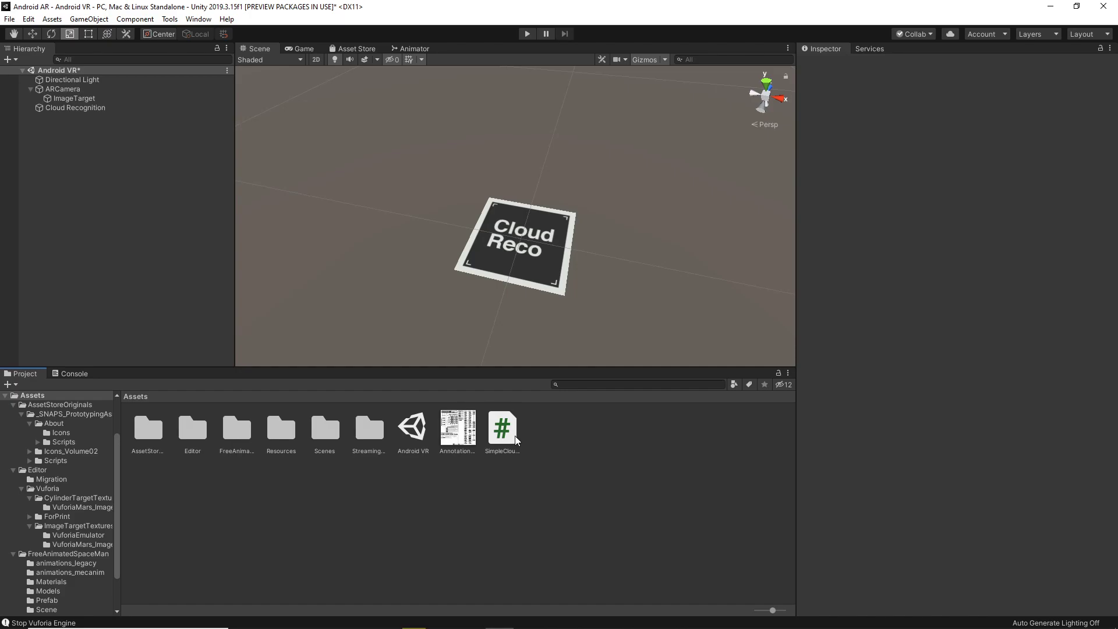
Select the SimpleCloudRecoEventHandler script in Assets to show its import settings in the Inspector
click(501, 427)
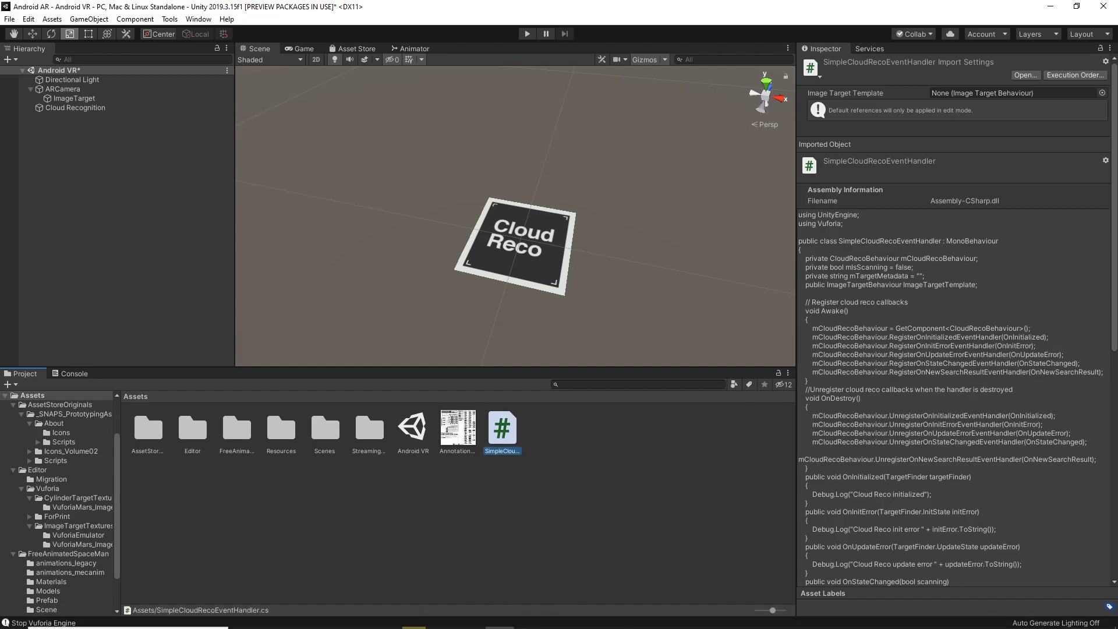
Open SimpleCloudRecoEventHandler.cs in Visual Studio and scroll through OnNewSearchResult and OnGUI
double_click(503, 428)
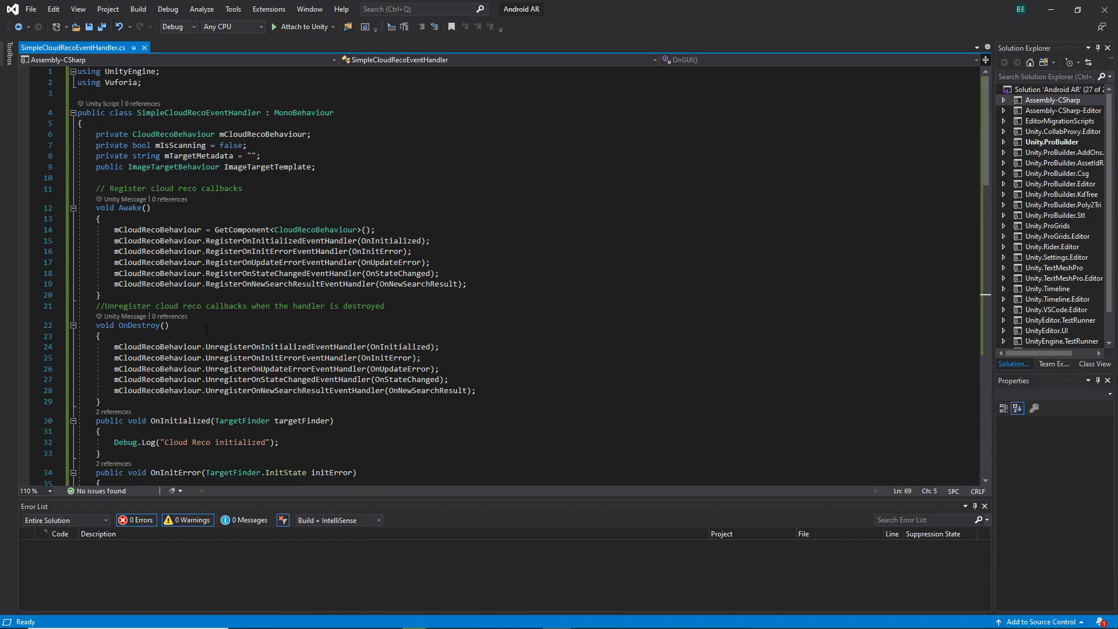
scroll(down, 3)
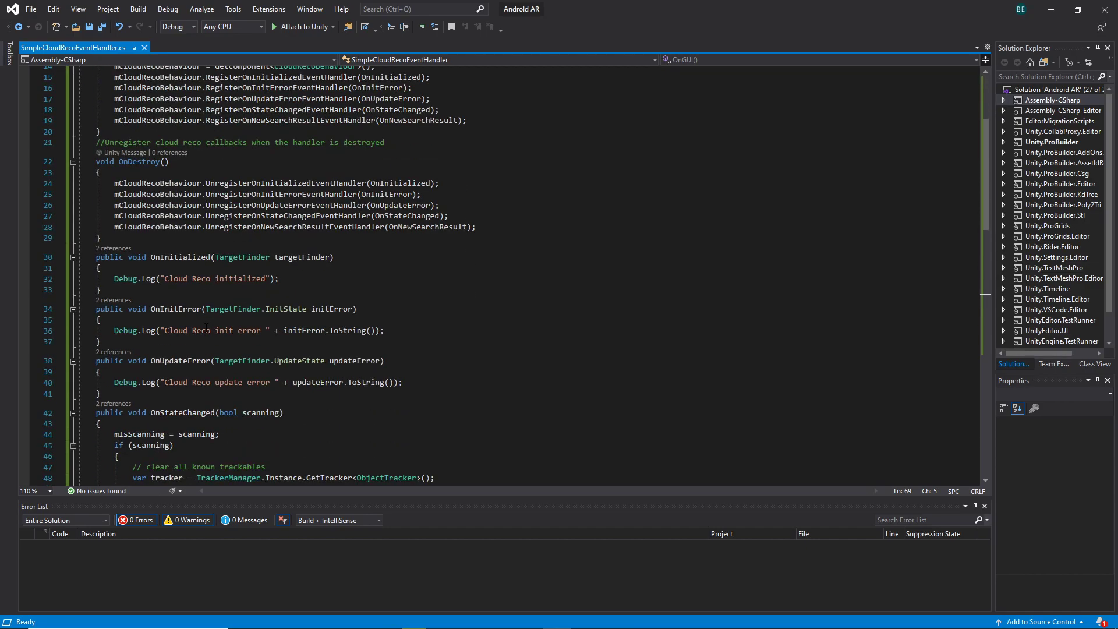
scroll(down, 3)
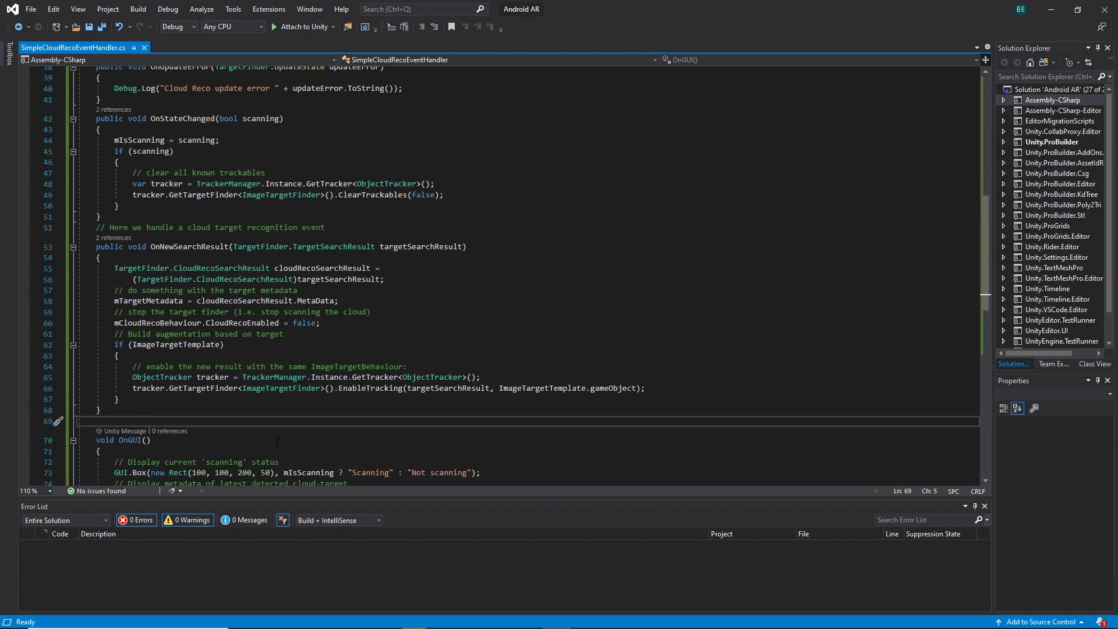
scroll(down, 3)
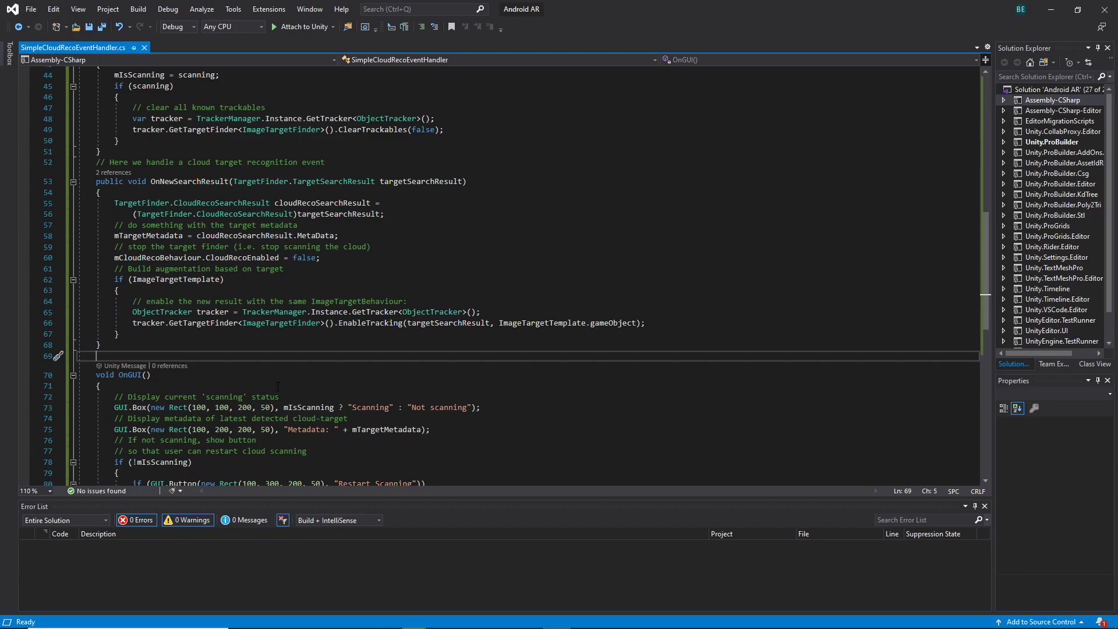
mouse_move(978, 30)
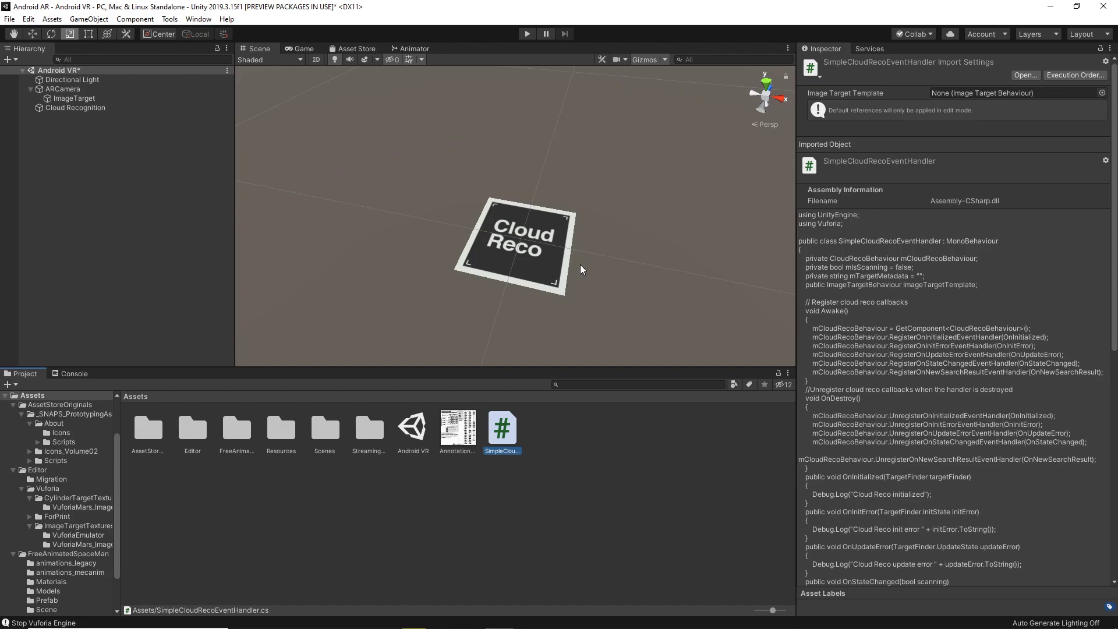
mouse_move(464, 170)
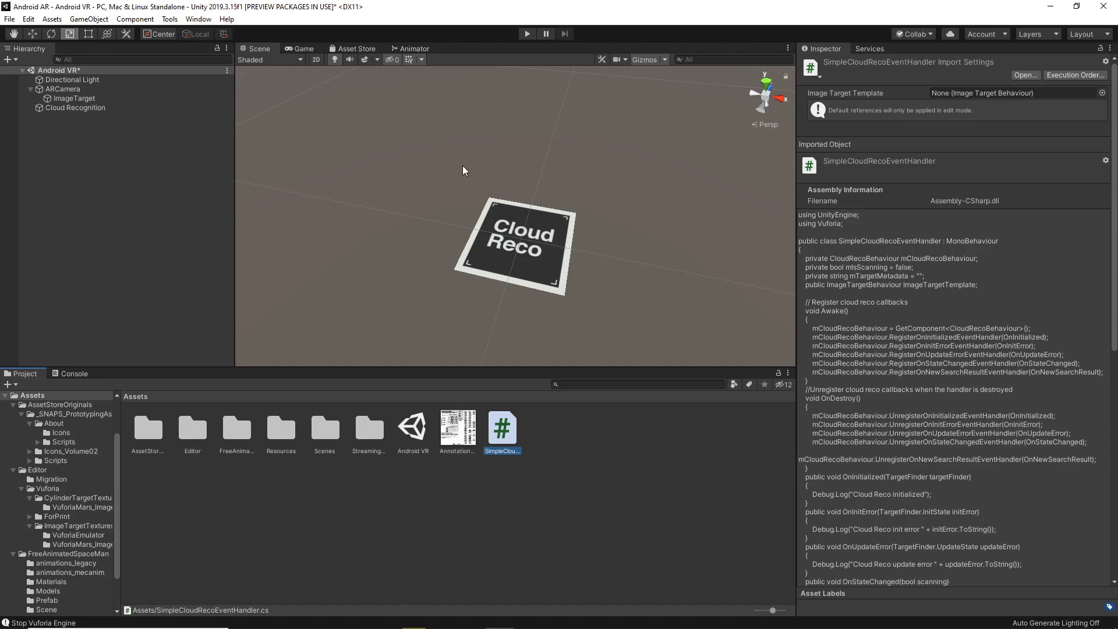
mouse_move(679, 207)
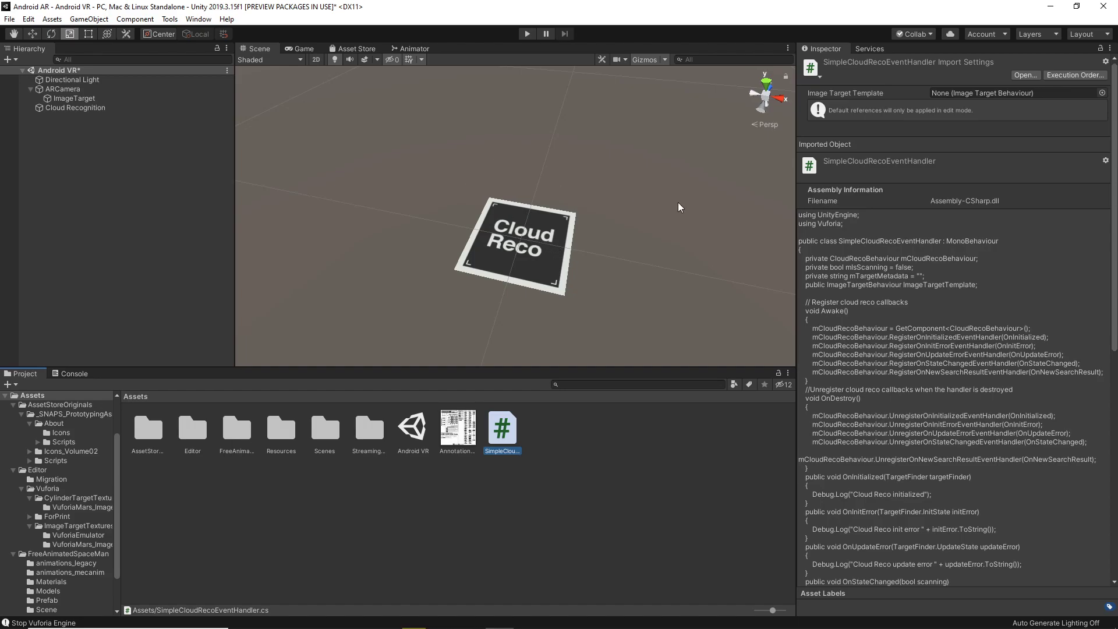
mouse_move(480, 405)
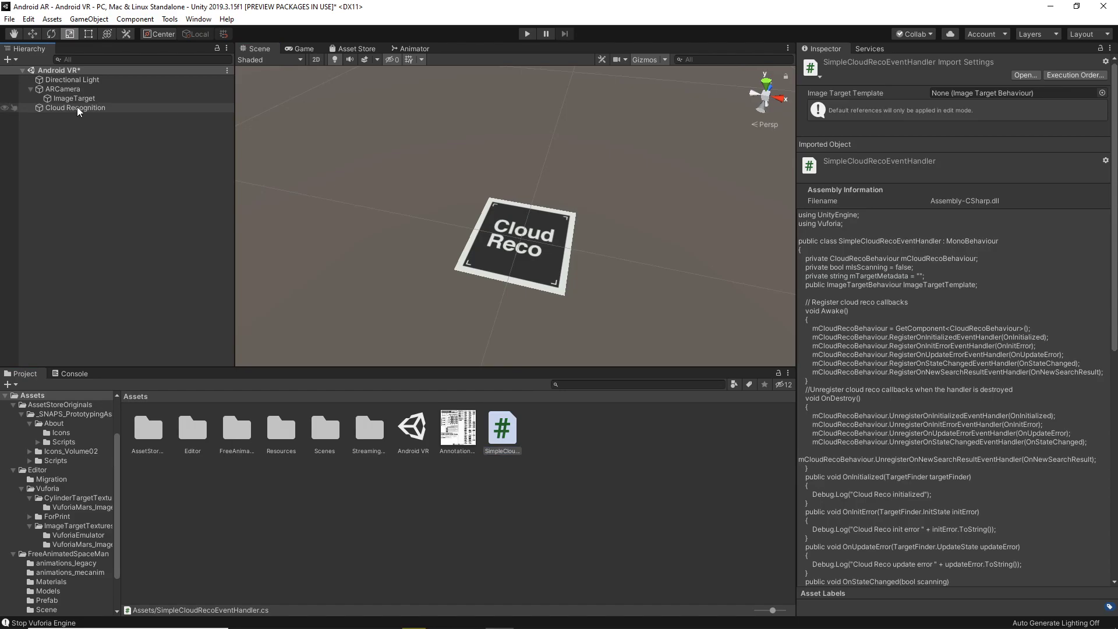
Assign ImageTarget as the Image Target Template of the Cloud Recognition object's handler
click(74, 107)
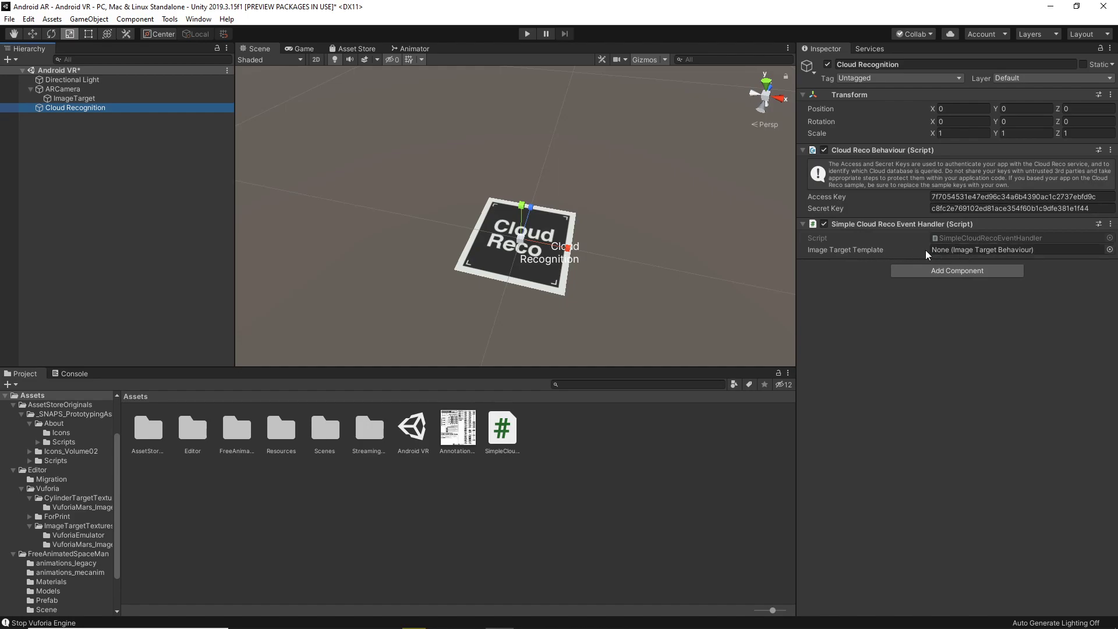
mouse_move(843, 257)
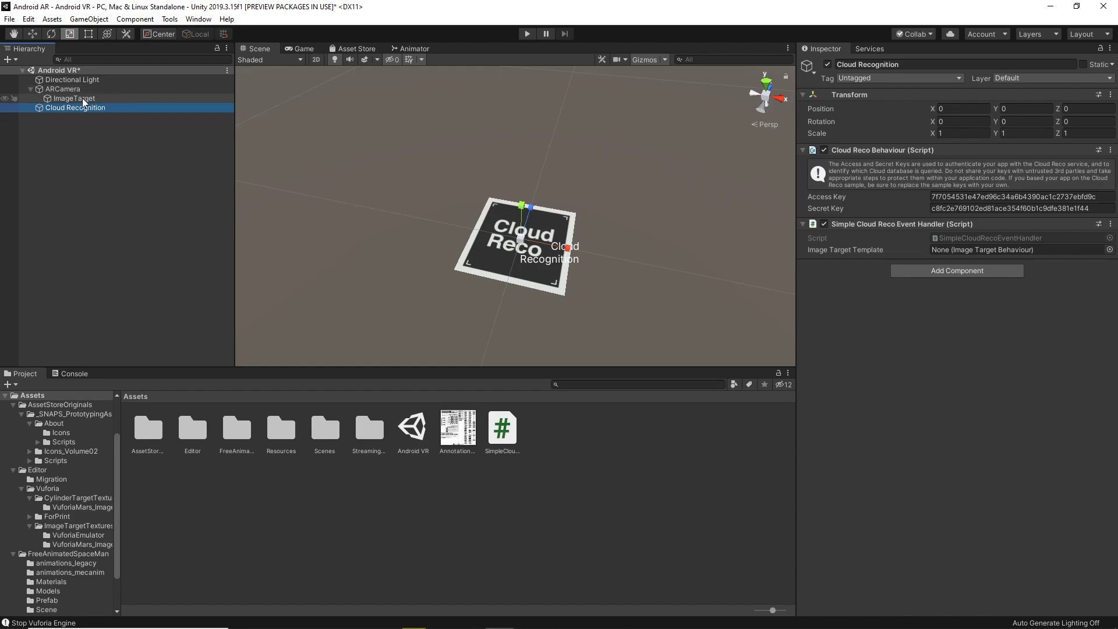
click(72, 98)
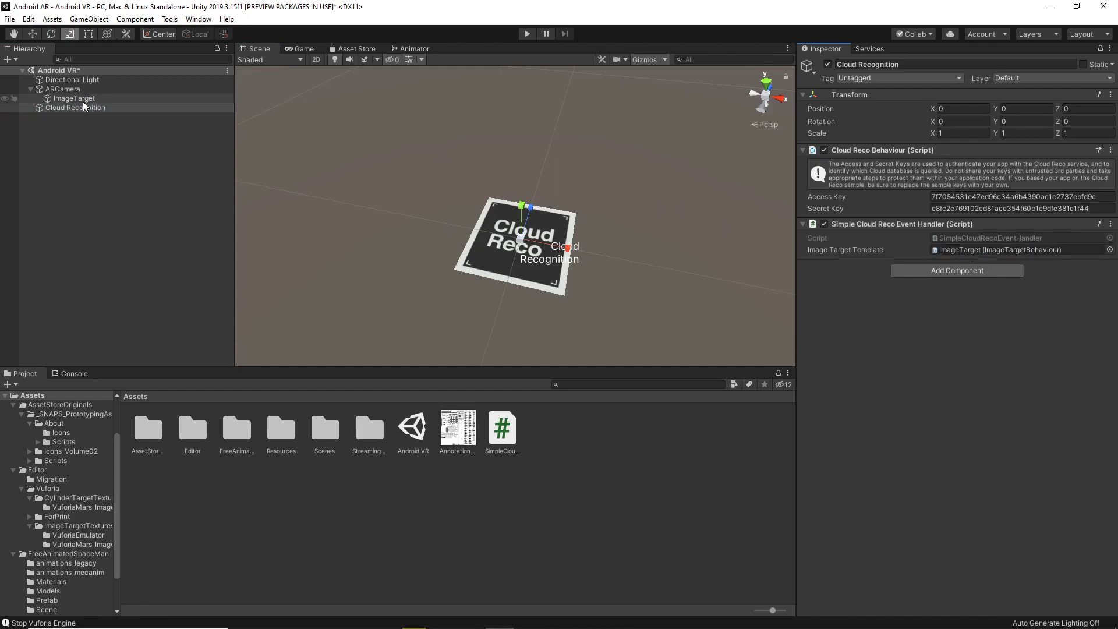
Create a Cube as a child 3D object under ImageTarget via its context menu
click(74, 97)
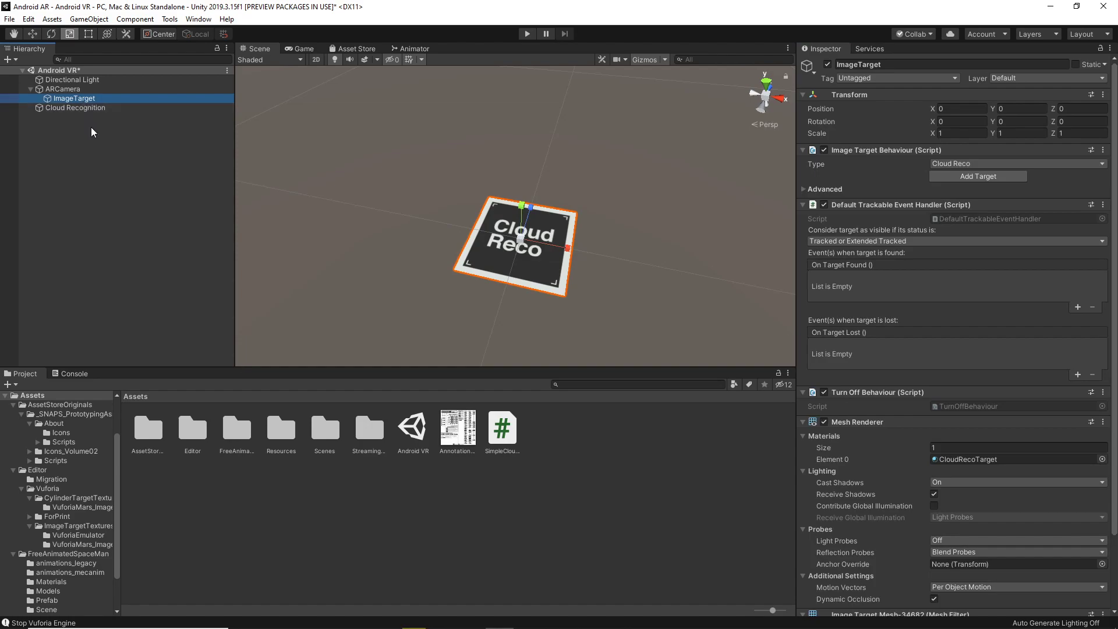
right_click(74, 98)
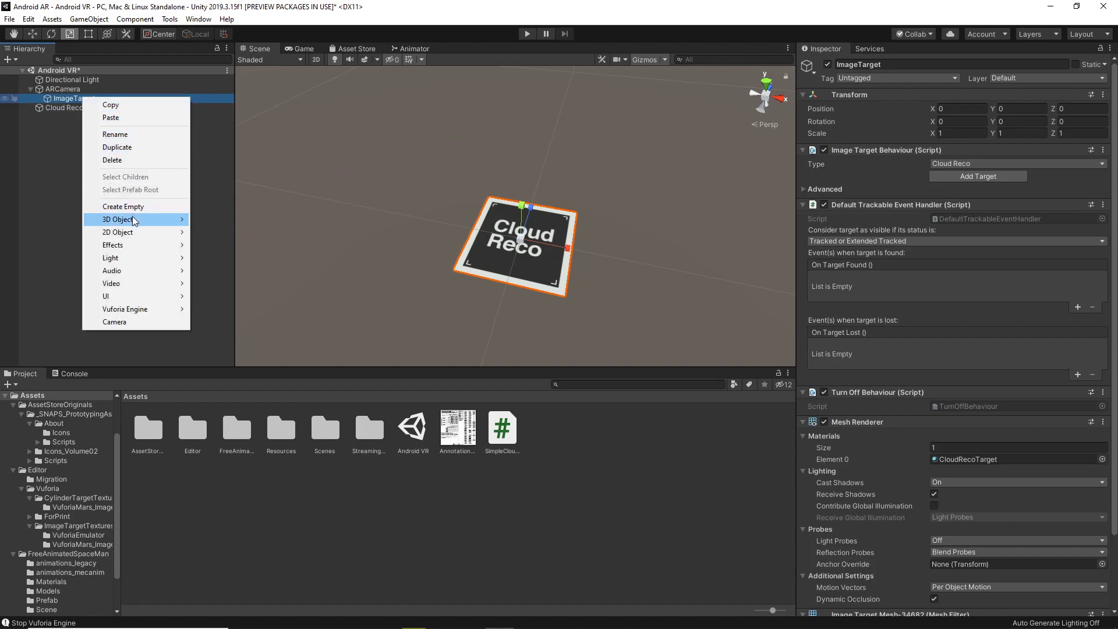
click(119, 219)
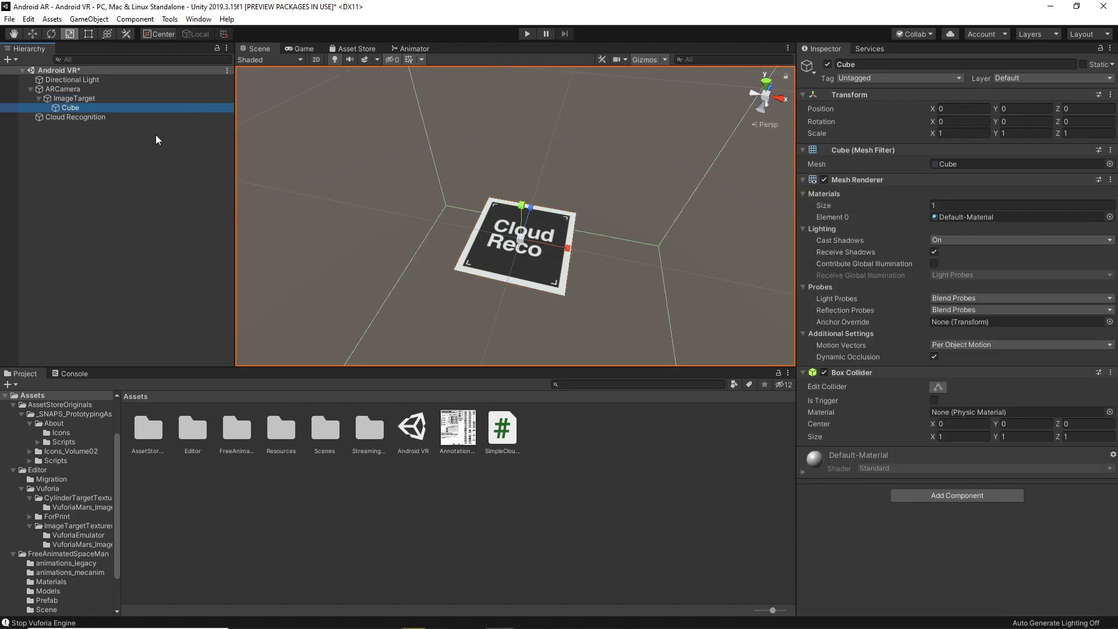
click(74, 97)
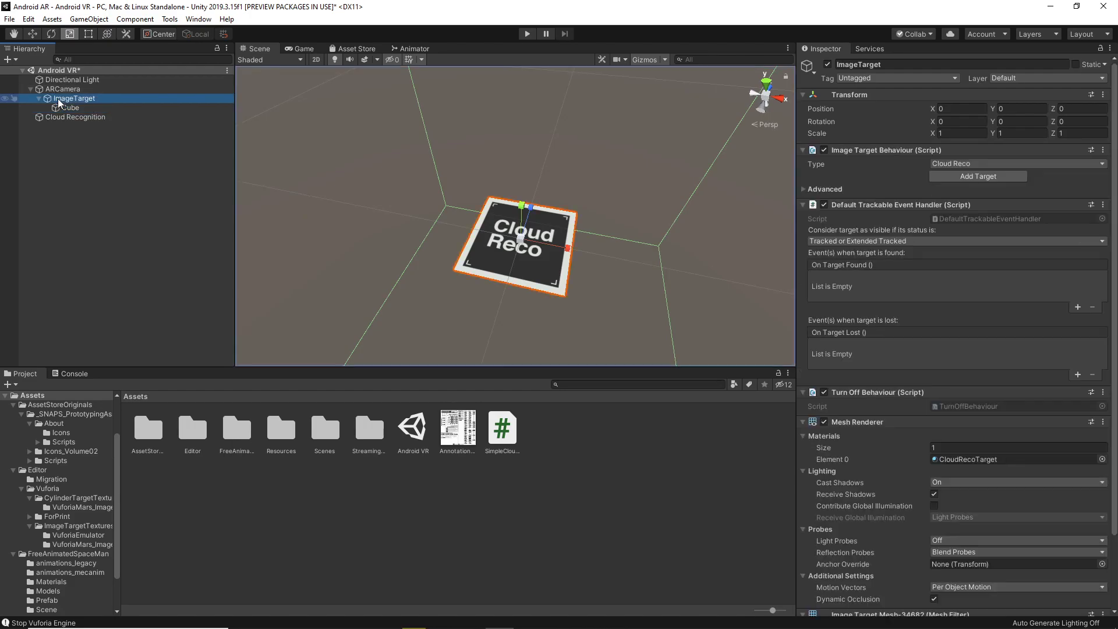
right_click(60, 97)
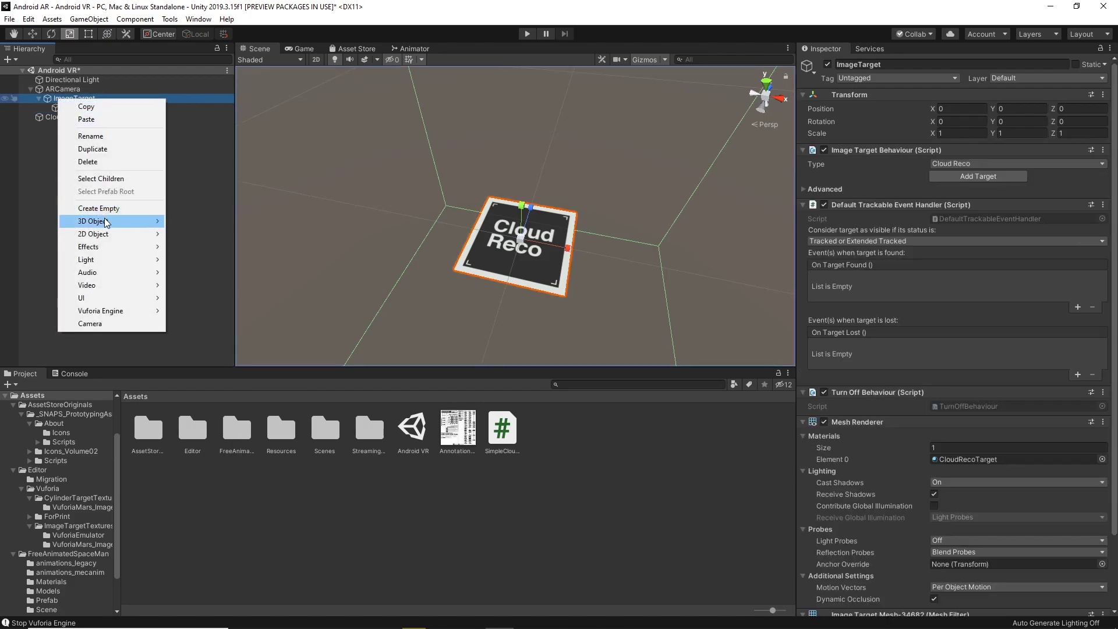
click(92, 221)
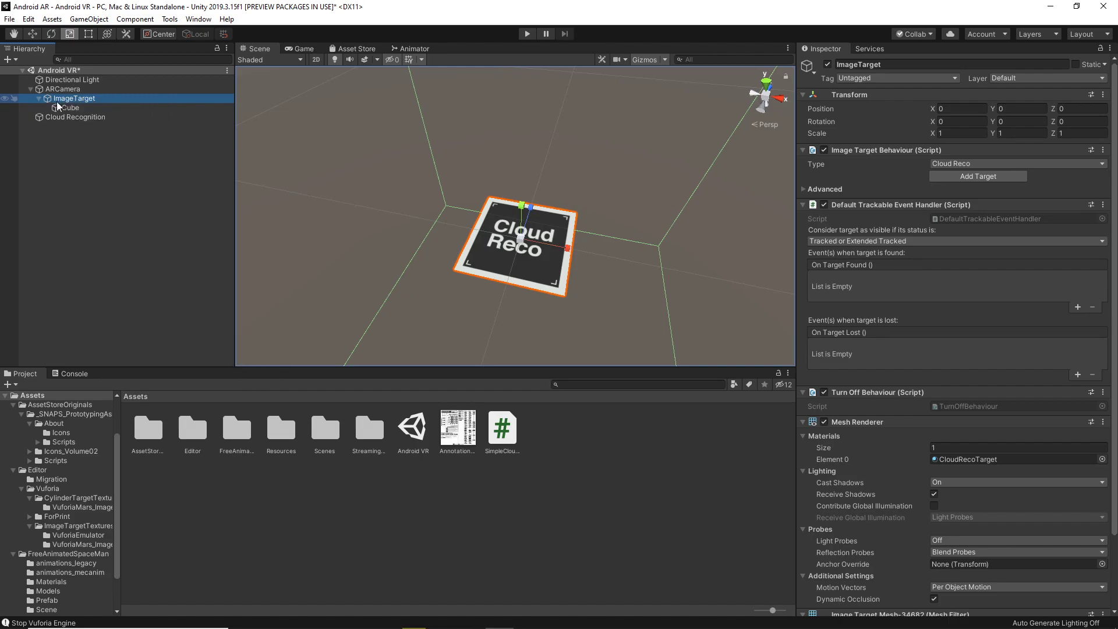
Select the new child Cube and then ImageTarget to check their setup
click(71, 107)
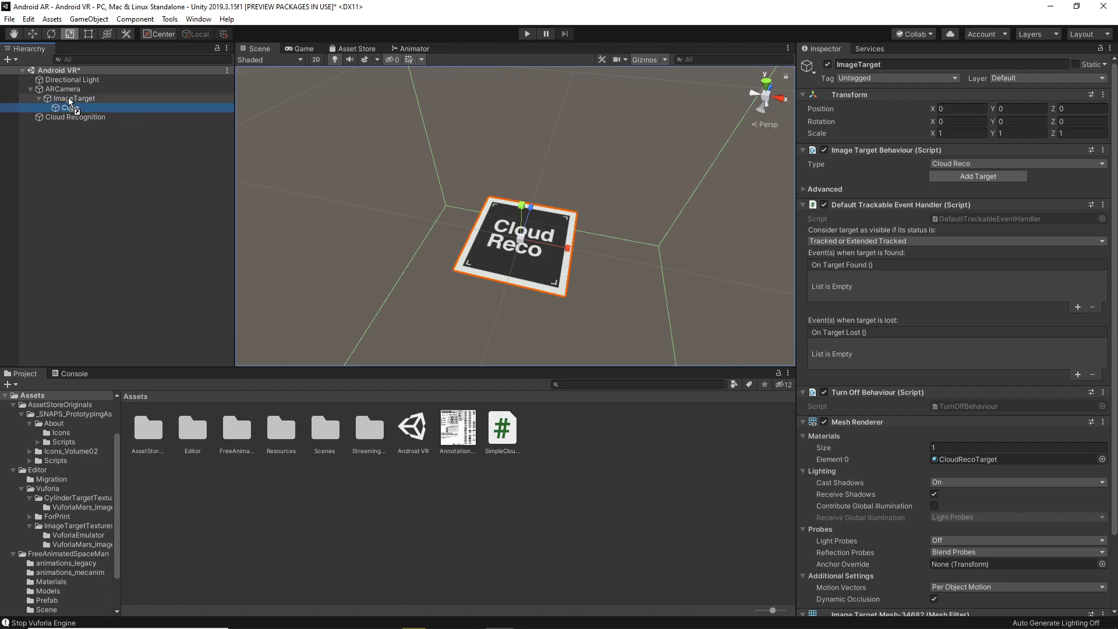
click(70, 108)
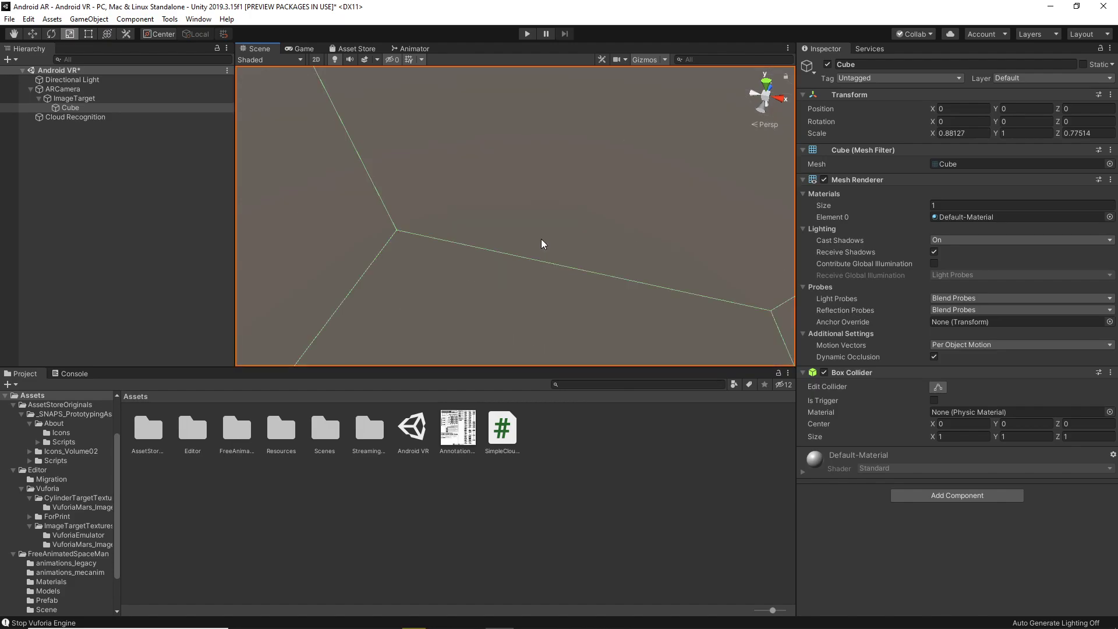
click(74, 98)
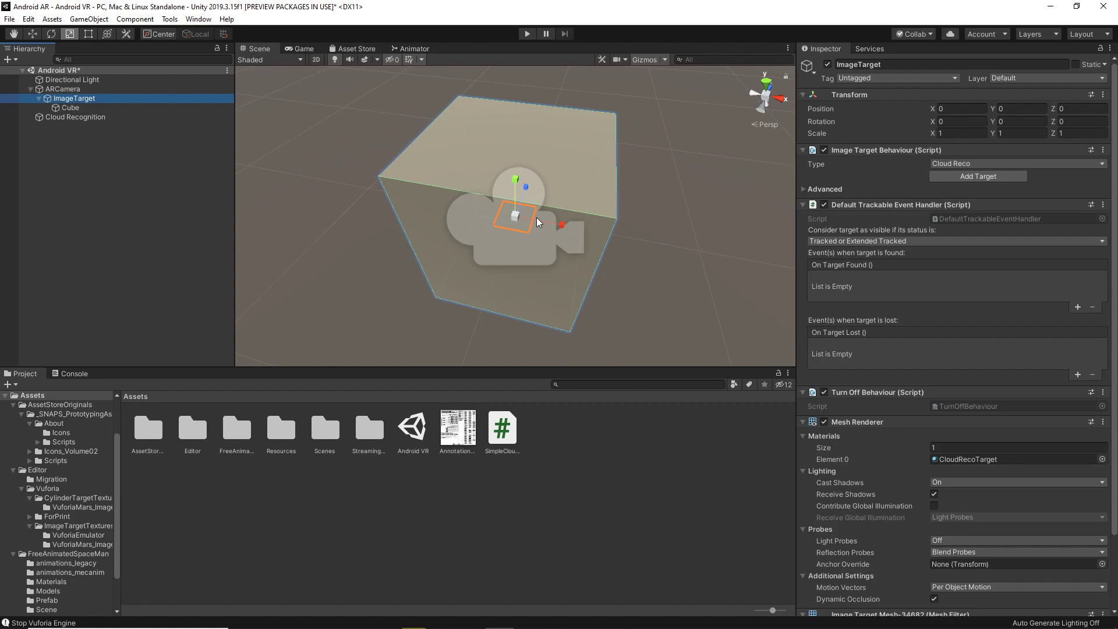
mouse_move(526, 33)
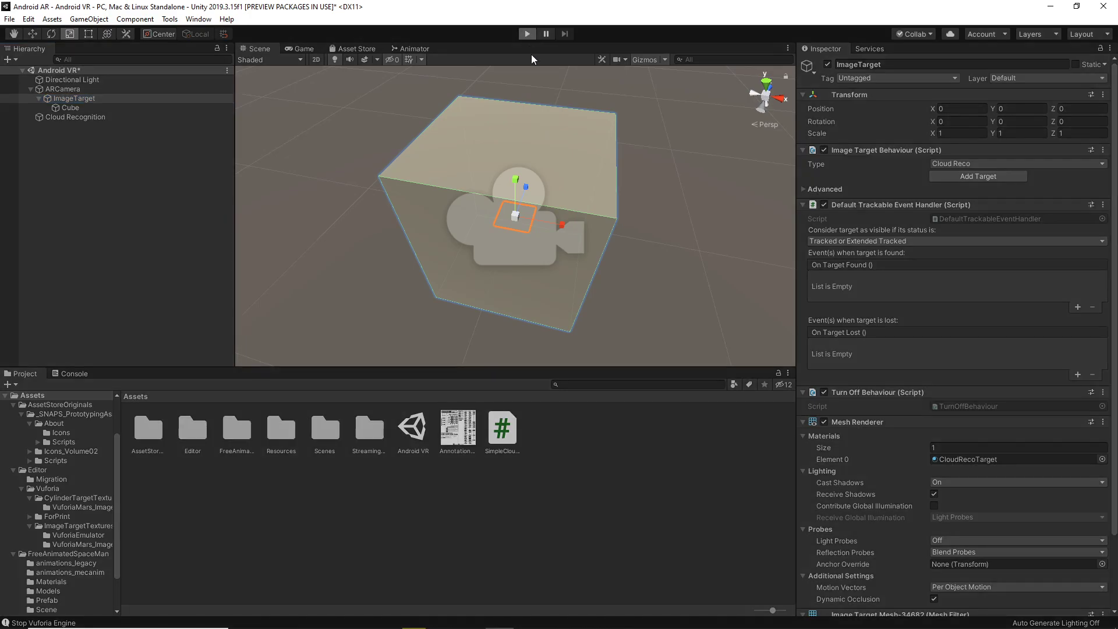
mouse_move(567, 132)
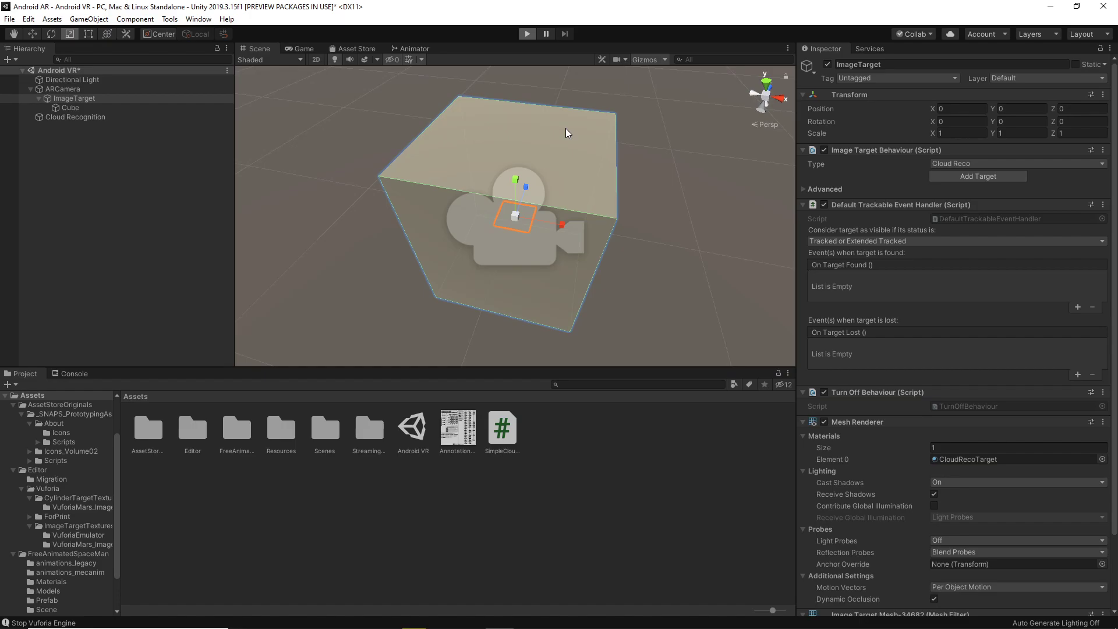
Start Play mode so Cloud Reco scans the webcam feed with Scanning and Metadata labels
click(526, 33)
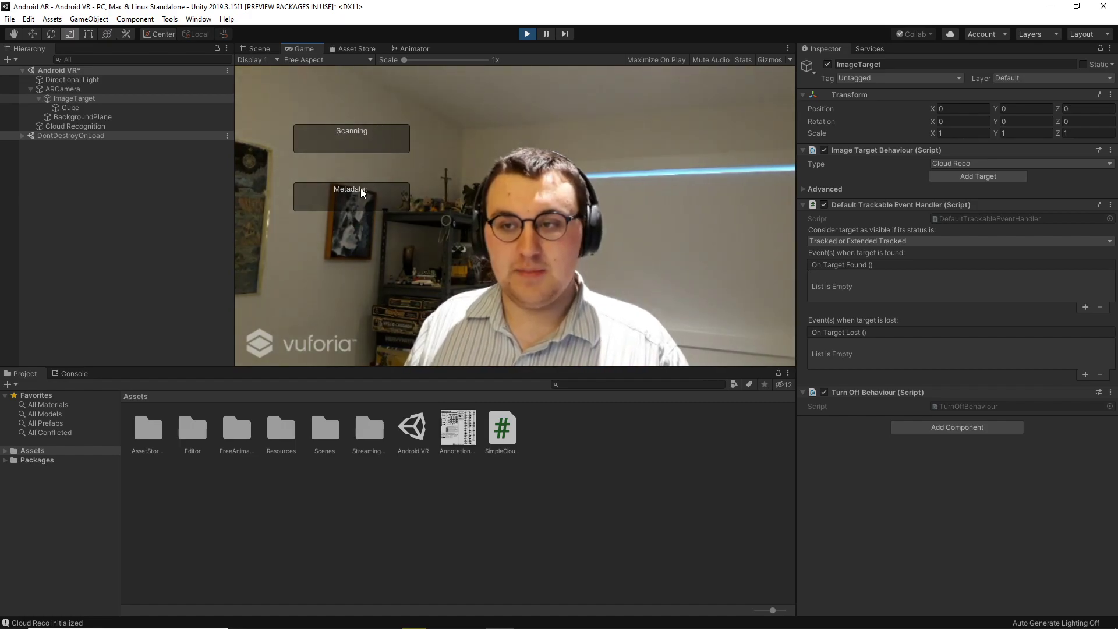
mouse_move(369, 106)
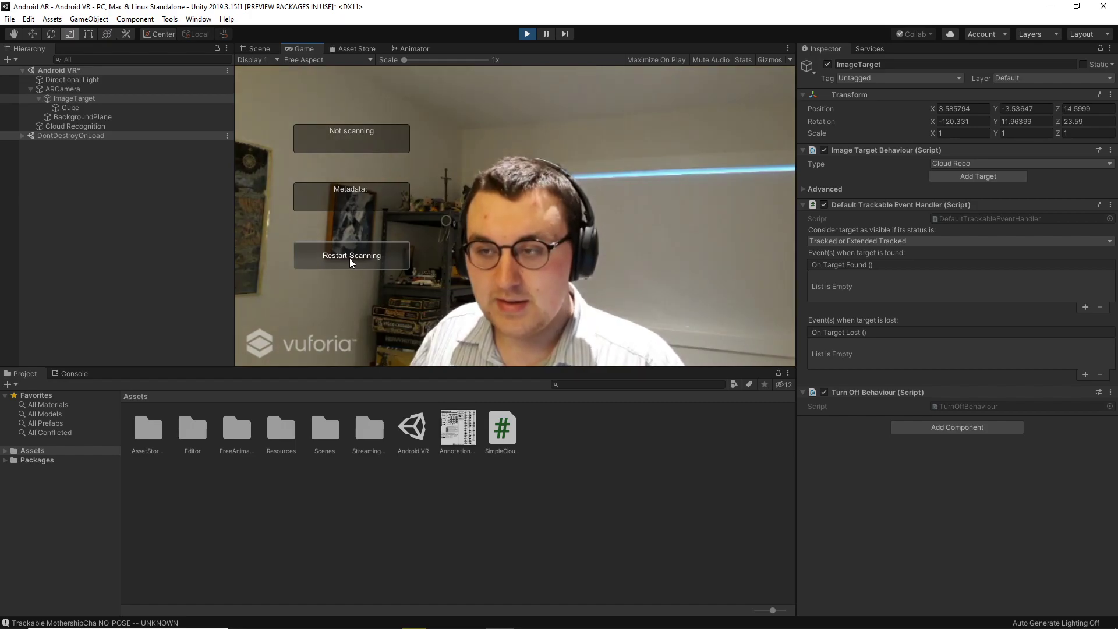
mouse_move(503, 96)
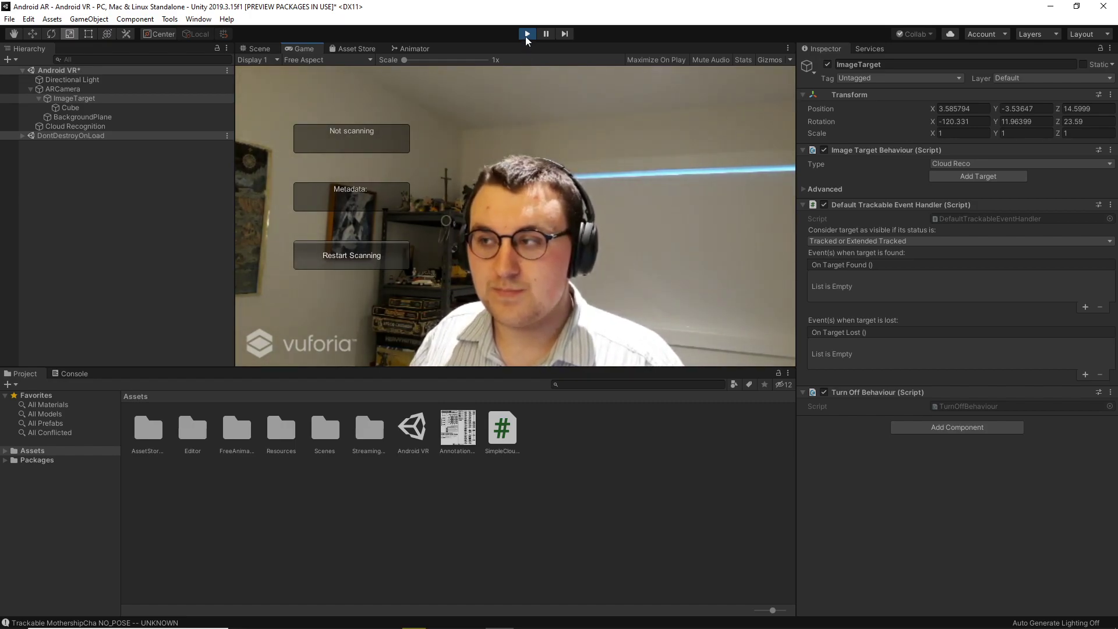
Stop Play mode and bring up Vuforia Configuration from the Window menu
click(527, 32)
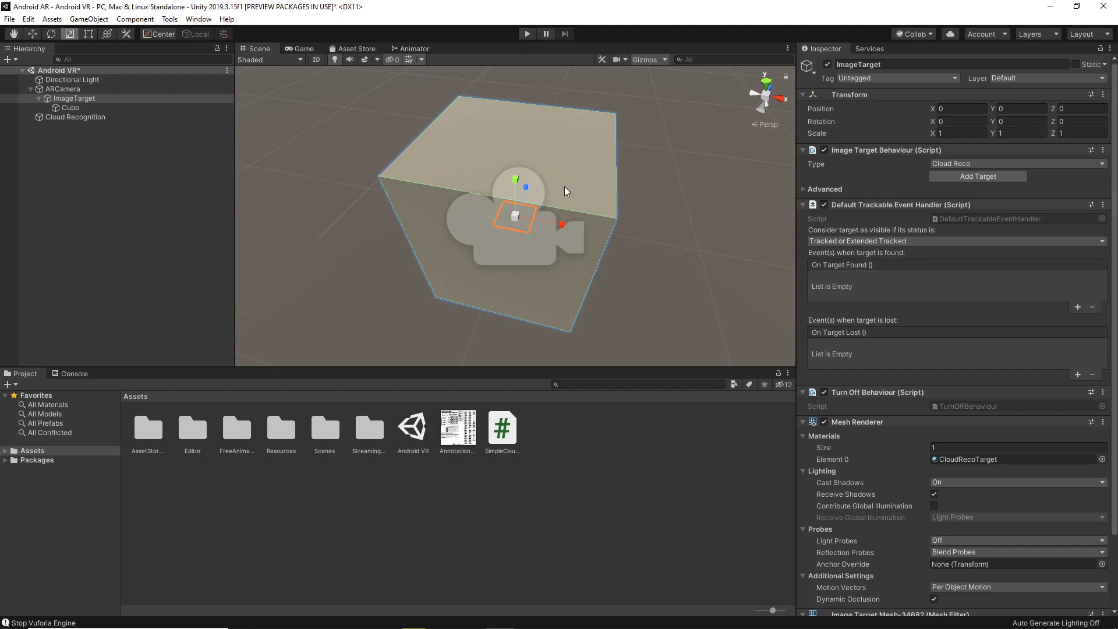
mouse_move(283, 106)
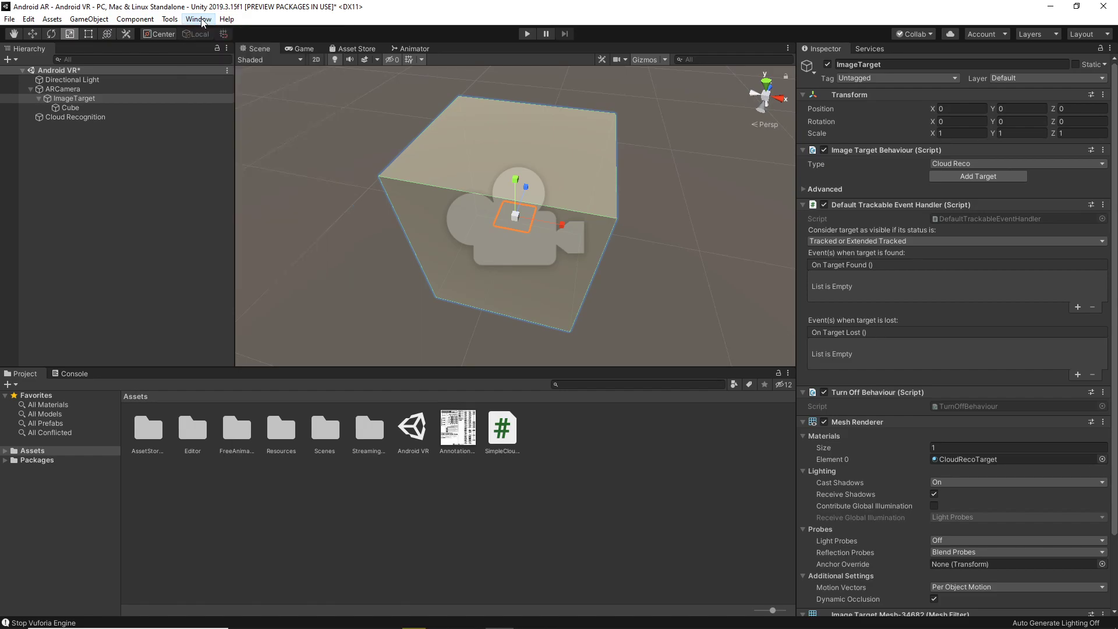
click(197, 19)
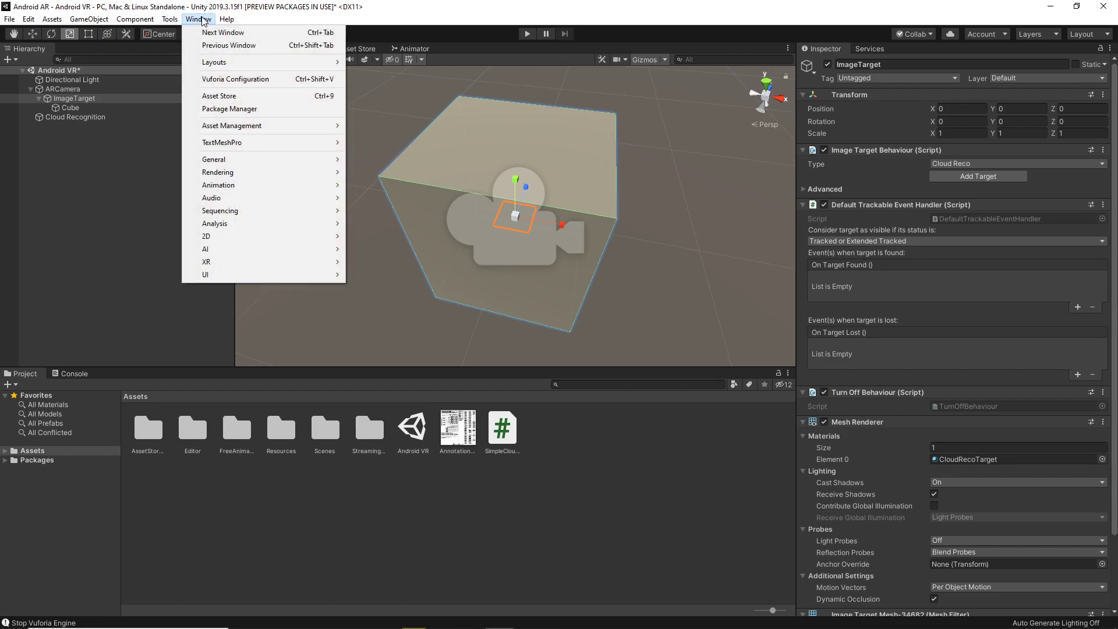
mouse_move(229, 83)
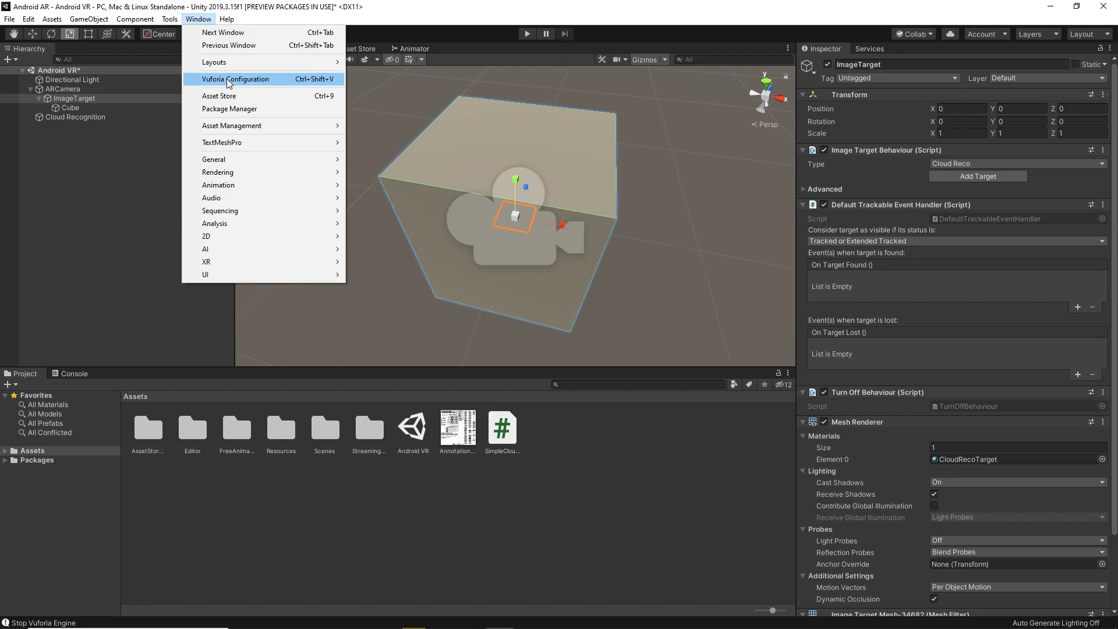
click(235, 79)
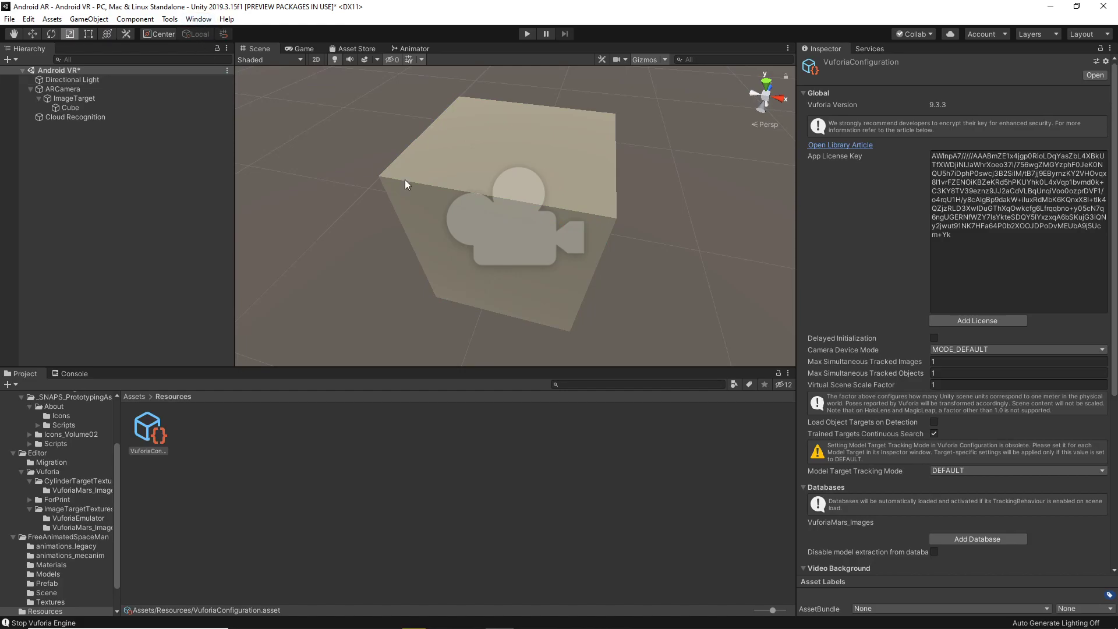
Keep DroidCam Source 3 as the Play Mode webcam camera device
scroll(down, 3)
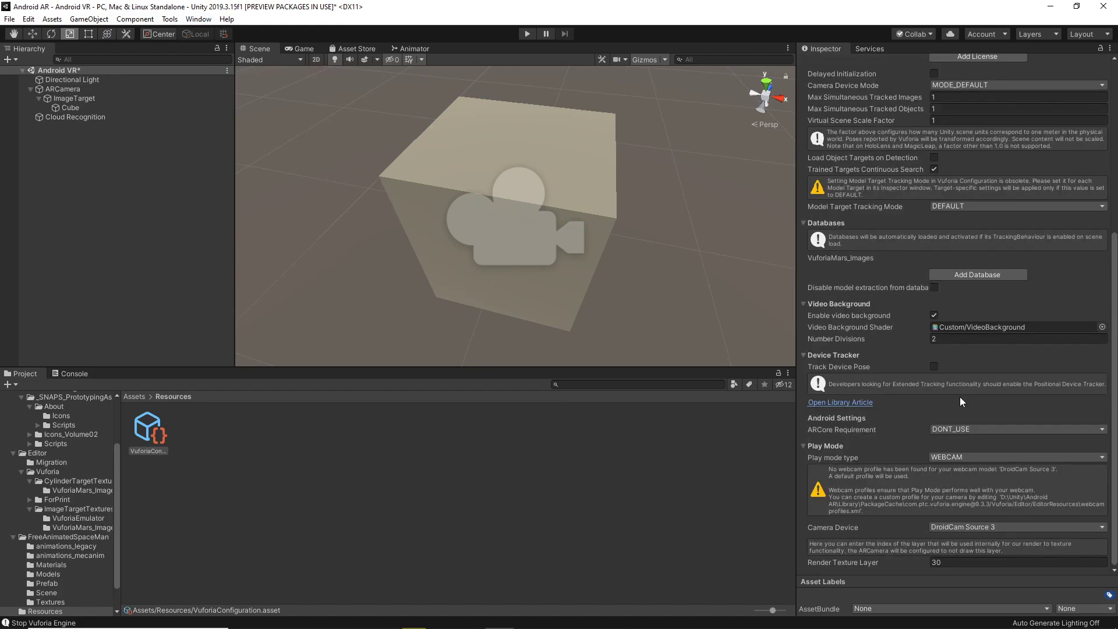
mouse_move(885, 532)
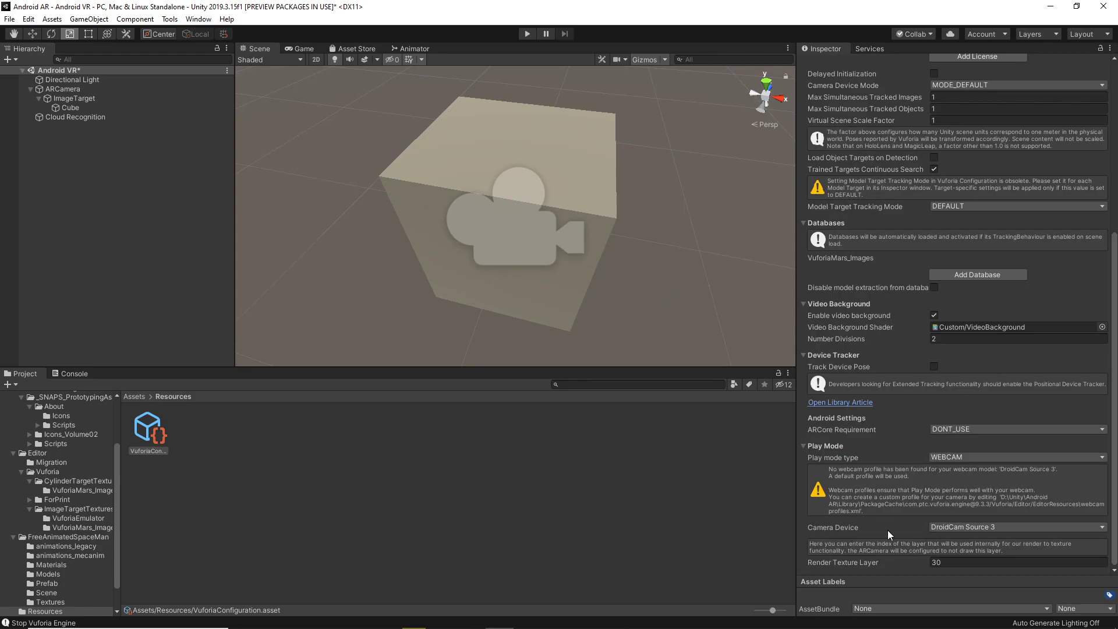
click(1018, 528)
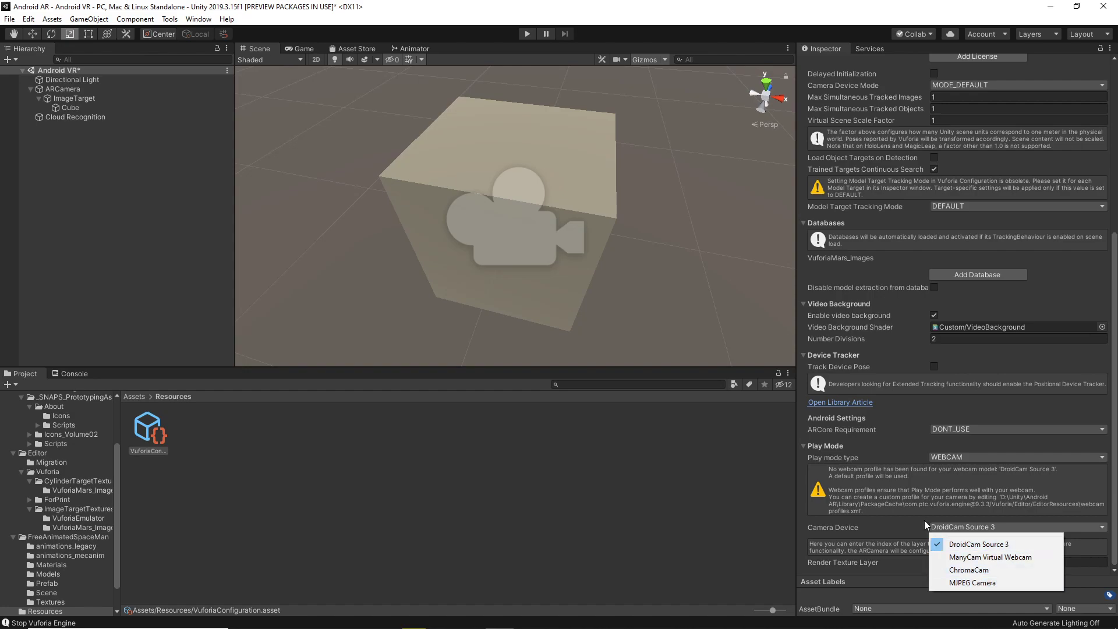
click(978, 544)
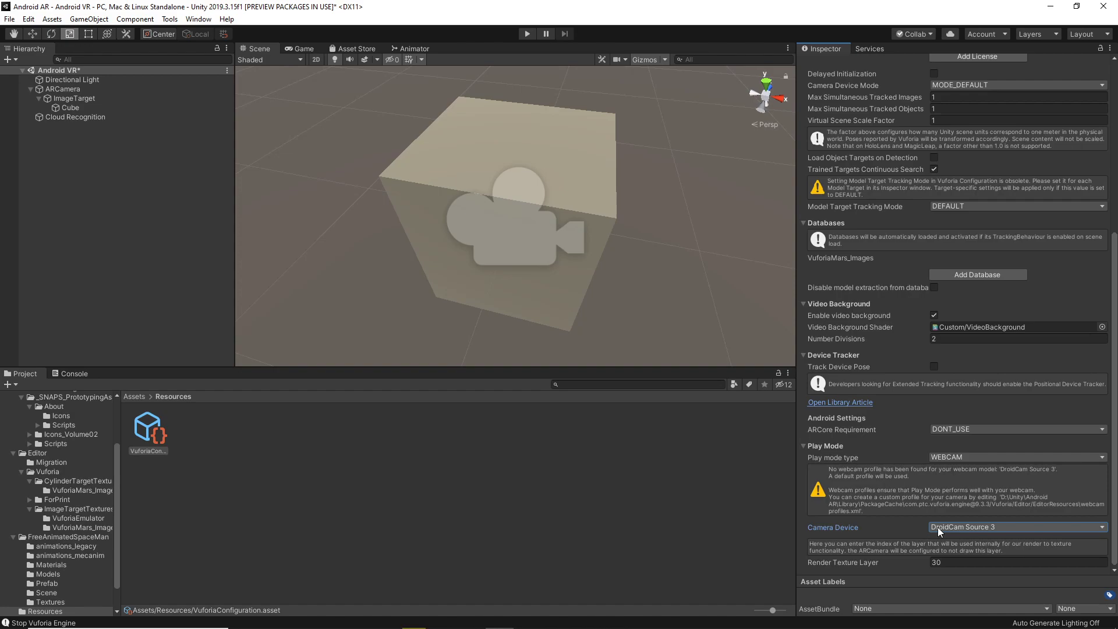
mouse_move(970, 545)
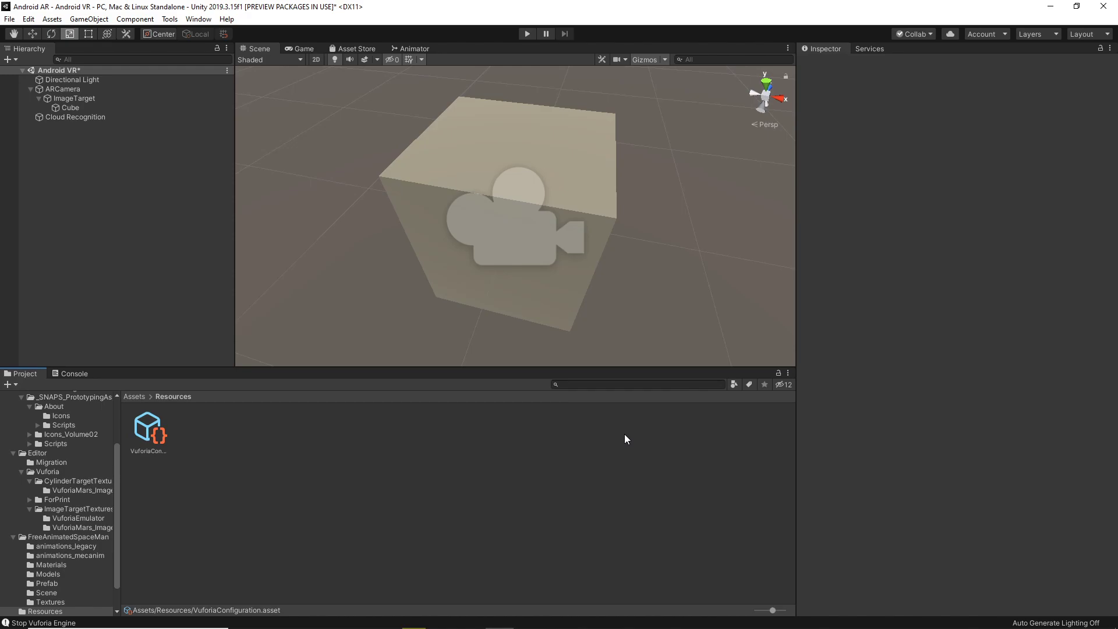
mouse_move(459, 603)
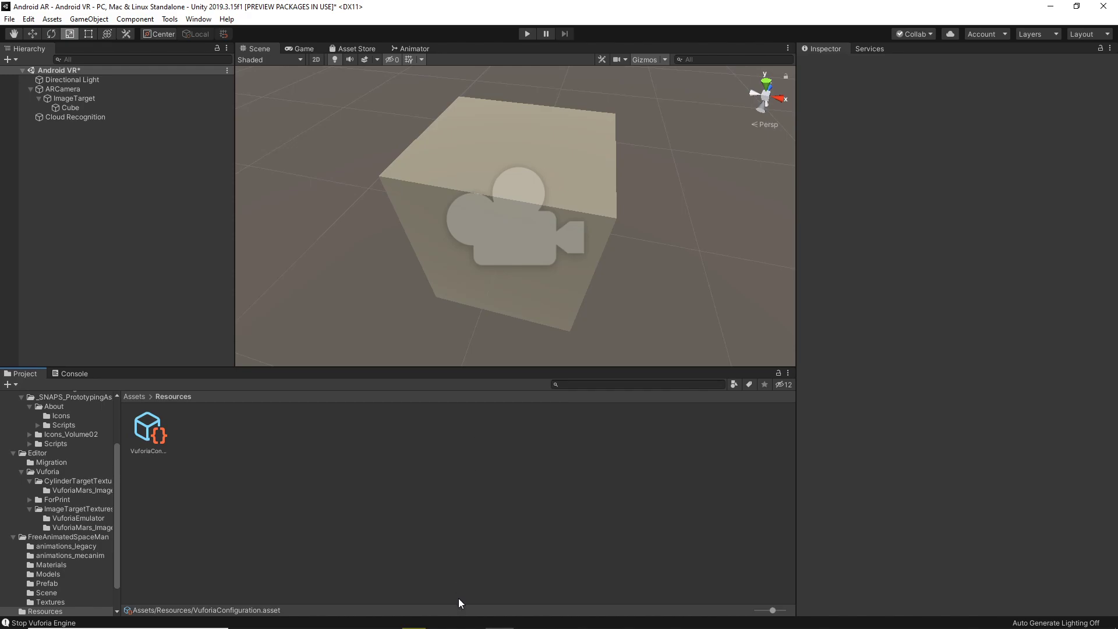